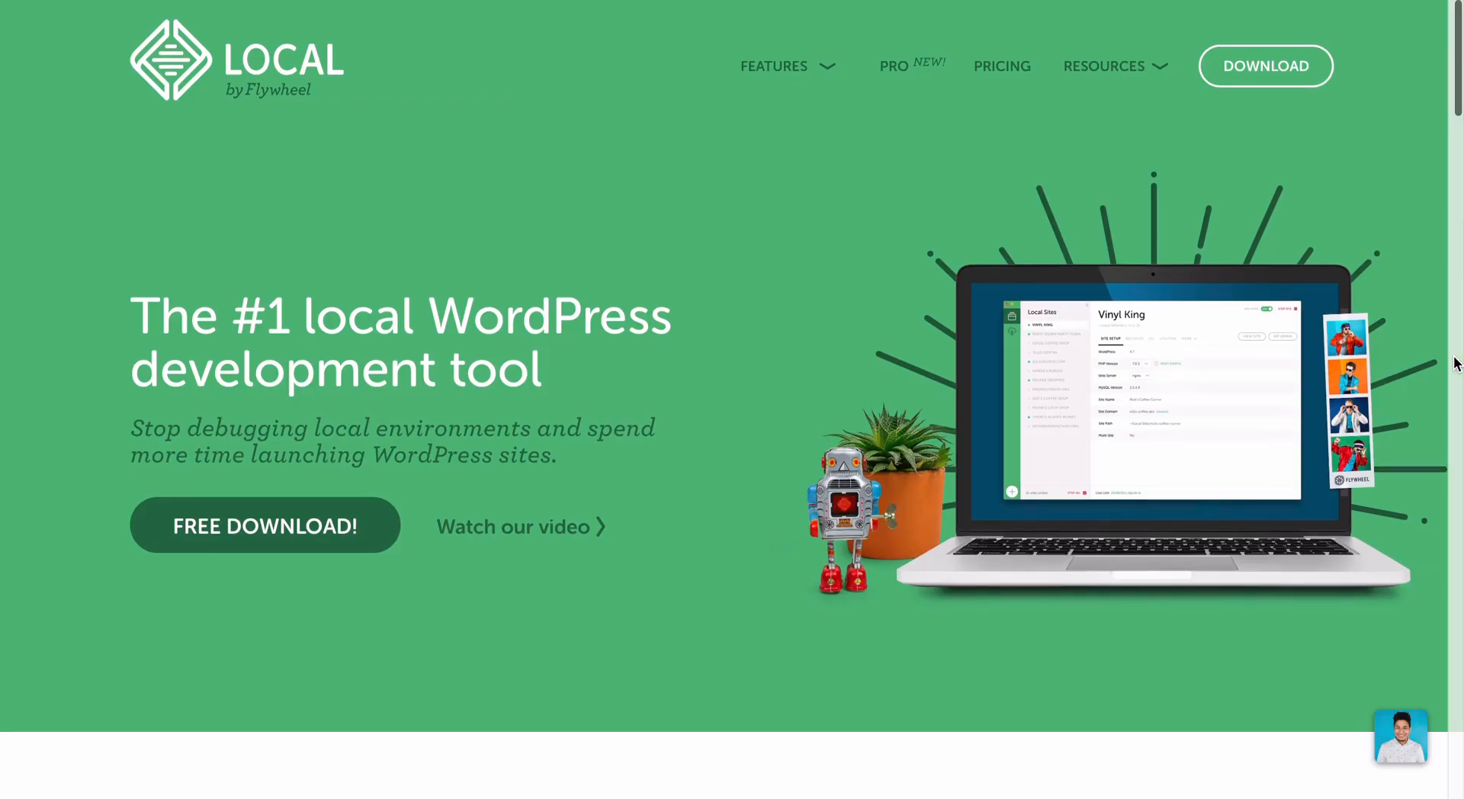
Step: Search for Local by Flywheel and start the free Mac download from its site
scroll("down", 3)
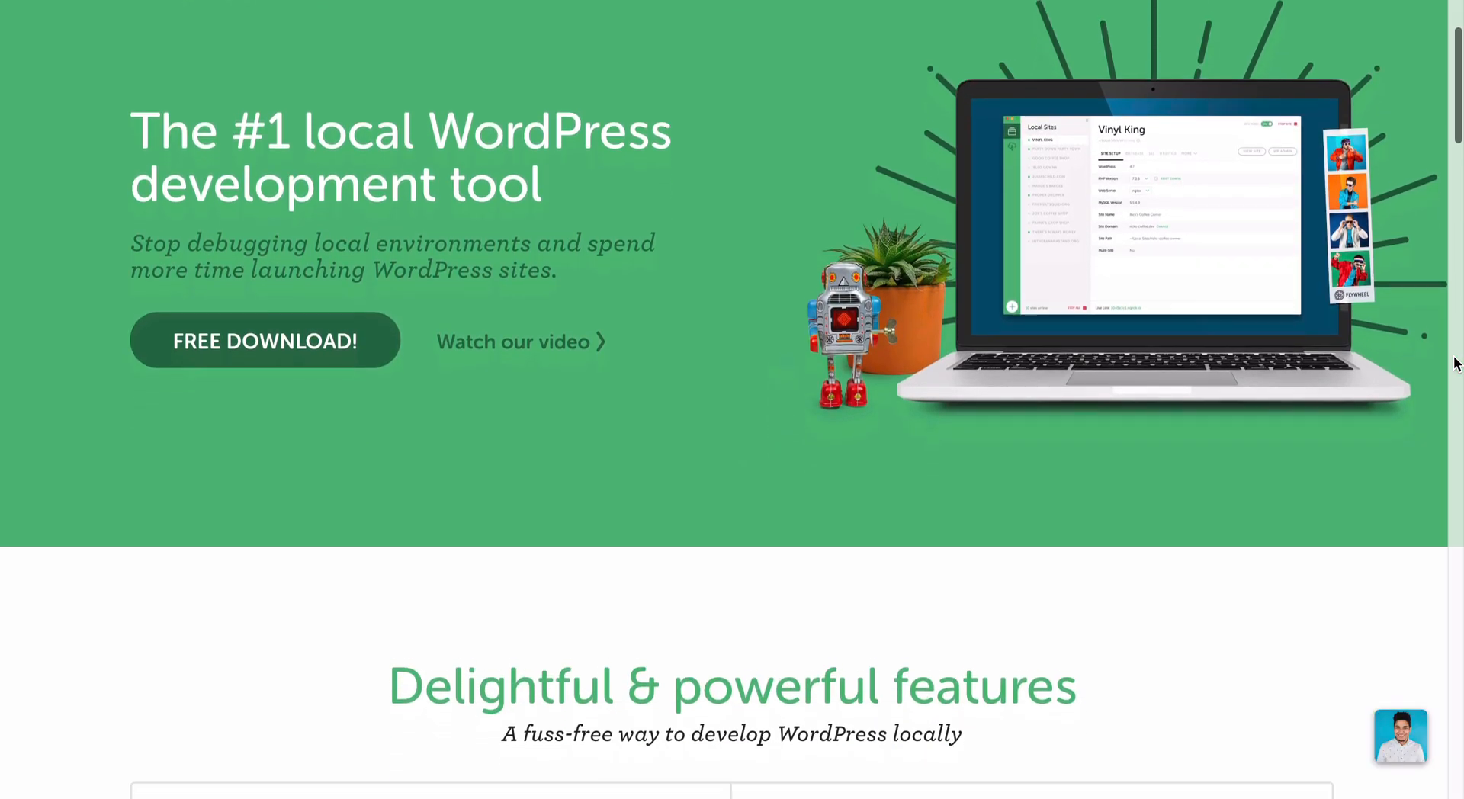
scroll("down", 3)
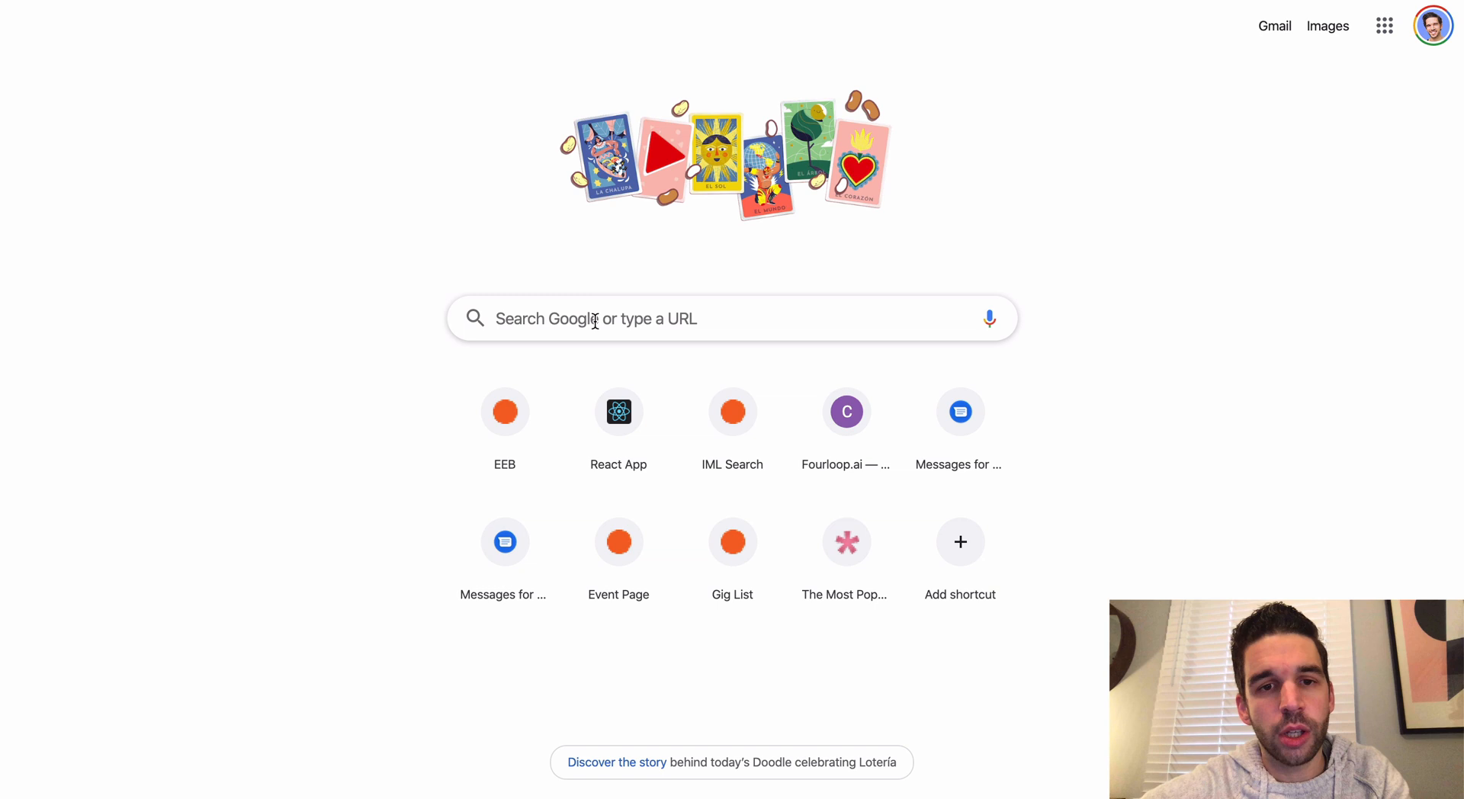
type("local b")
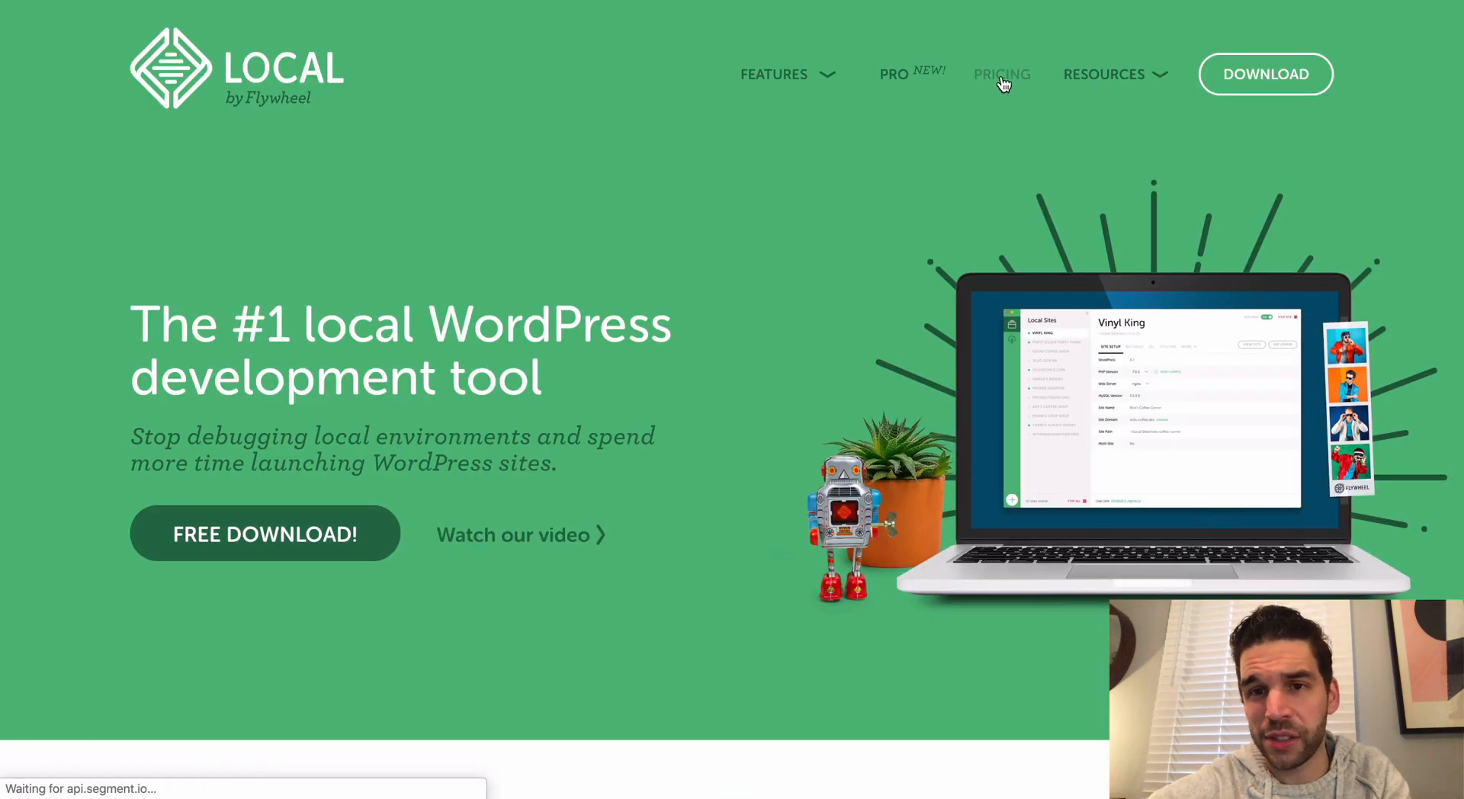
mouse_move(336, 552)
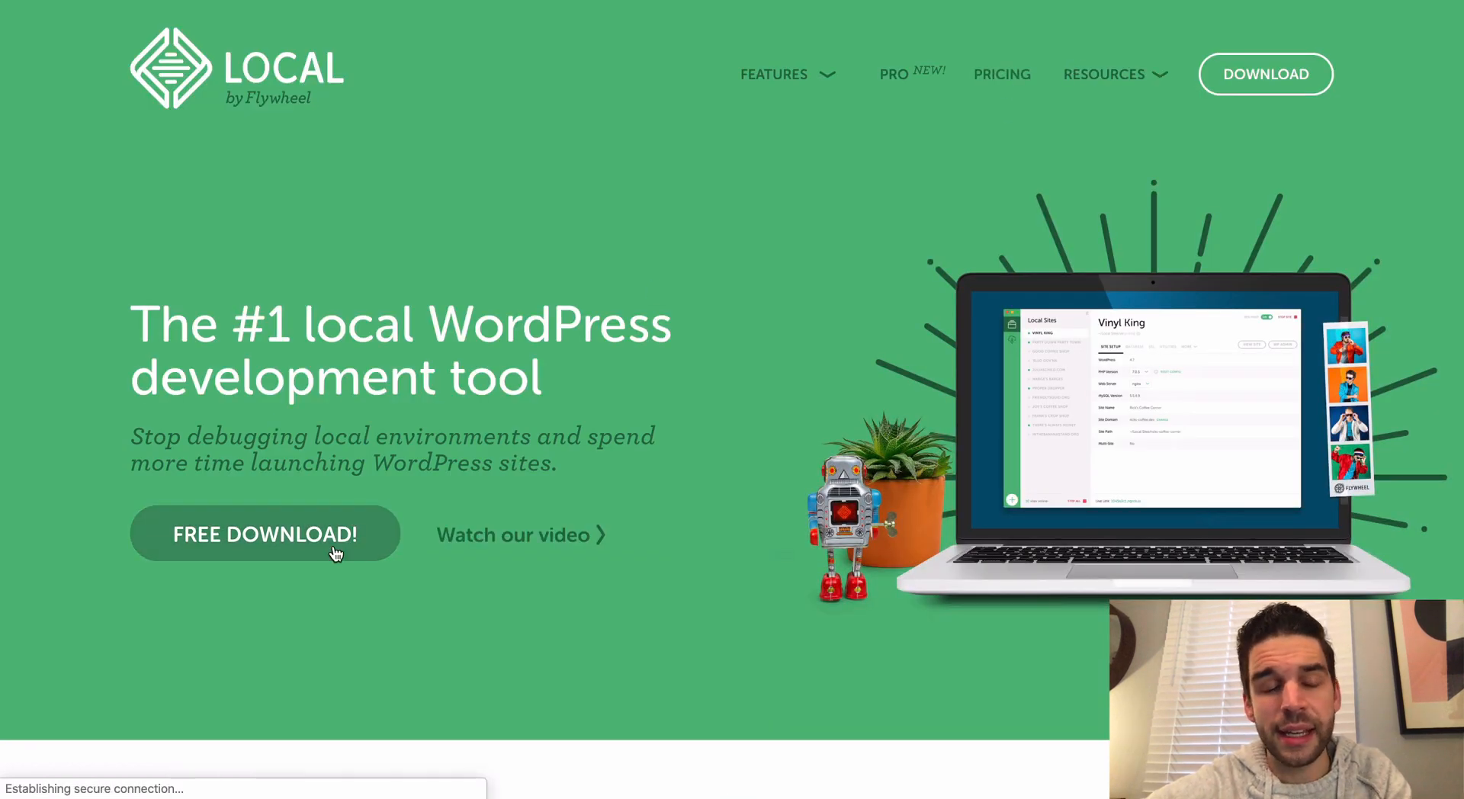
left_click(264, 534)
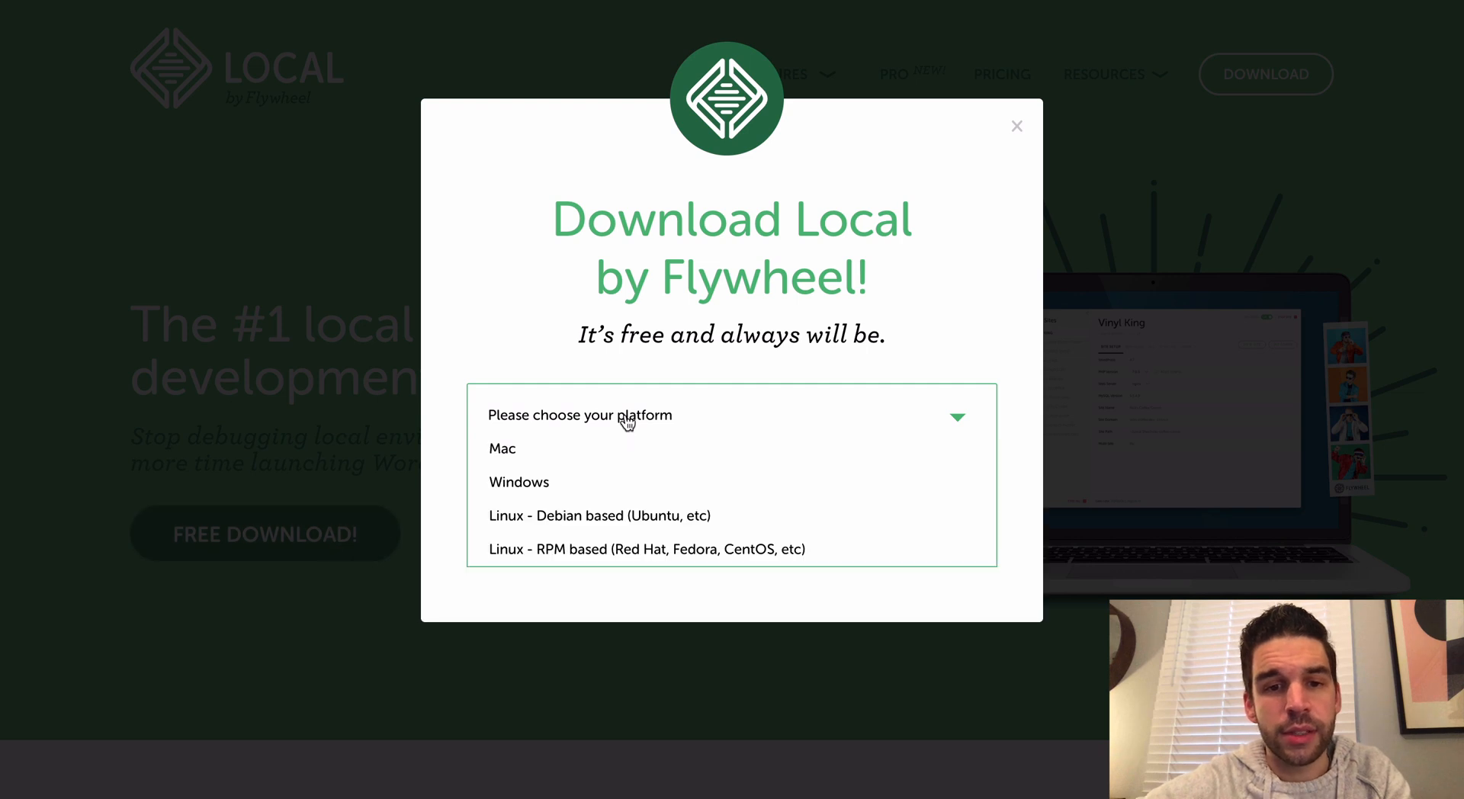
left_click(502, 449)
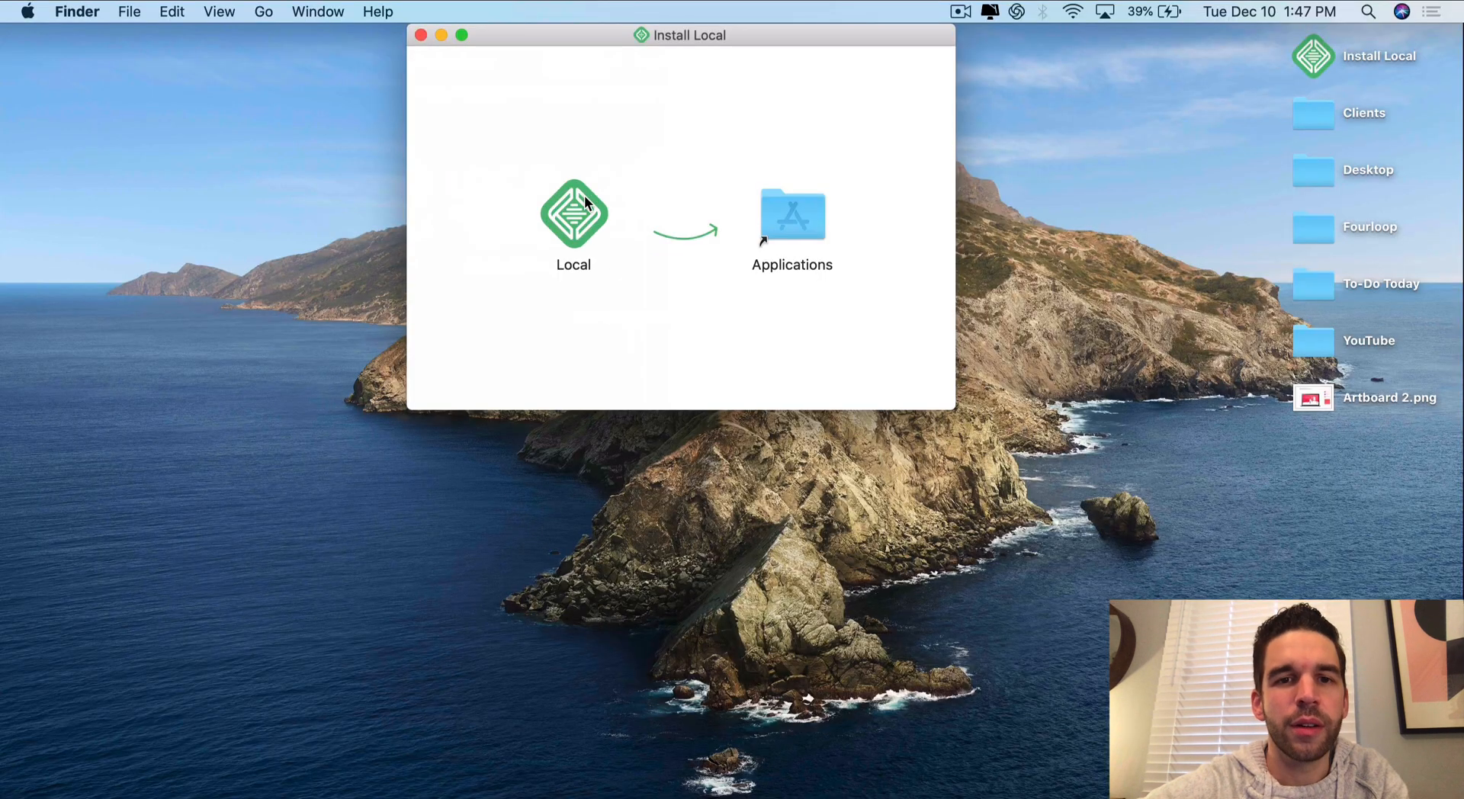
Step: Drag Local into Applications and confirm opening the downloaded app
left_click_drag(573, 215, 792, 215)
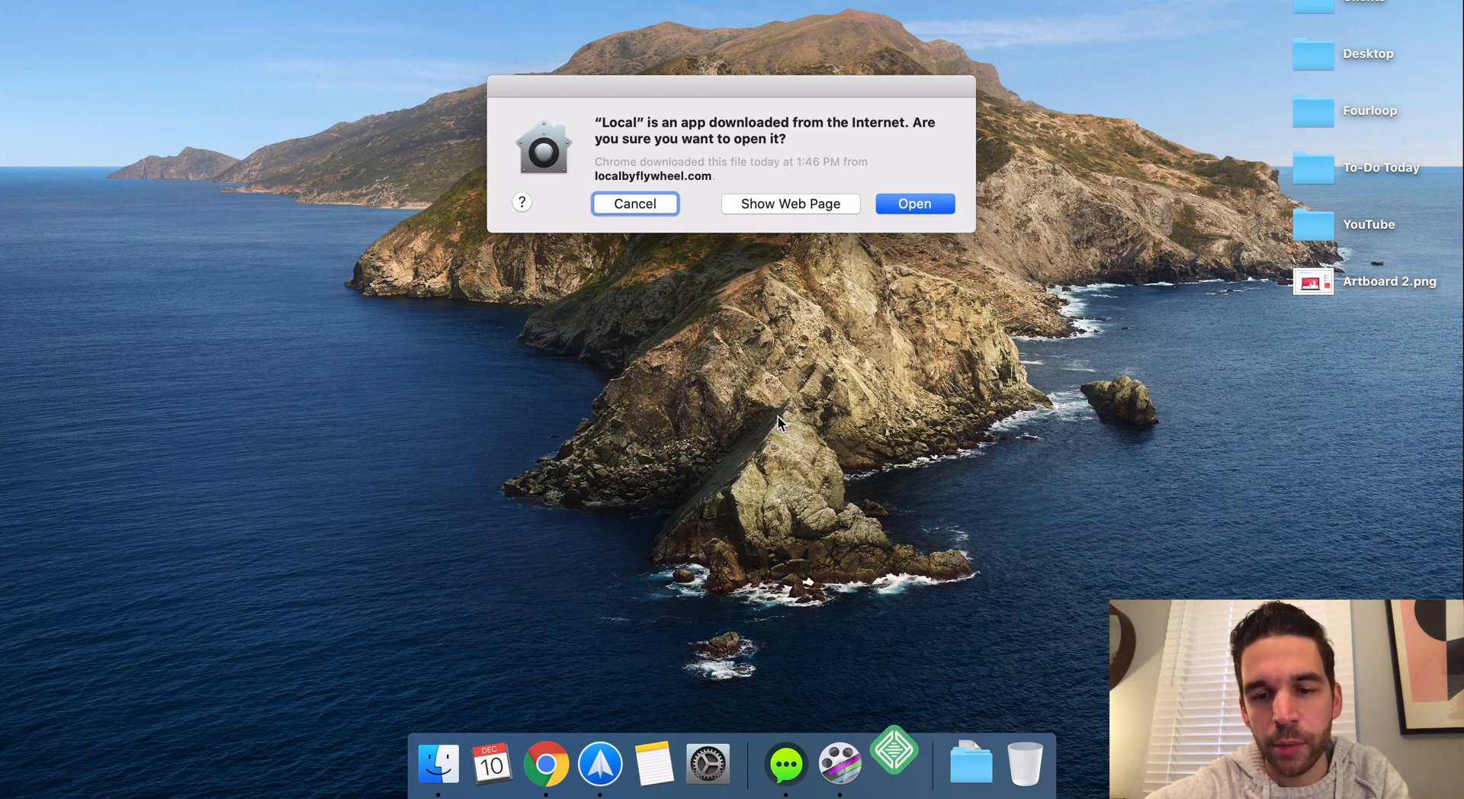
mouse_move(862, 355)
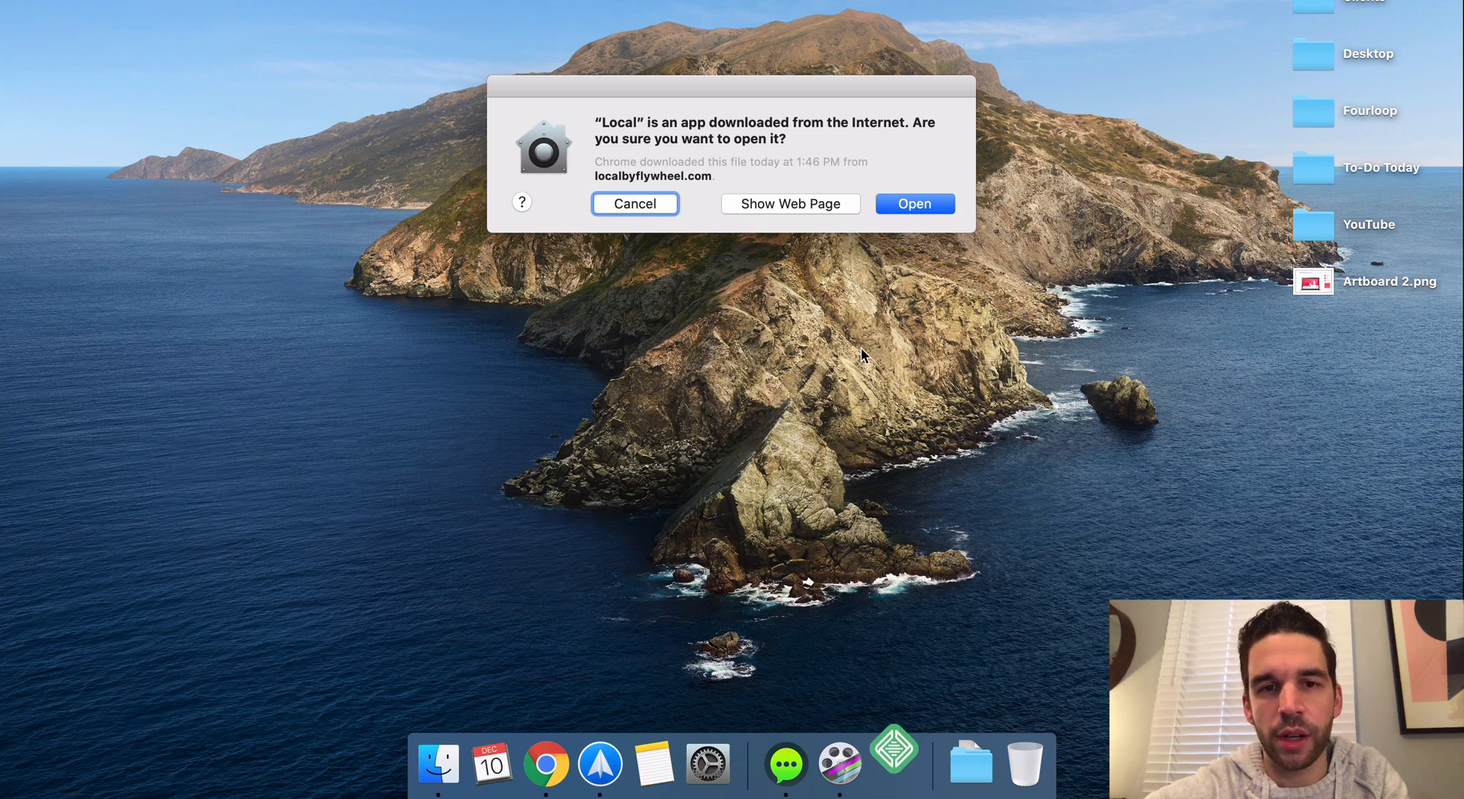
left_click(913, 203)
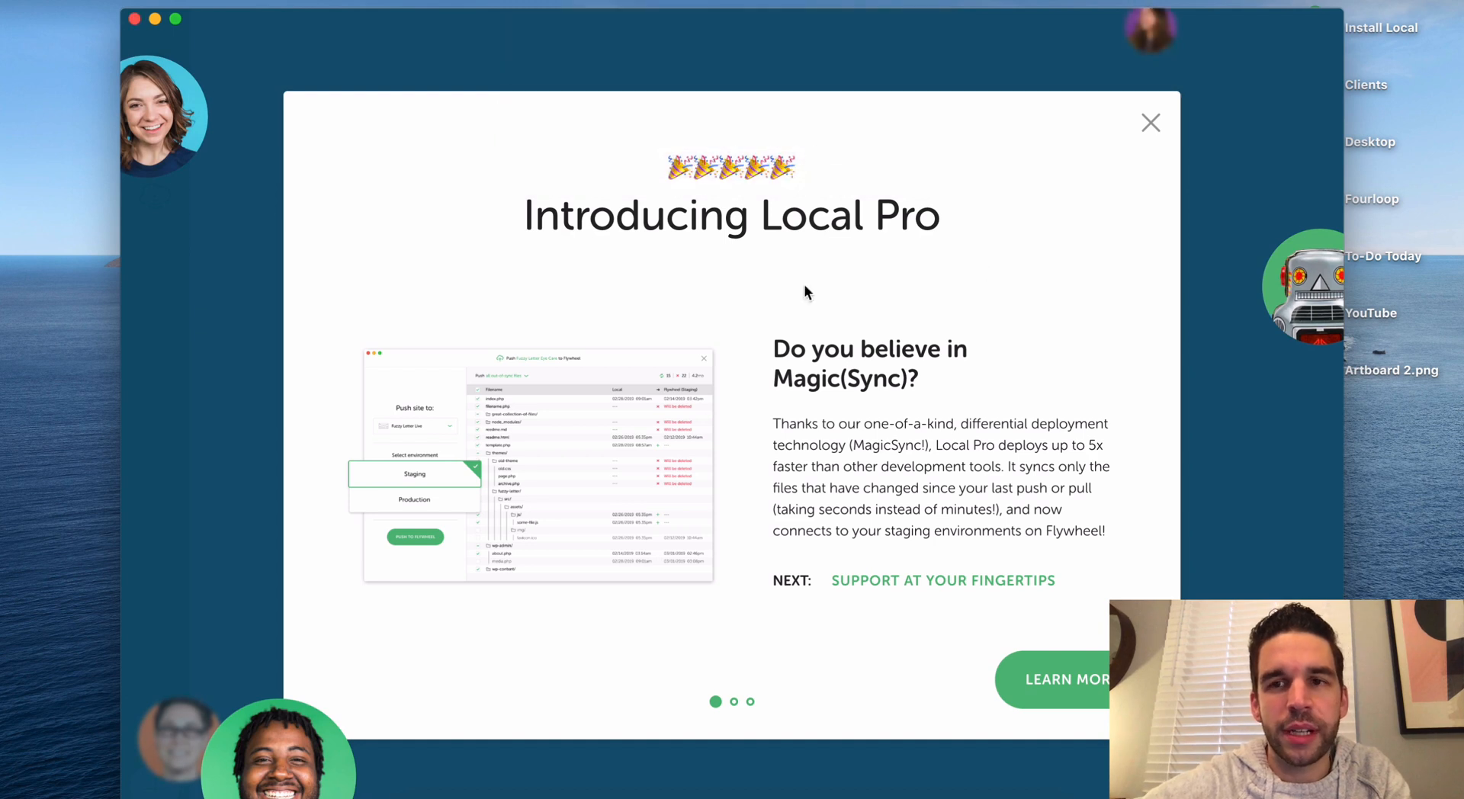
Step: Dismiss the Local Pro popup, tour the Flywheel login and Connect pages, then reach Preferences
left_click(1150, 122)
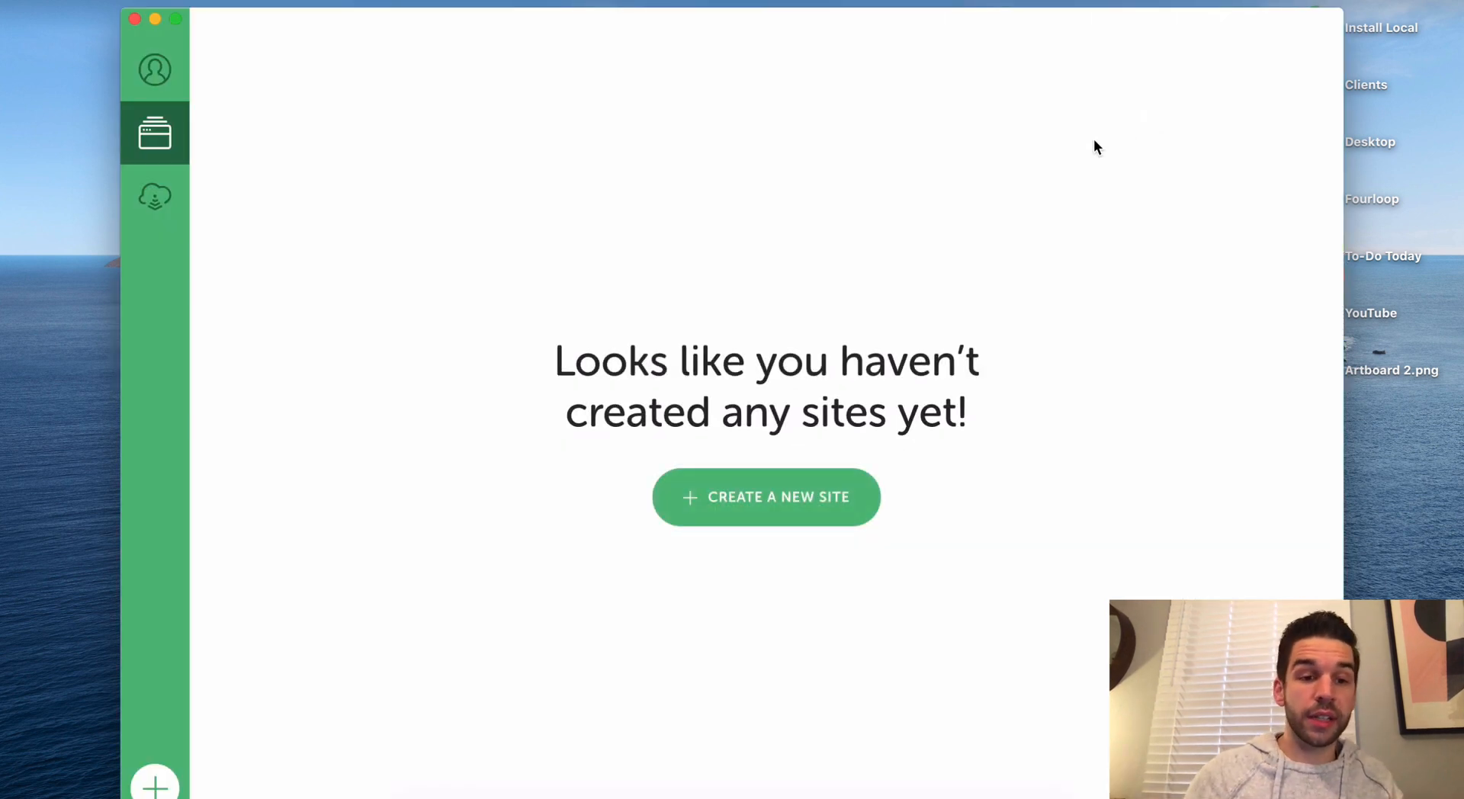
mouse_move(709, 158)
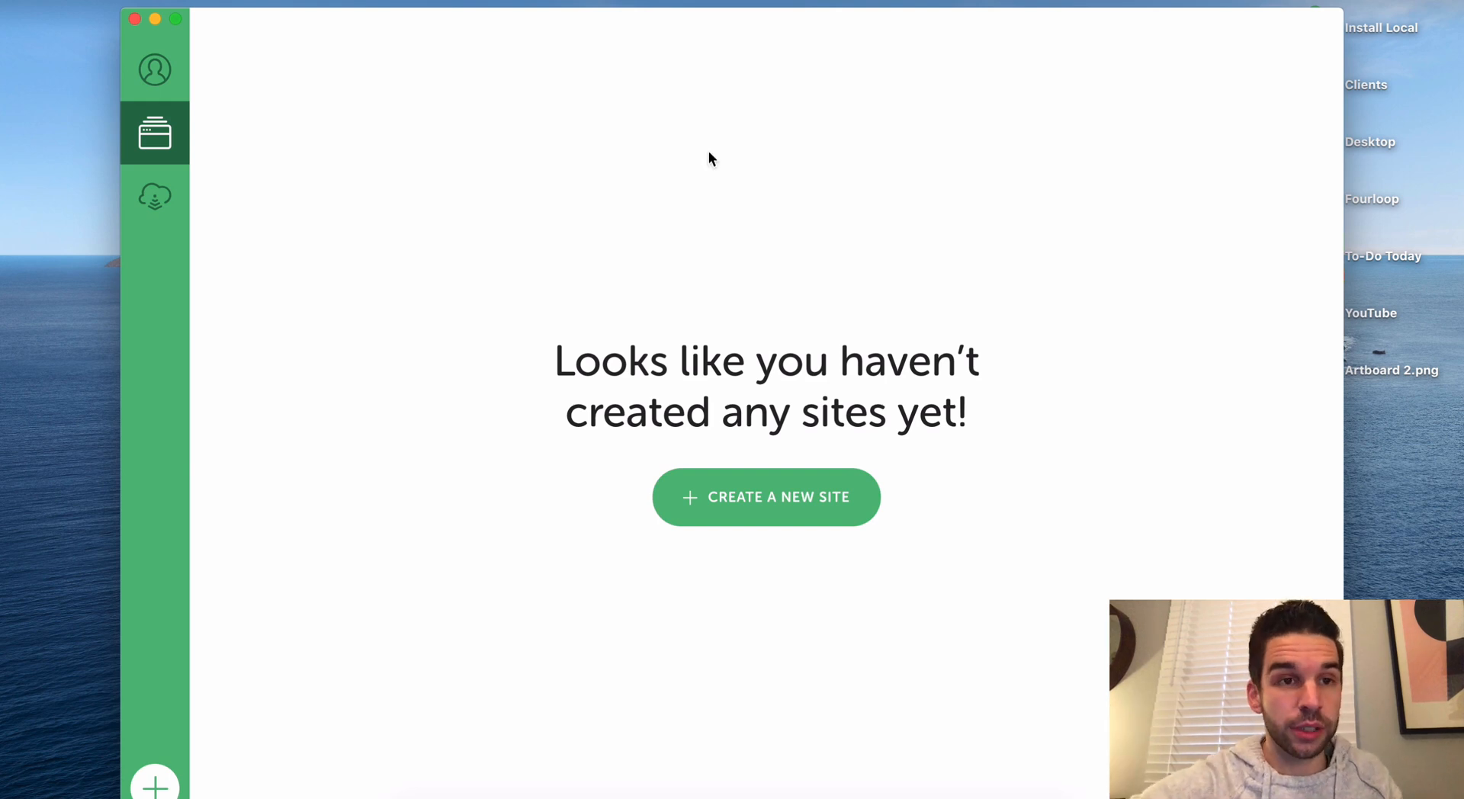
mouse_move(154, 71)
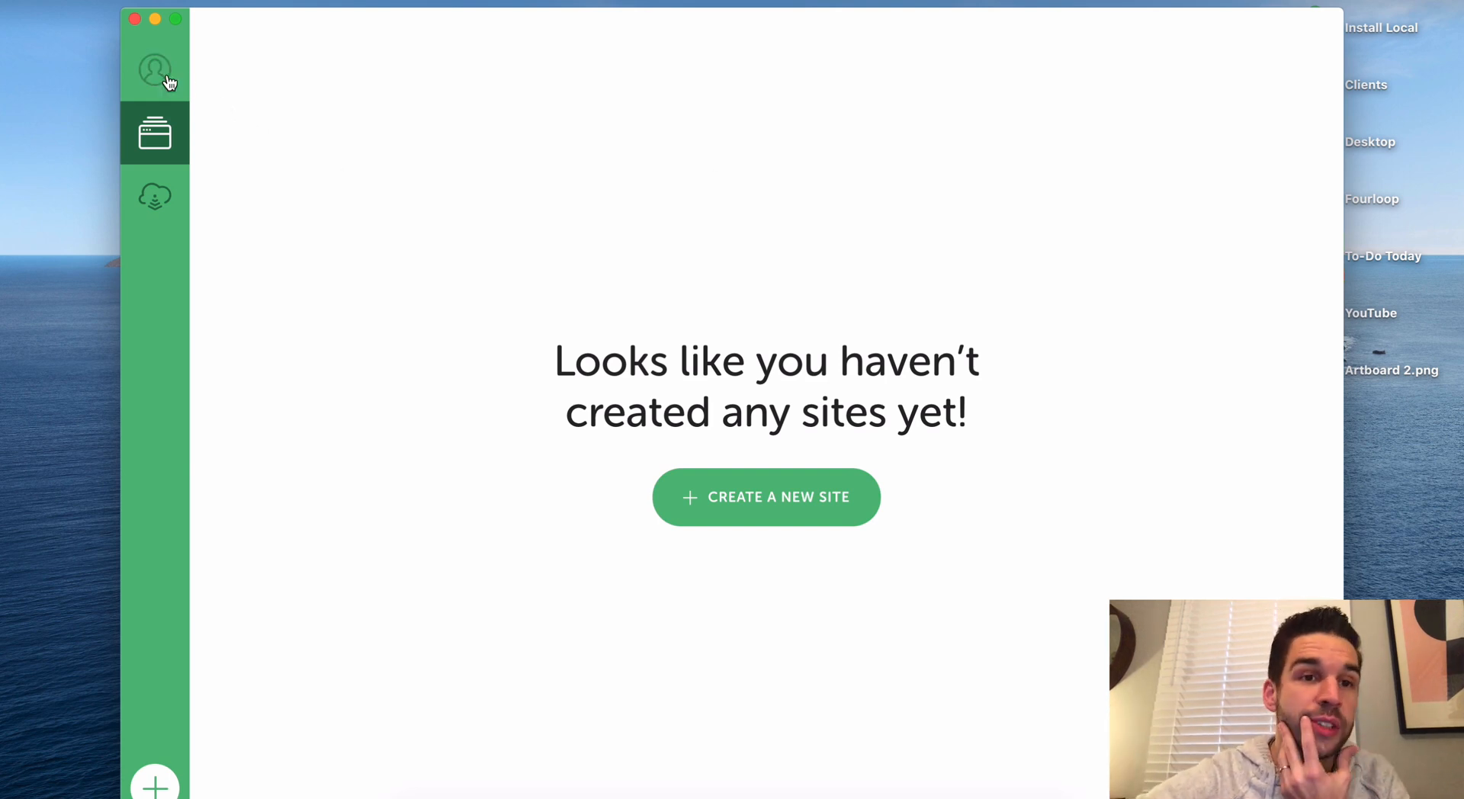
left_click(154, 69)
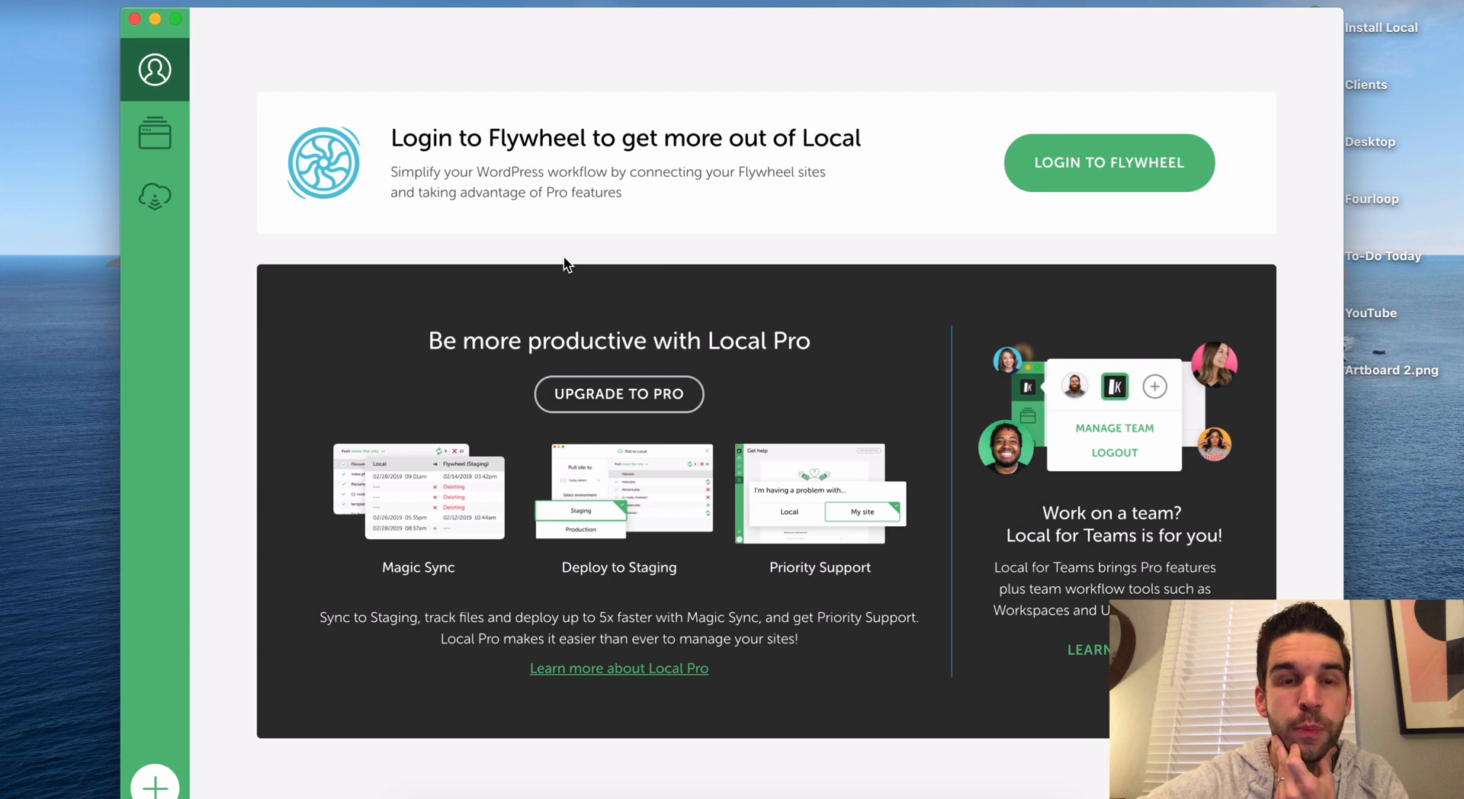
mouse_move(773, 537)
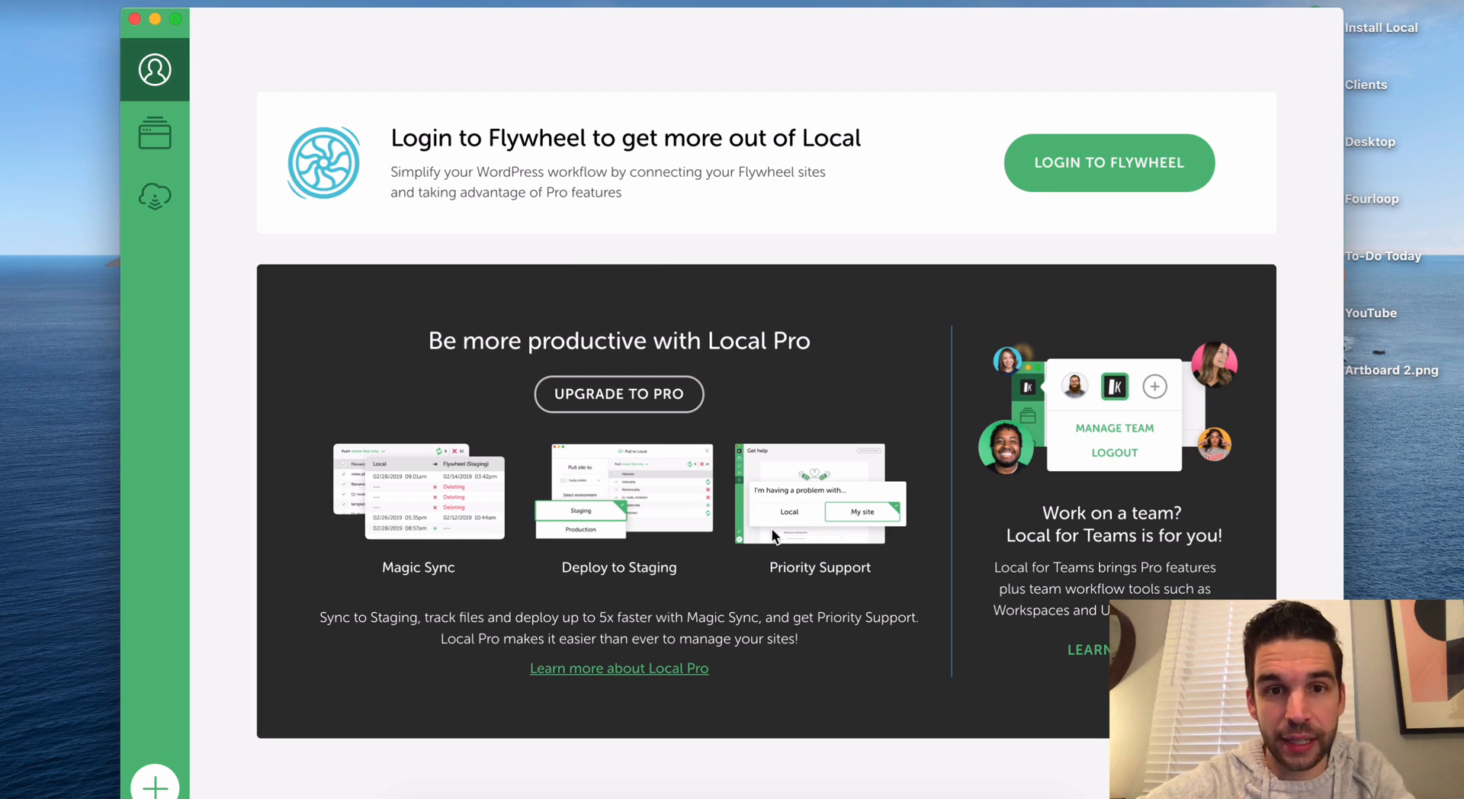
mouse_move(154, 196)
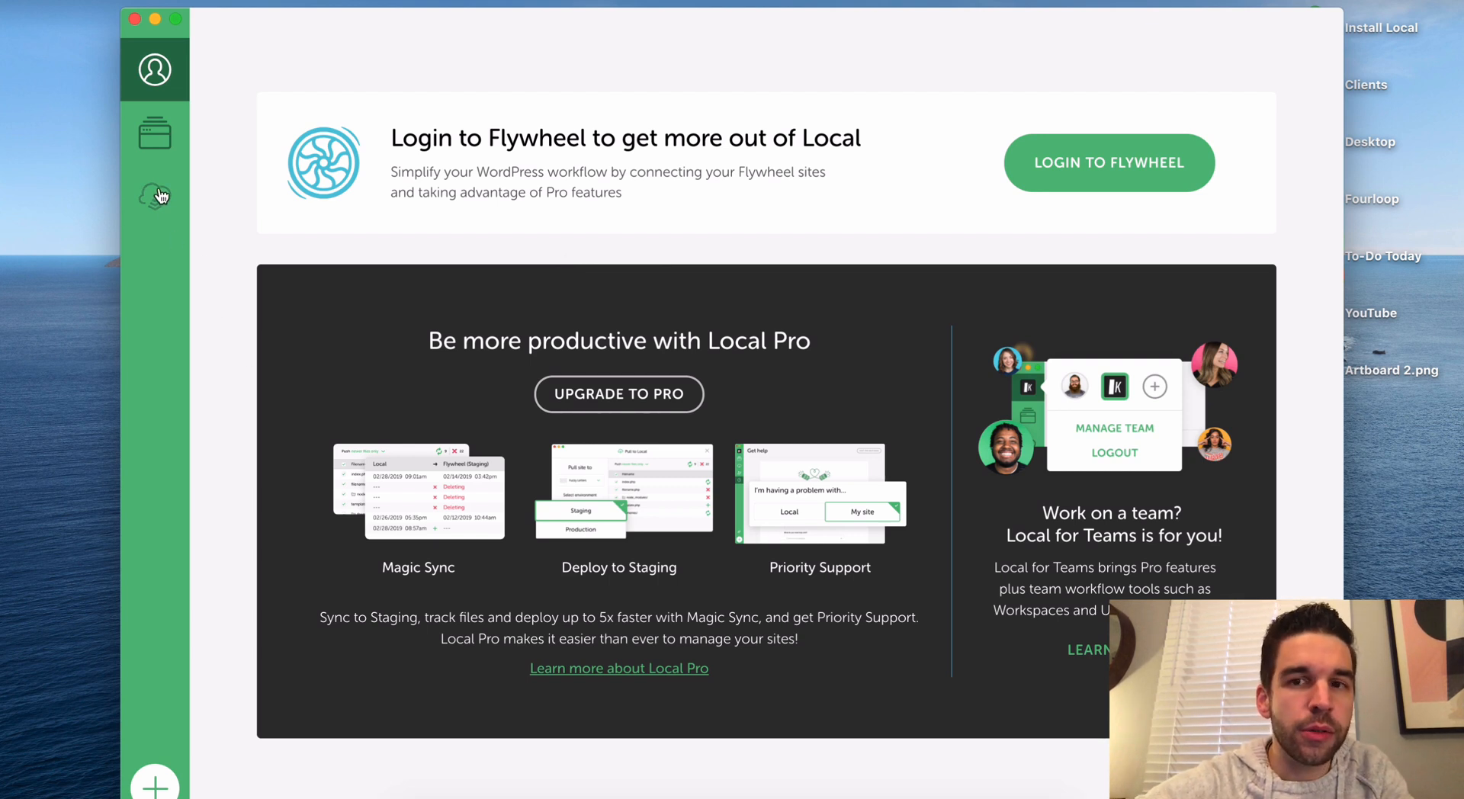
left_click(154, 197)
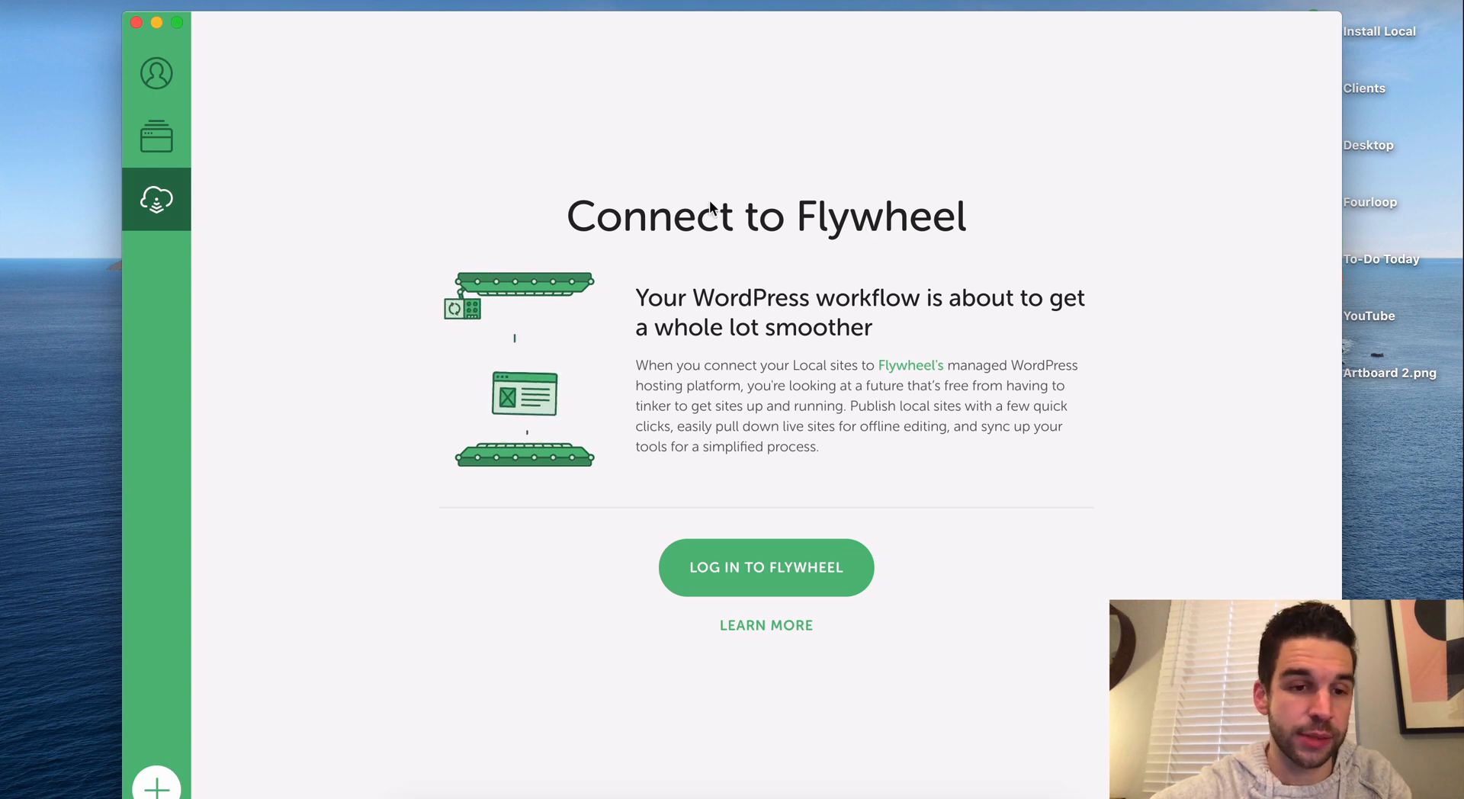
left_click(156, 136)
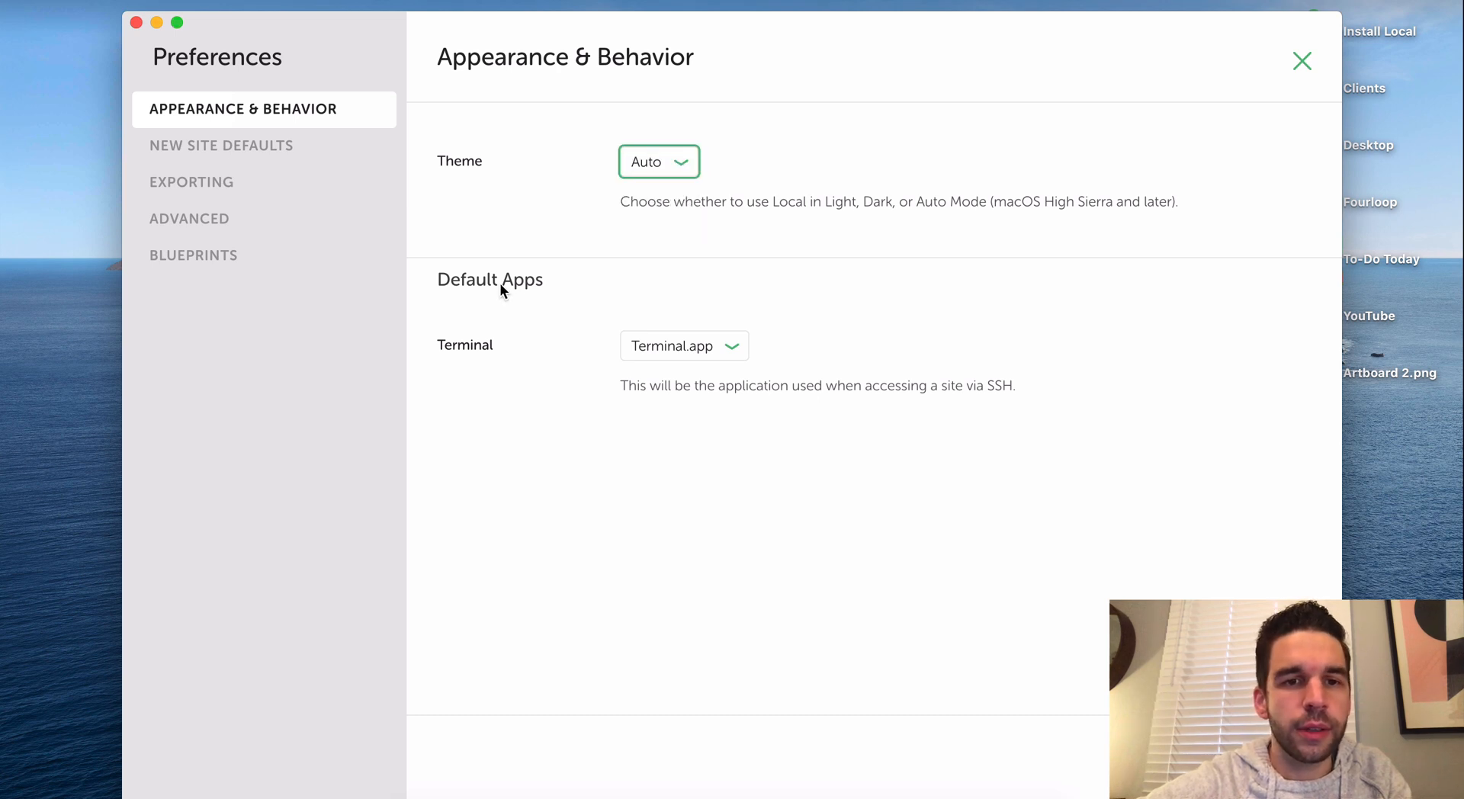
Step: Keep the Auto theme and bring up the New Site Defaults preferences
left_click(658, 161)
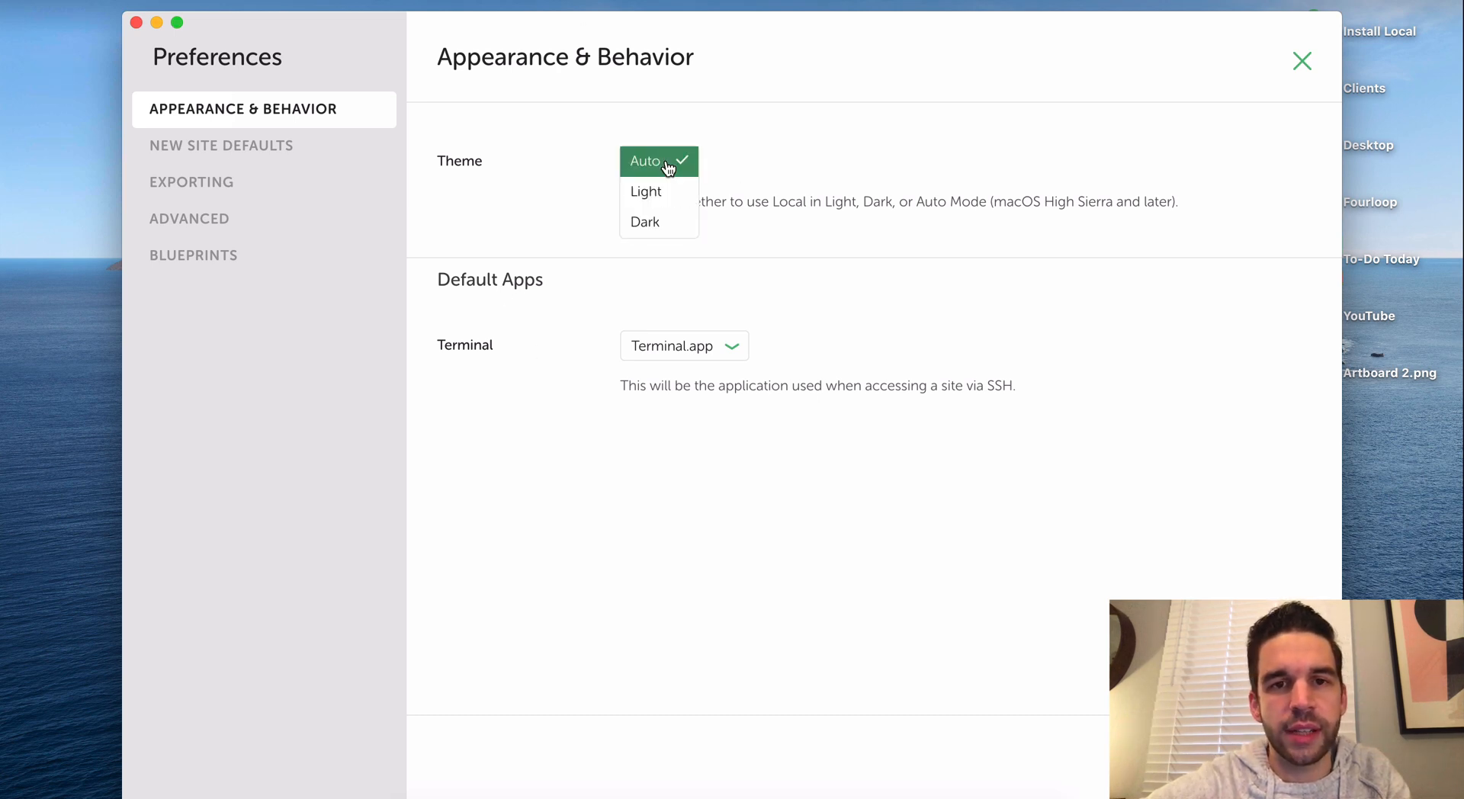
left_click(644, 160)
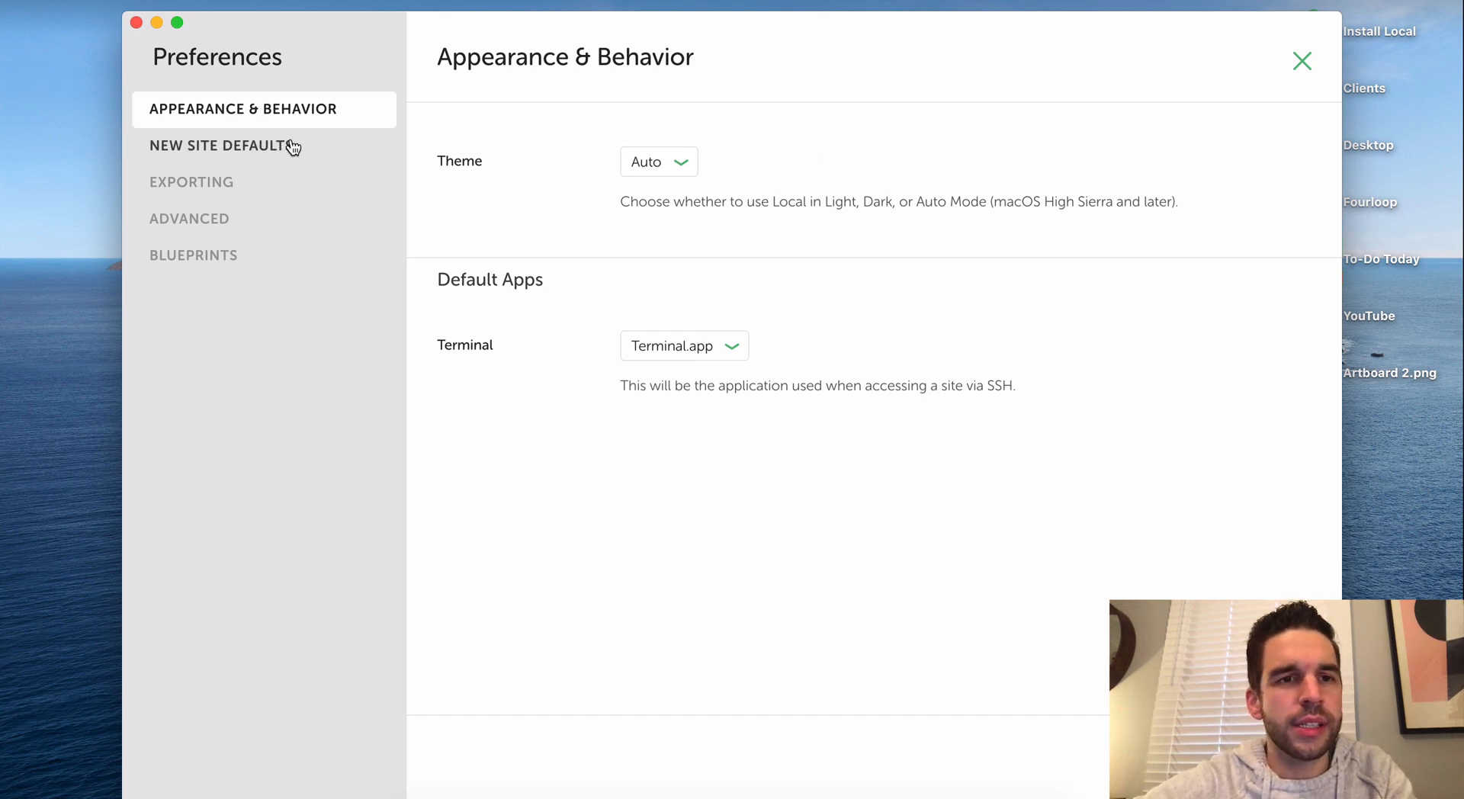
left_click(223, 145)
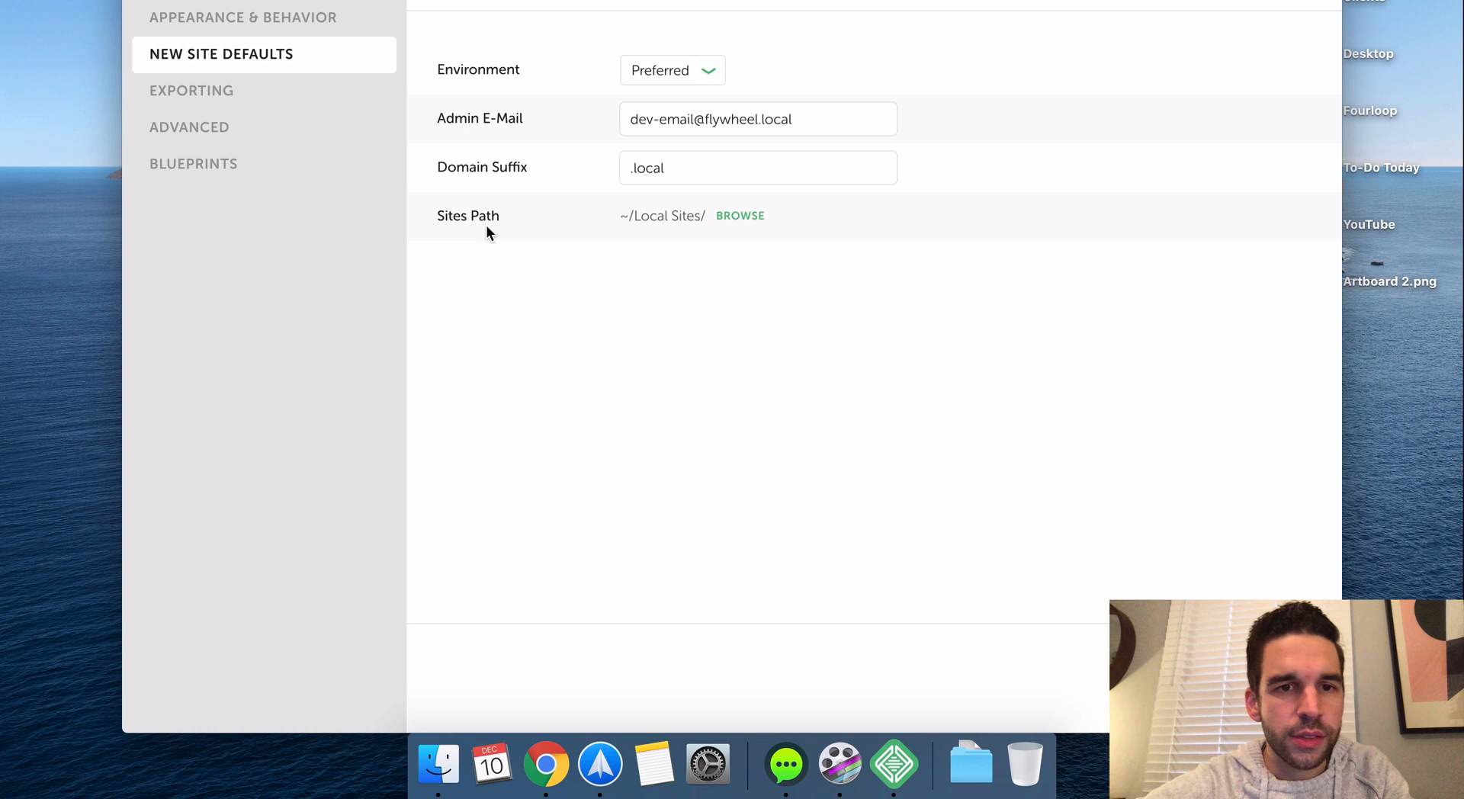
mouse_move(432, 240)
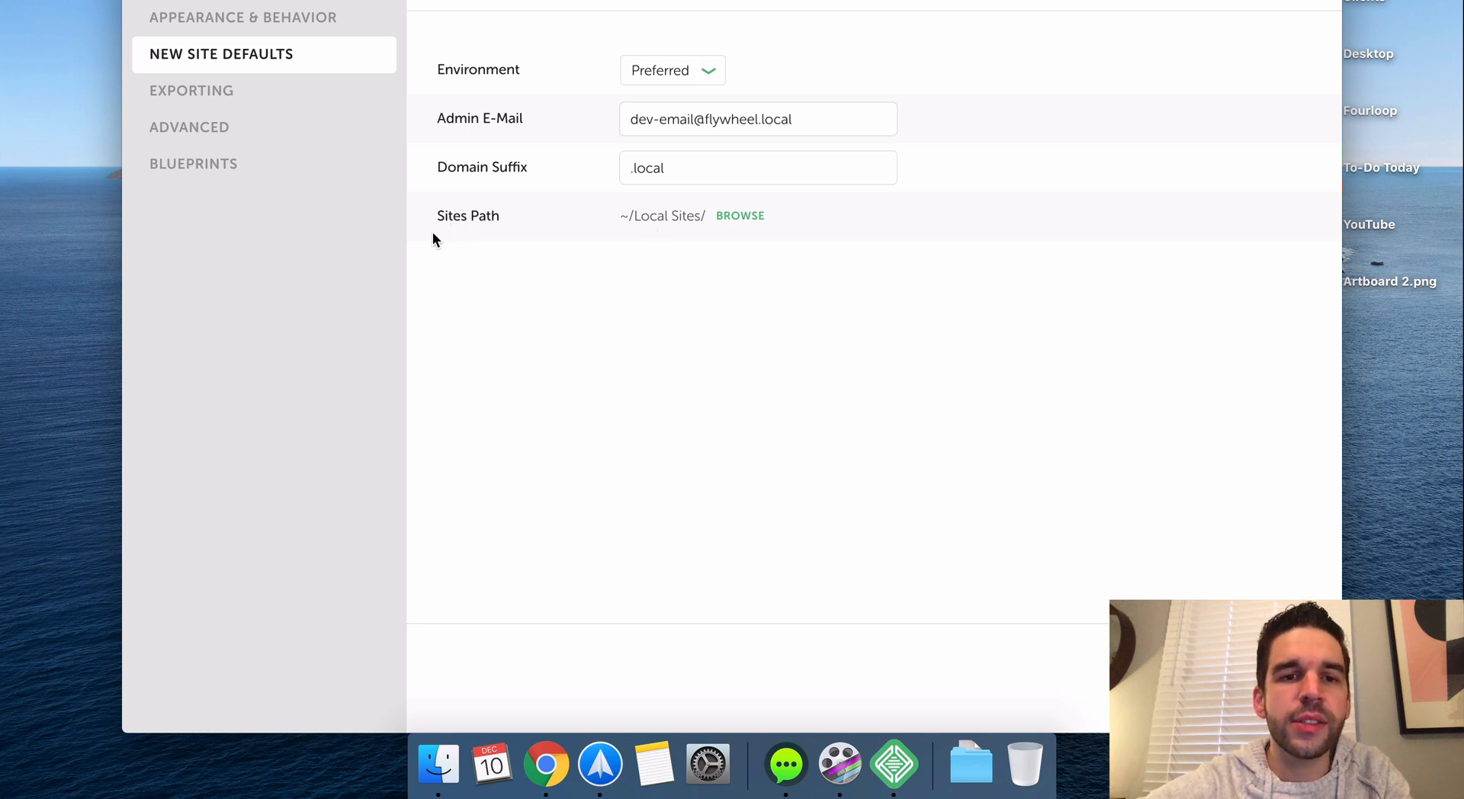
mouse_move(477, 256)
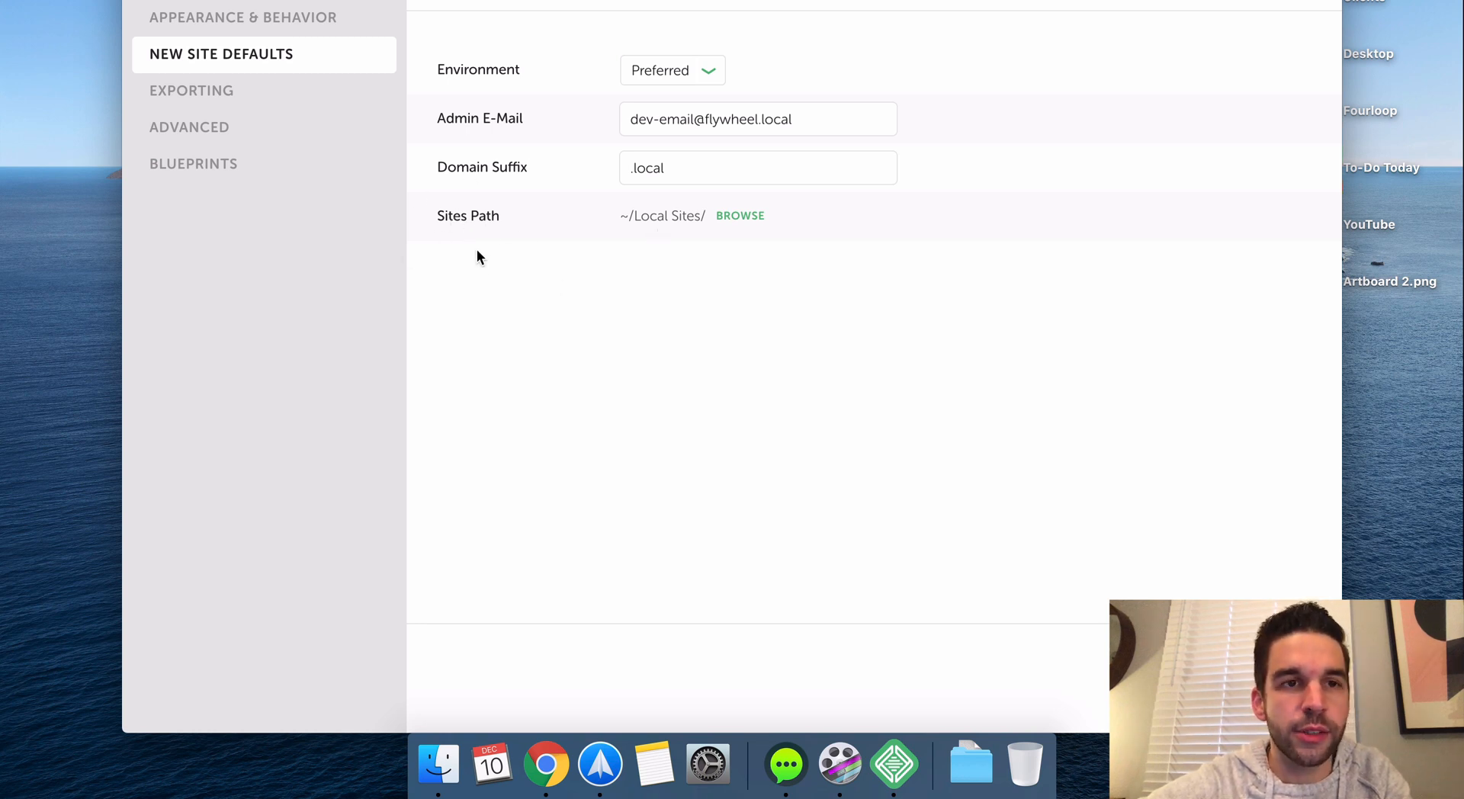
mouse_move(628, 231)
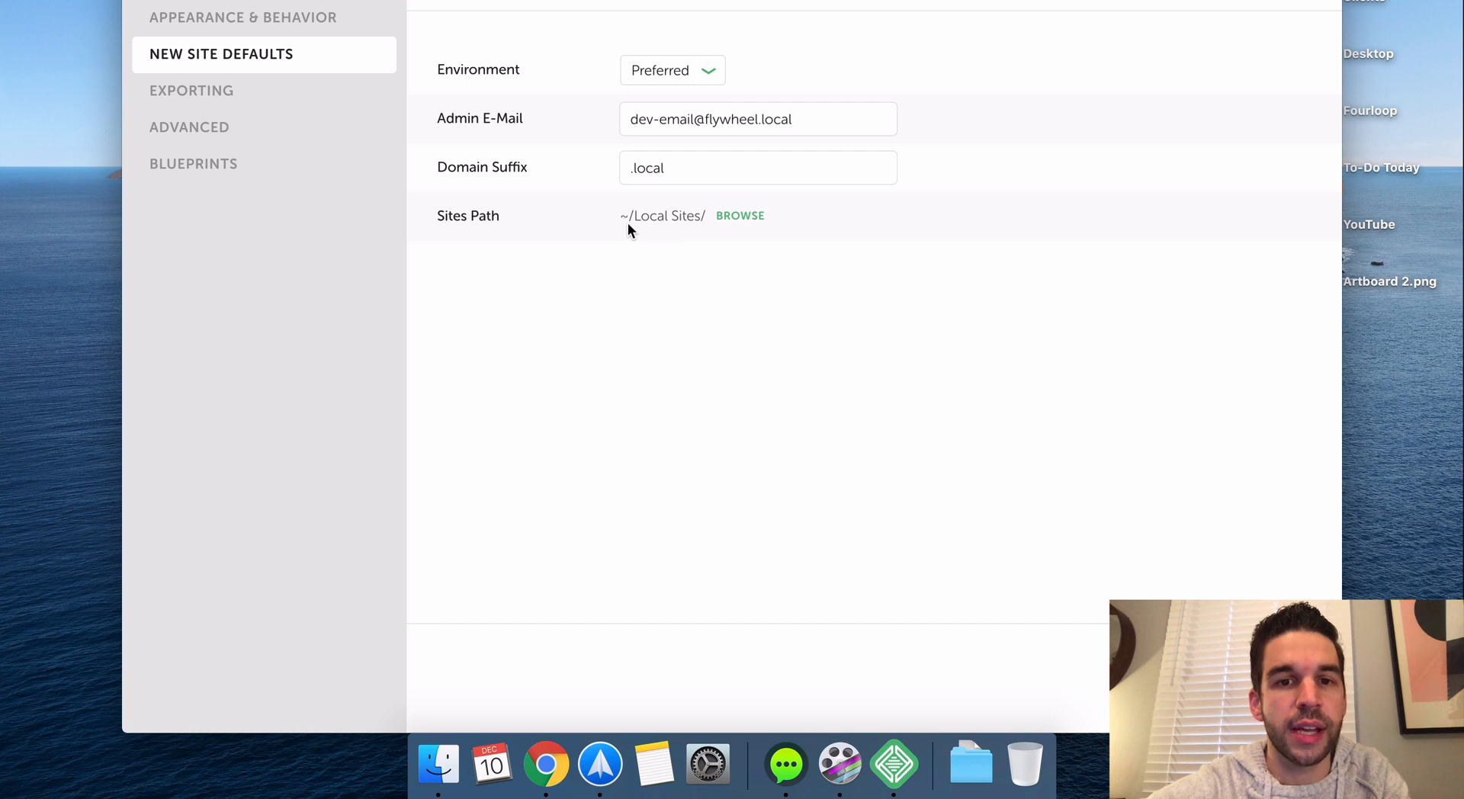
mouse_move(649, 232)
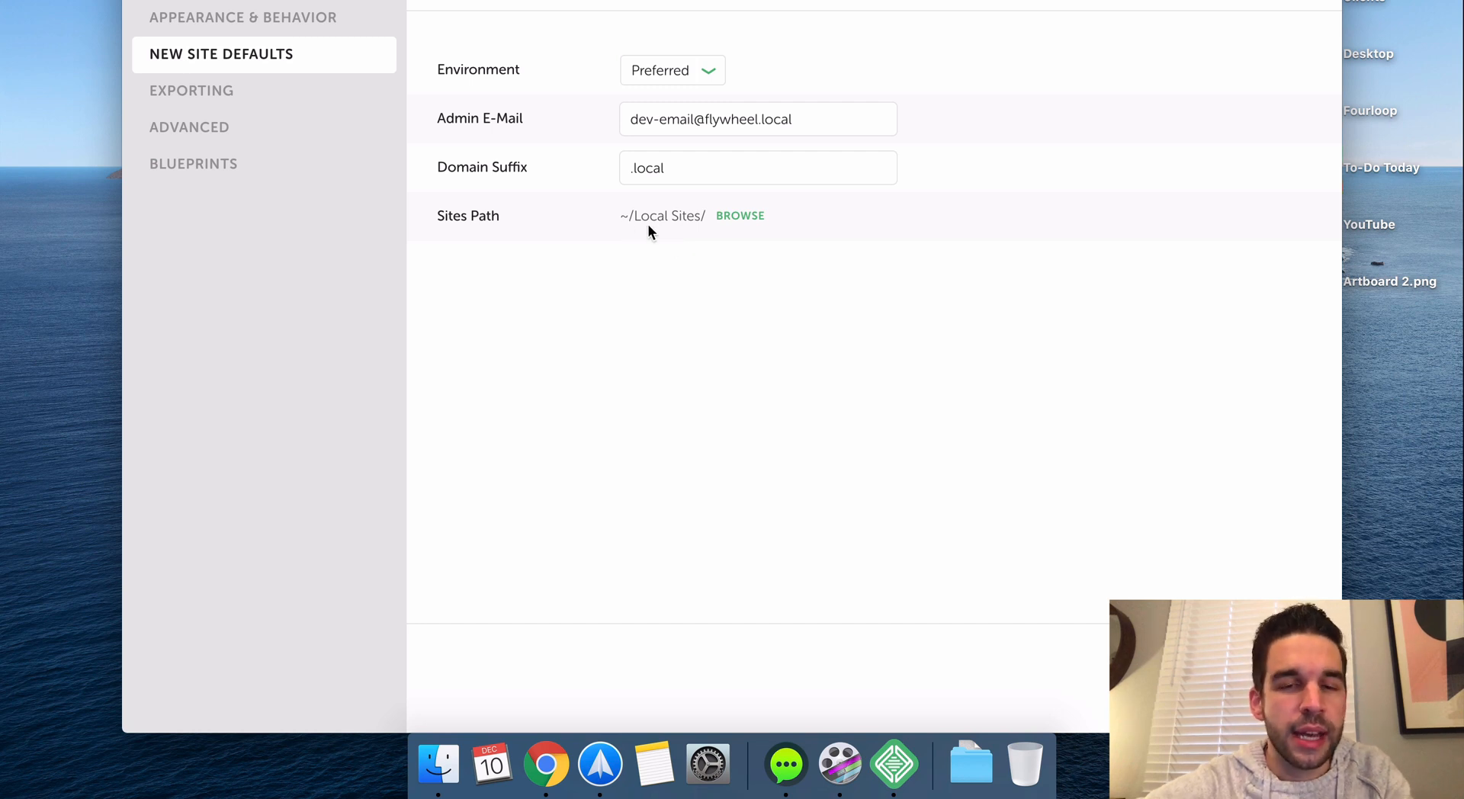
mouse_move(686, 228)
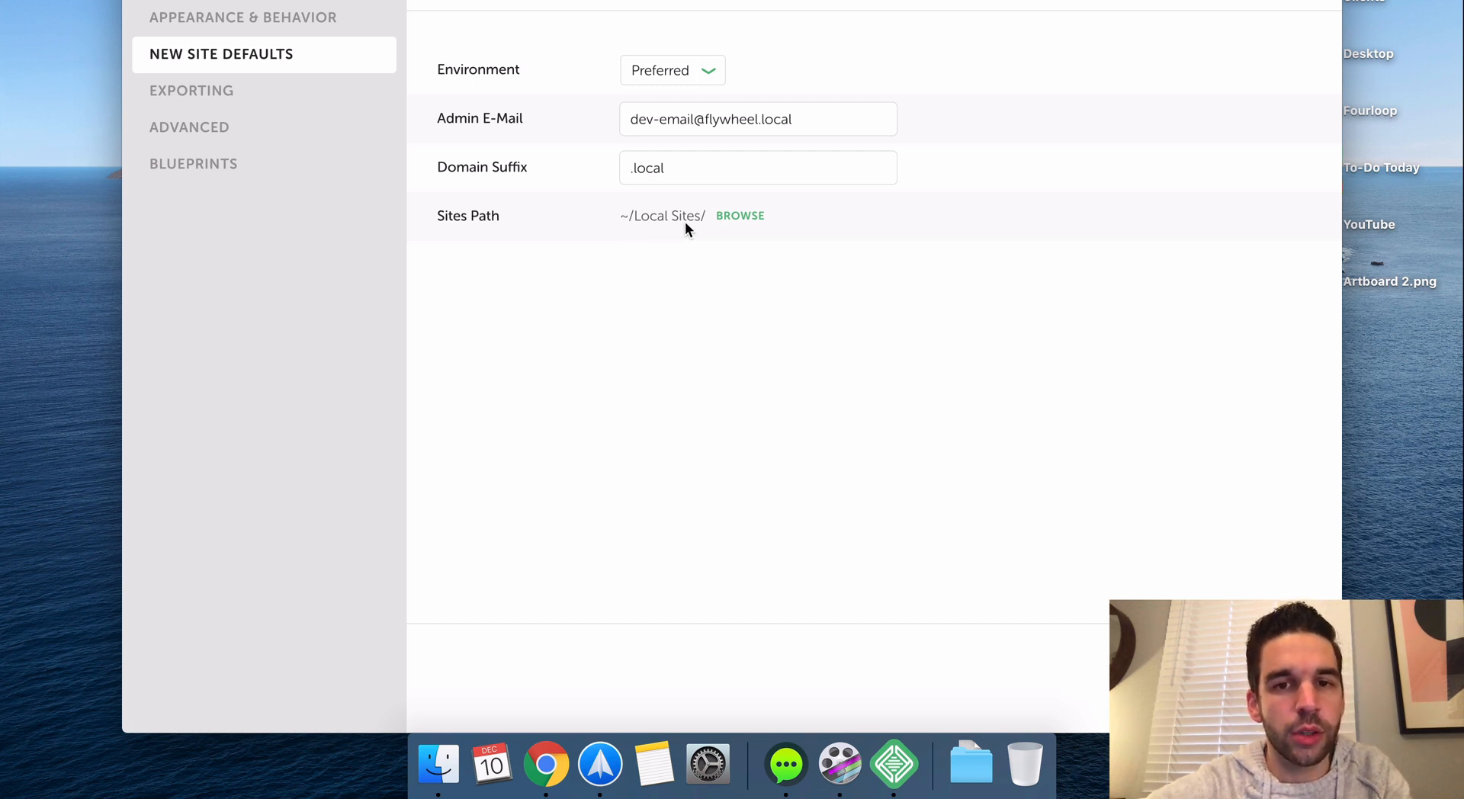
mouse_move(752, 224)
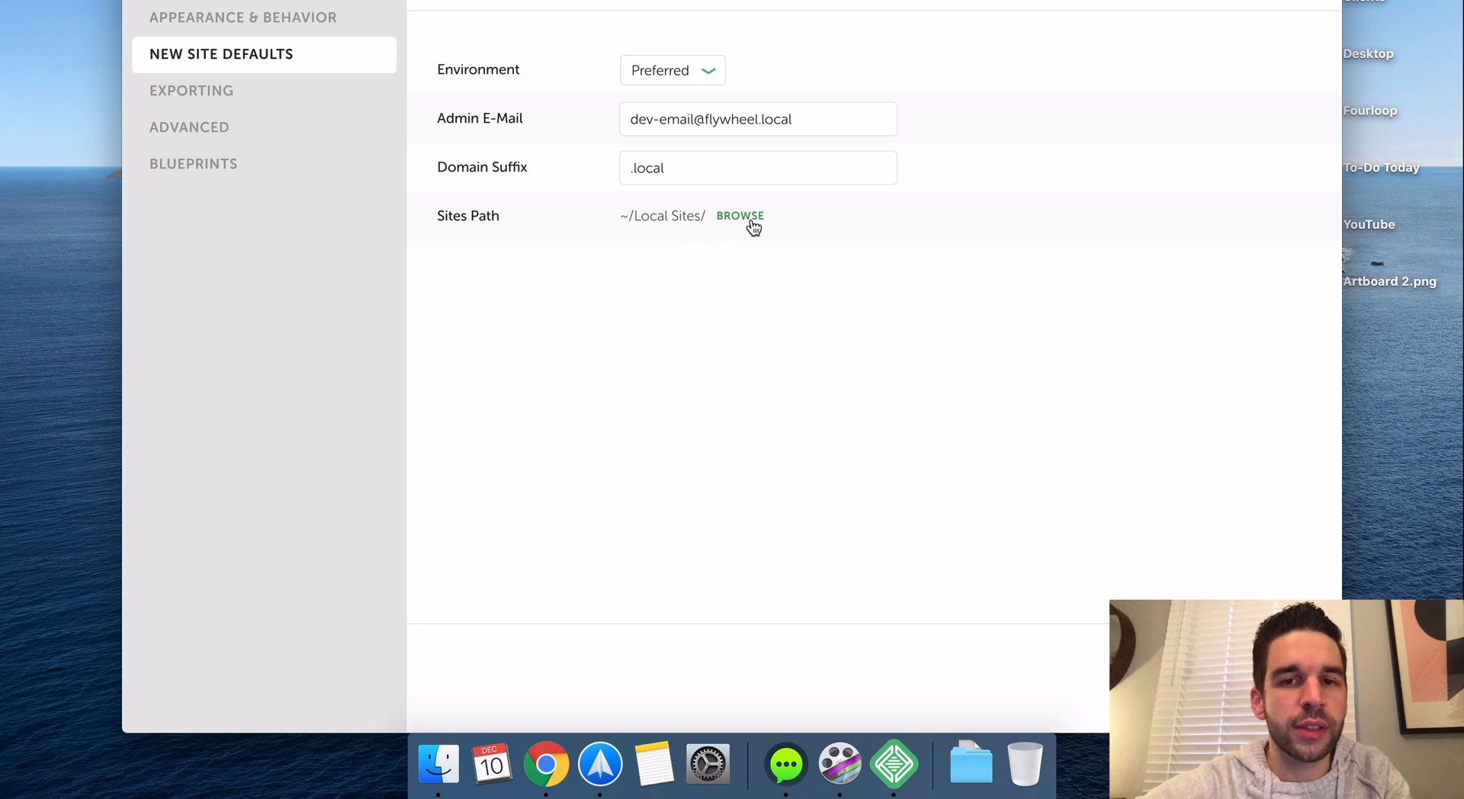
Step: Browse for a different sites folder, then cancel to keep ~/Local Sites/
left_click(739, 215)
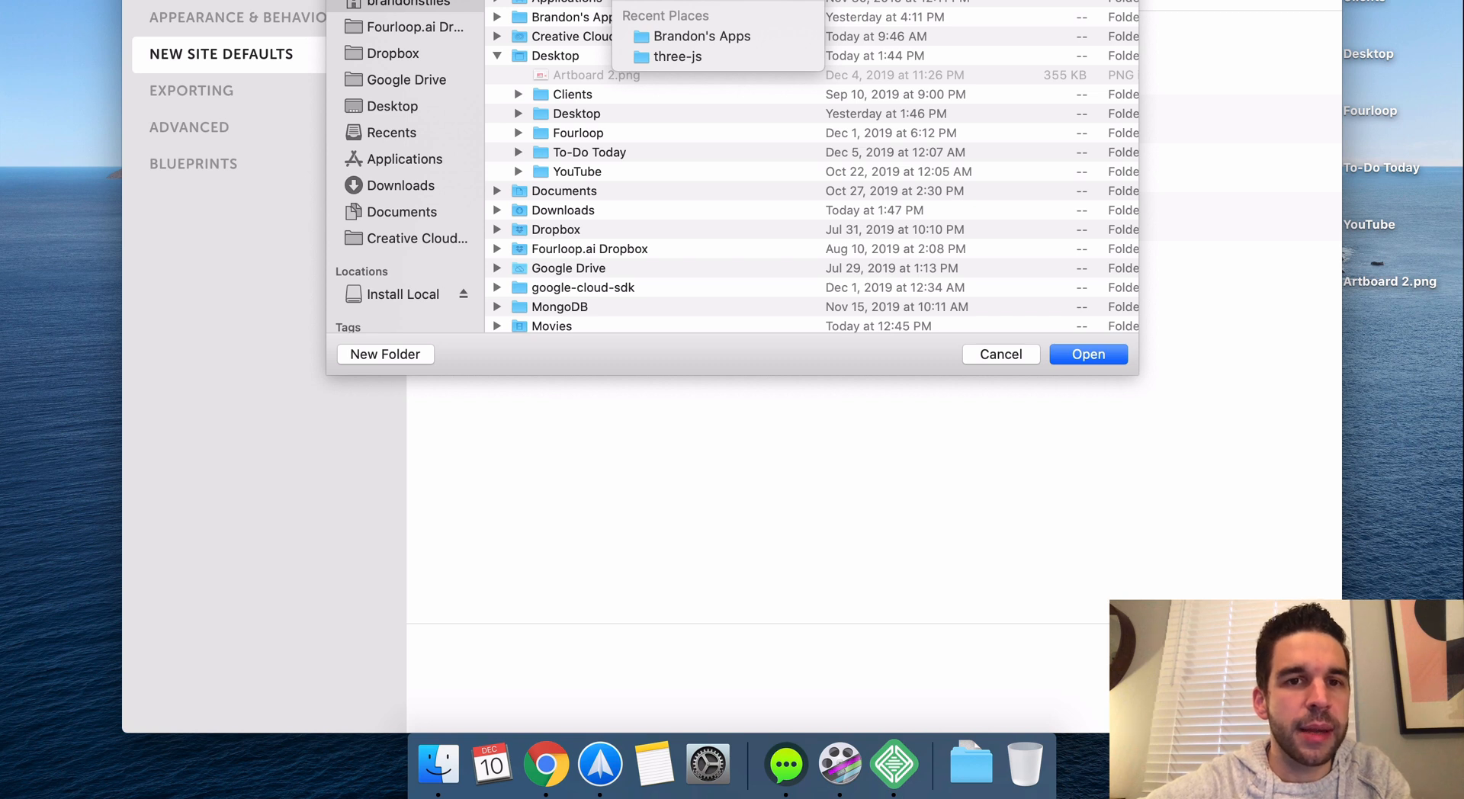
left_click(555, 55)
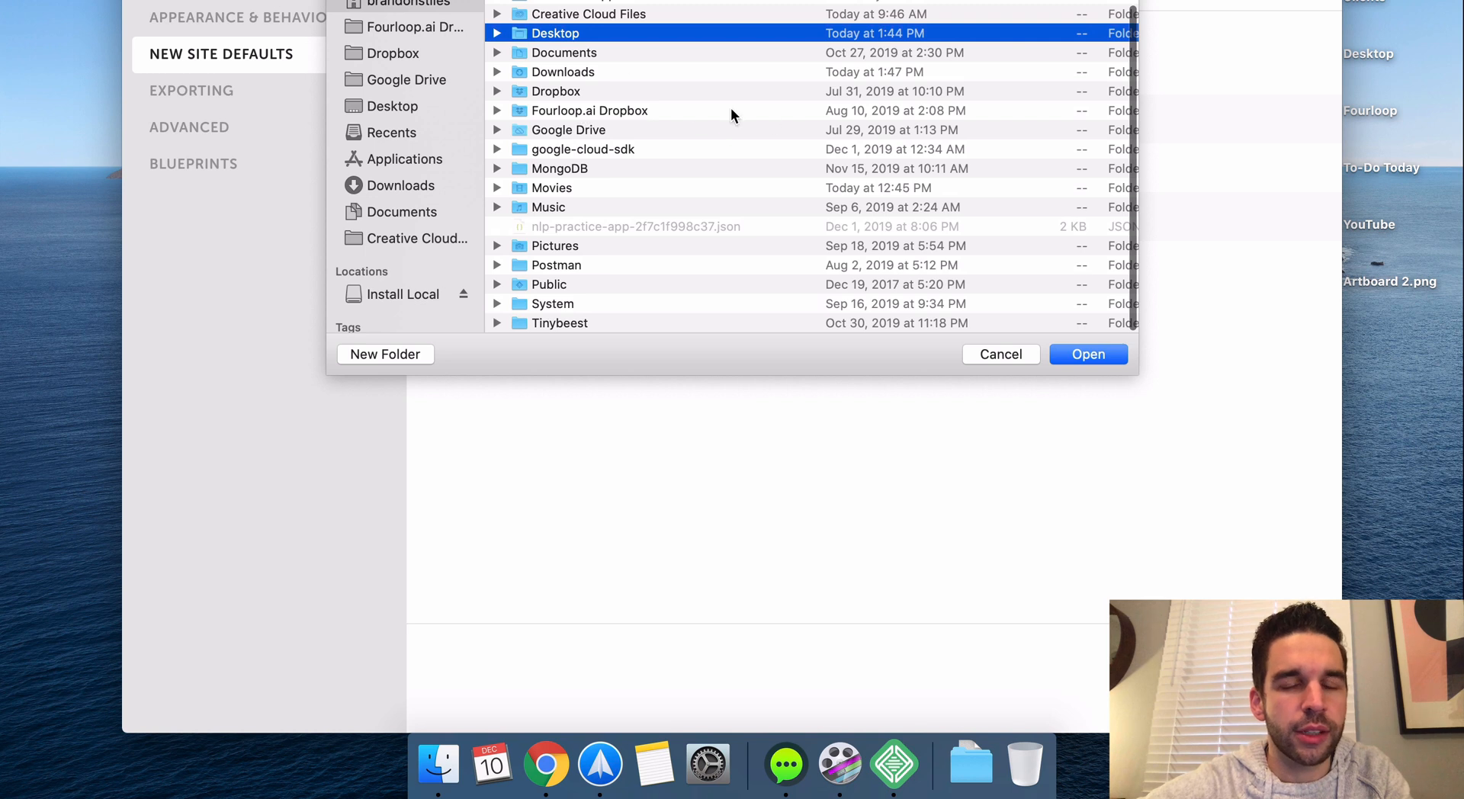
left_click(999, 354)
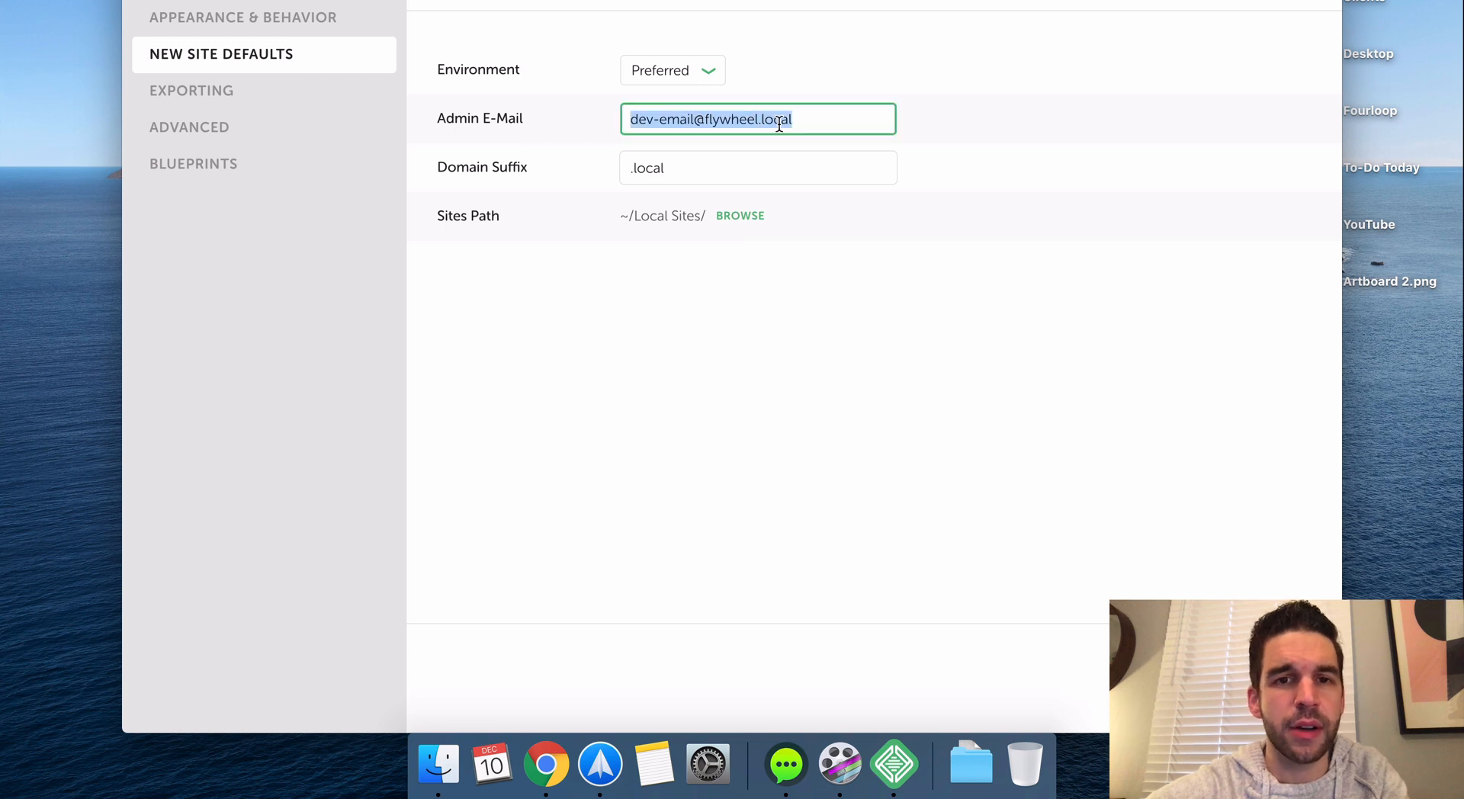
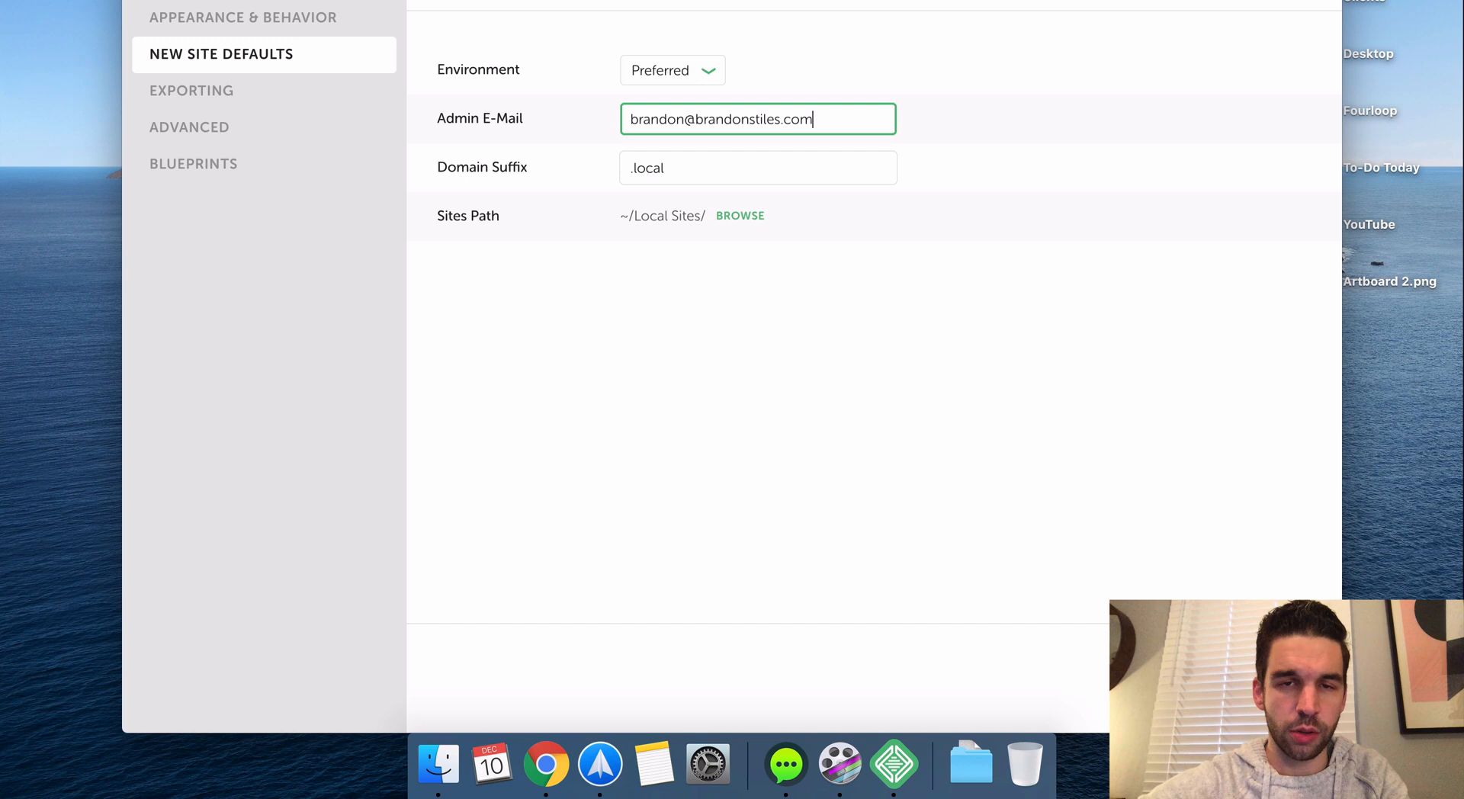
mouse_move(1193, 390)
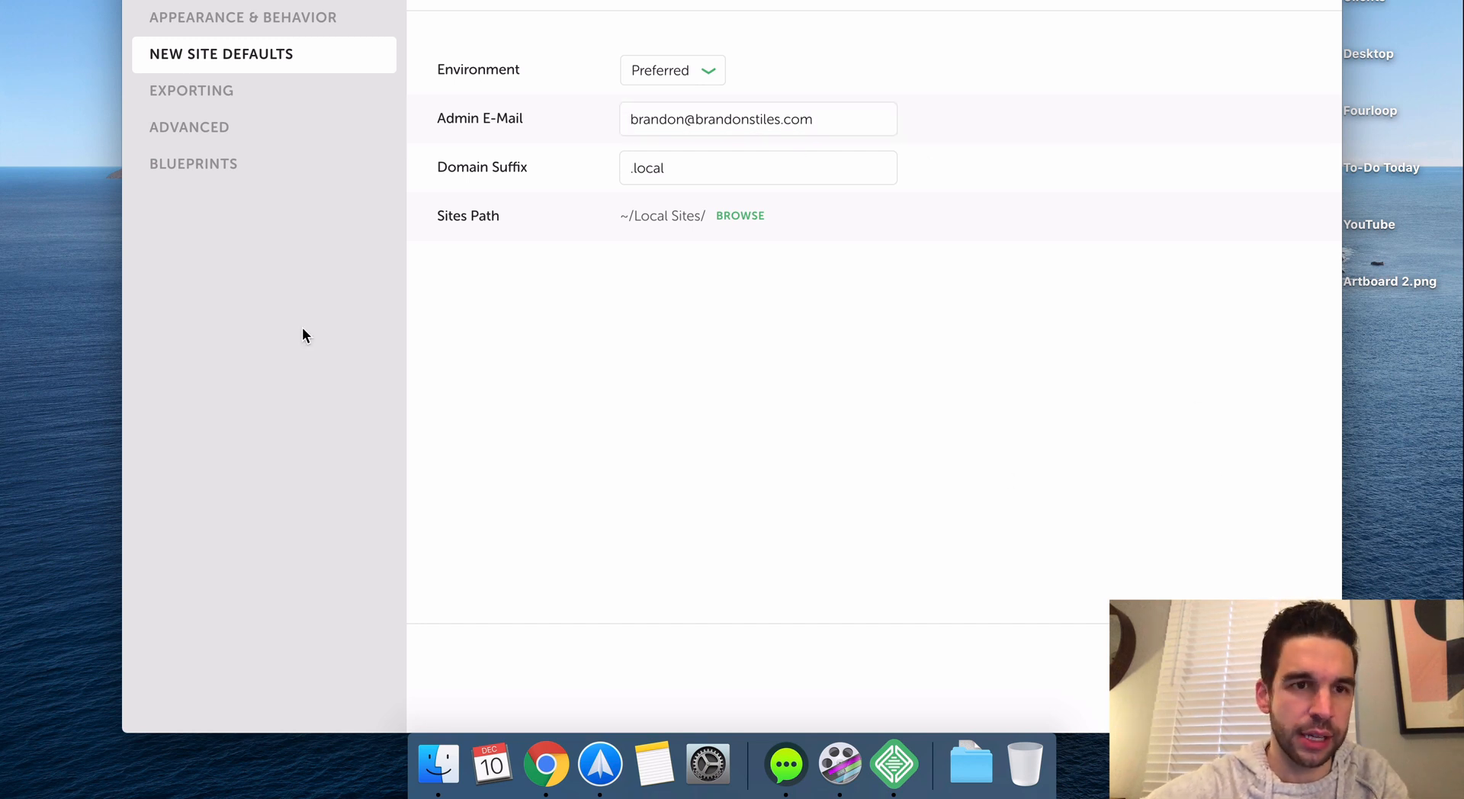
Step: Review the Exporting, Blueprints and Appearance & Behavior pages, then close Preferences
left_click(192, 90)
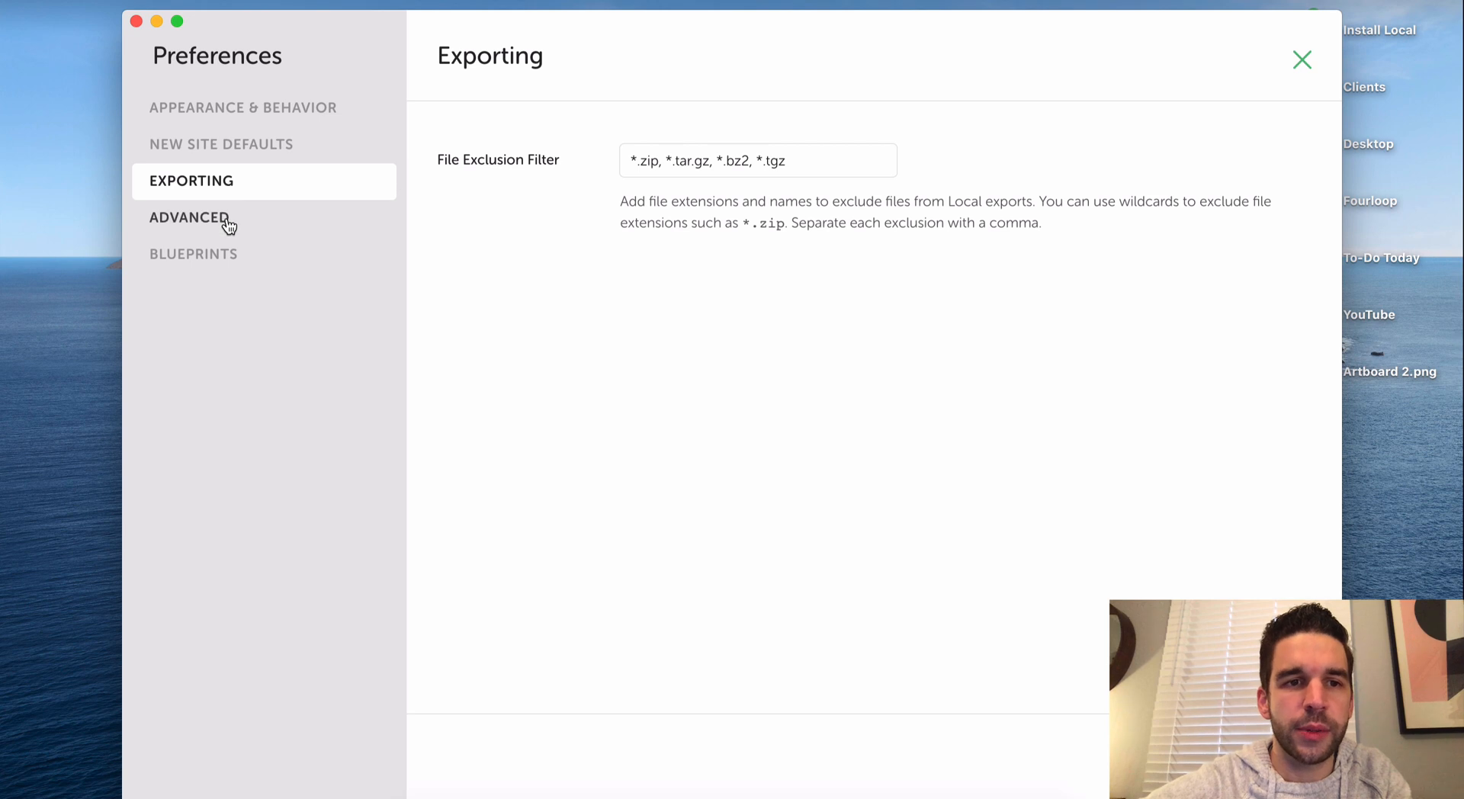
left_click(194, 254)
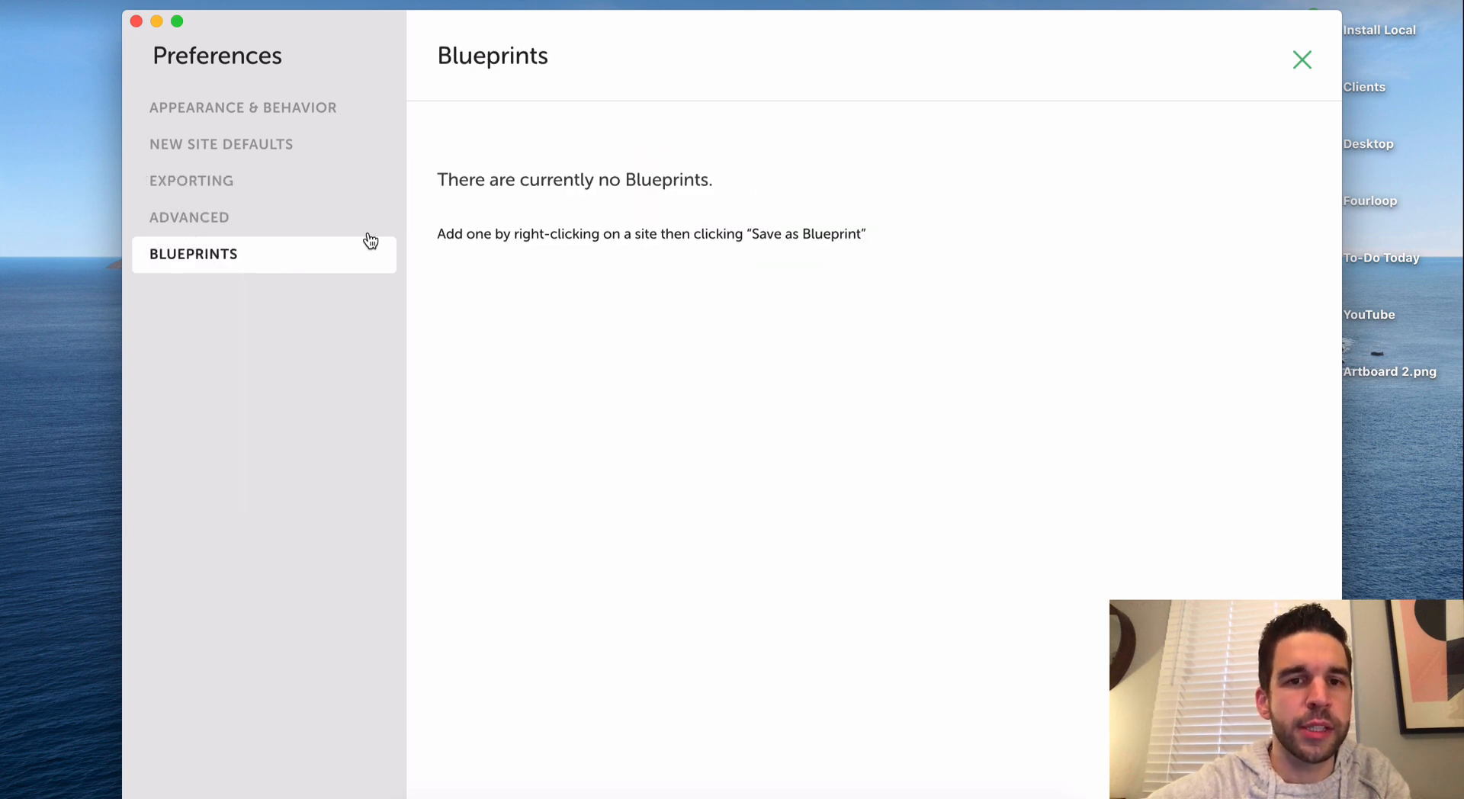
mouse_move(308, 114)
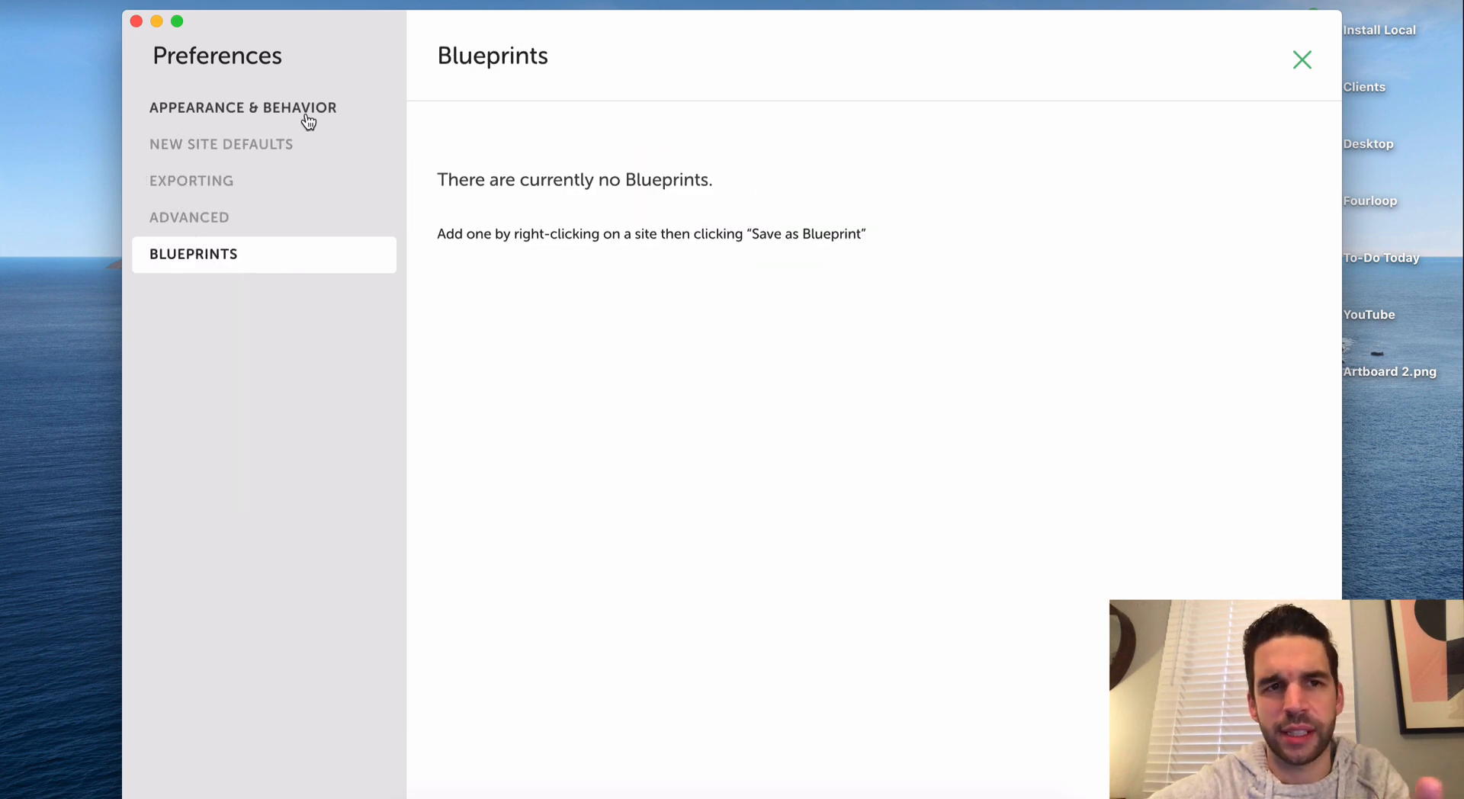
left_click(242, 107)
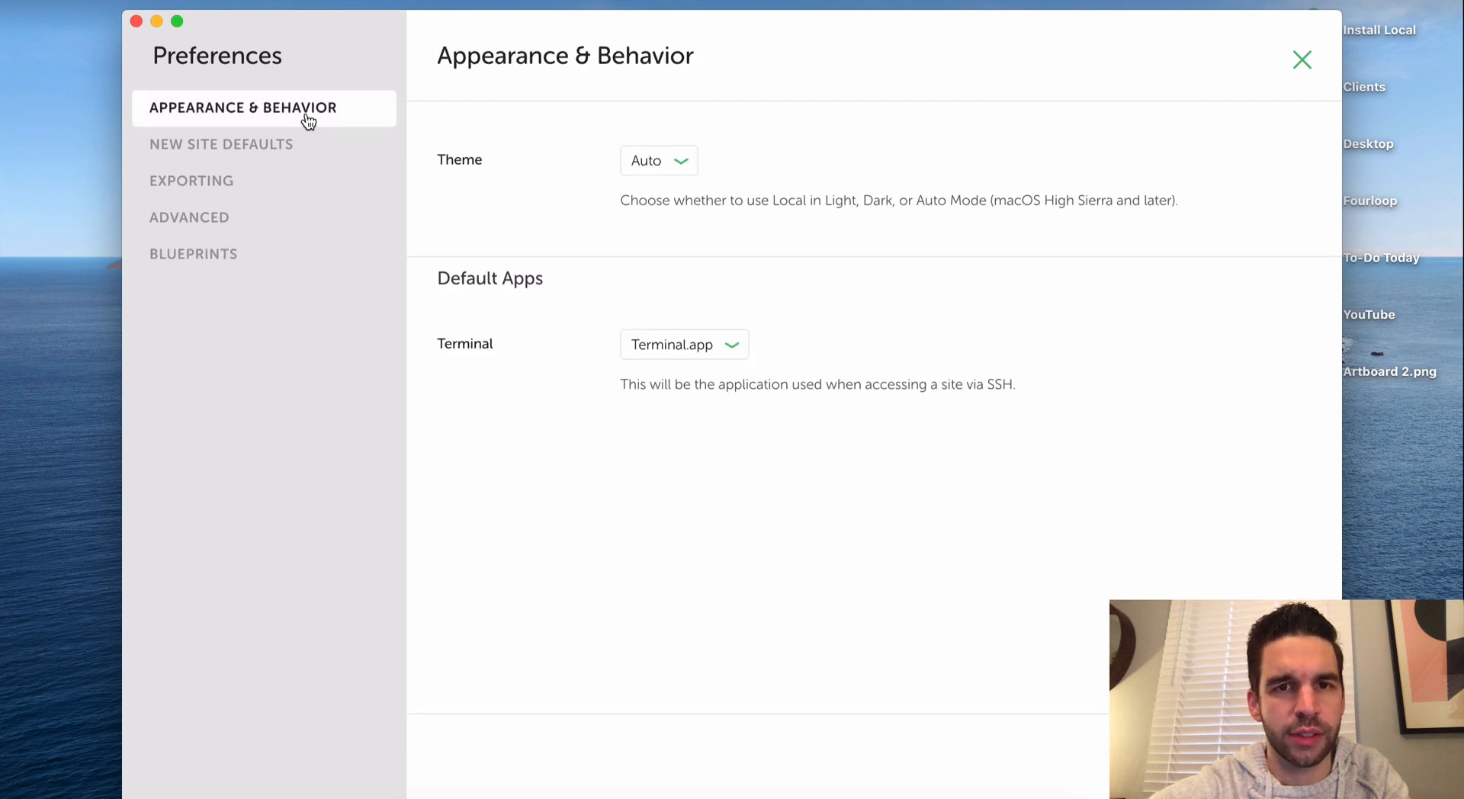
mouse_move(1301, 59)
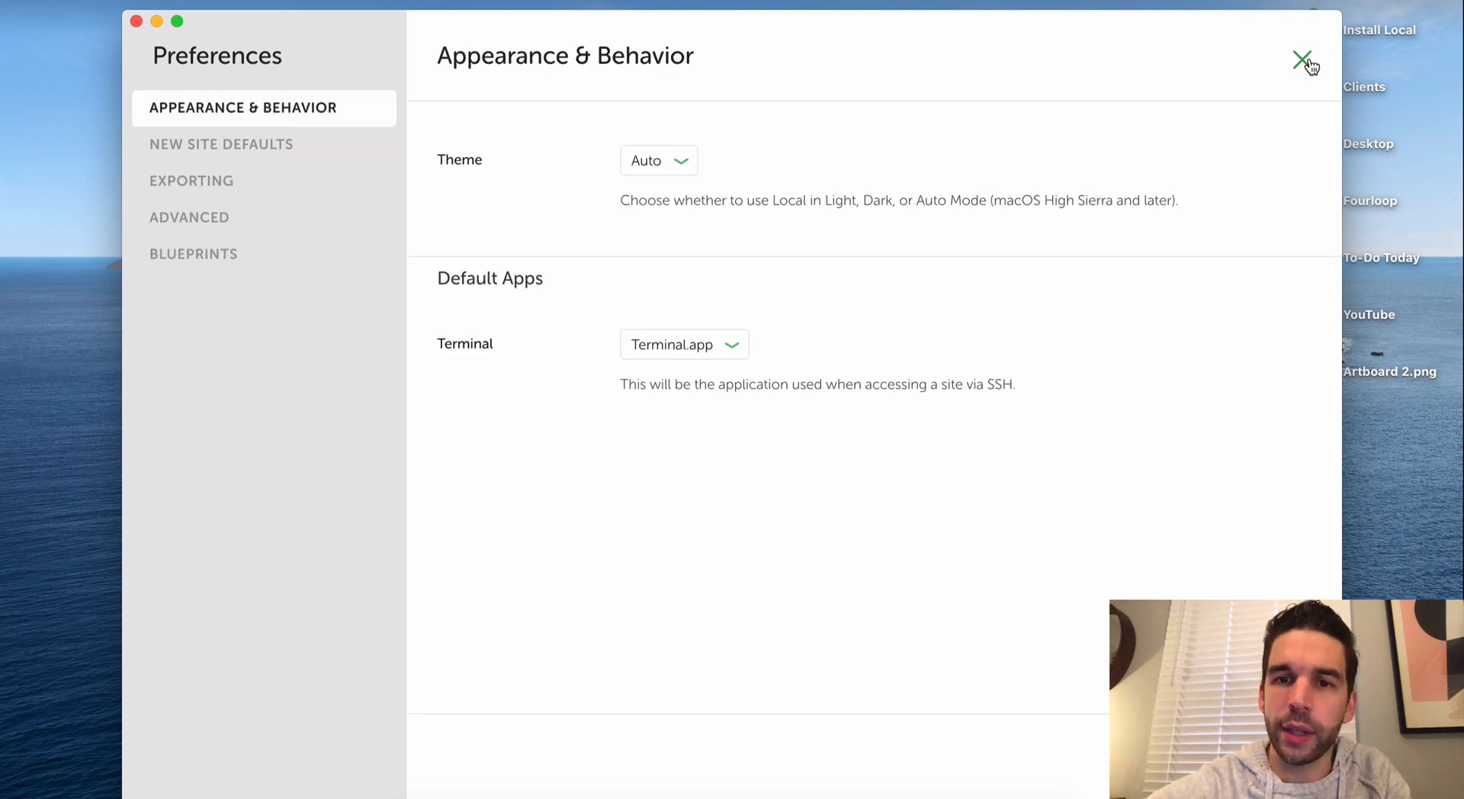
left_click(1301, 59)
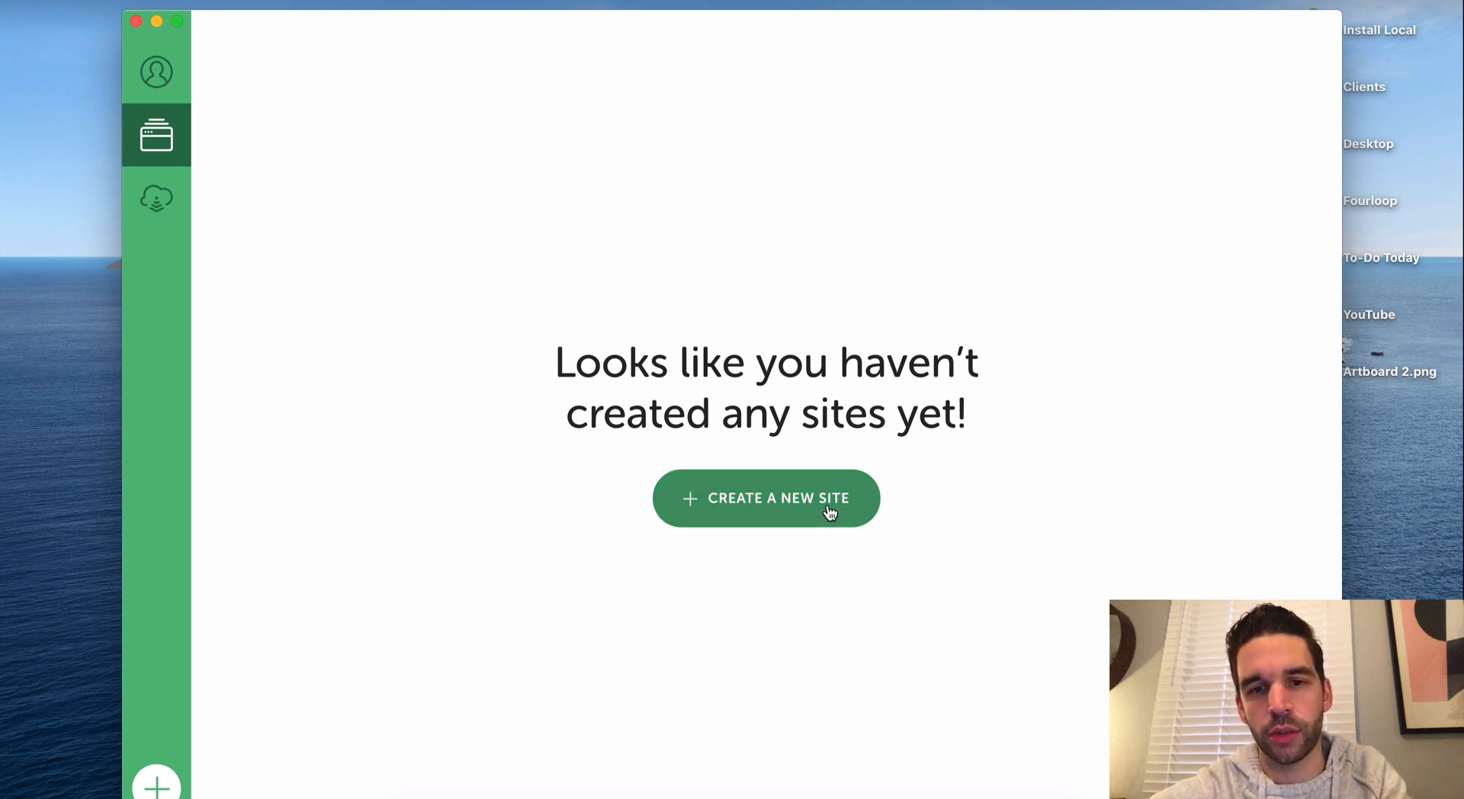
Step: Name the new site brandons-local-site and hyphenate its domain to brandons-local-site.local
left_click(765, 497)
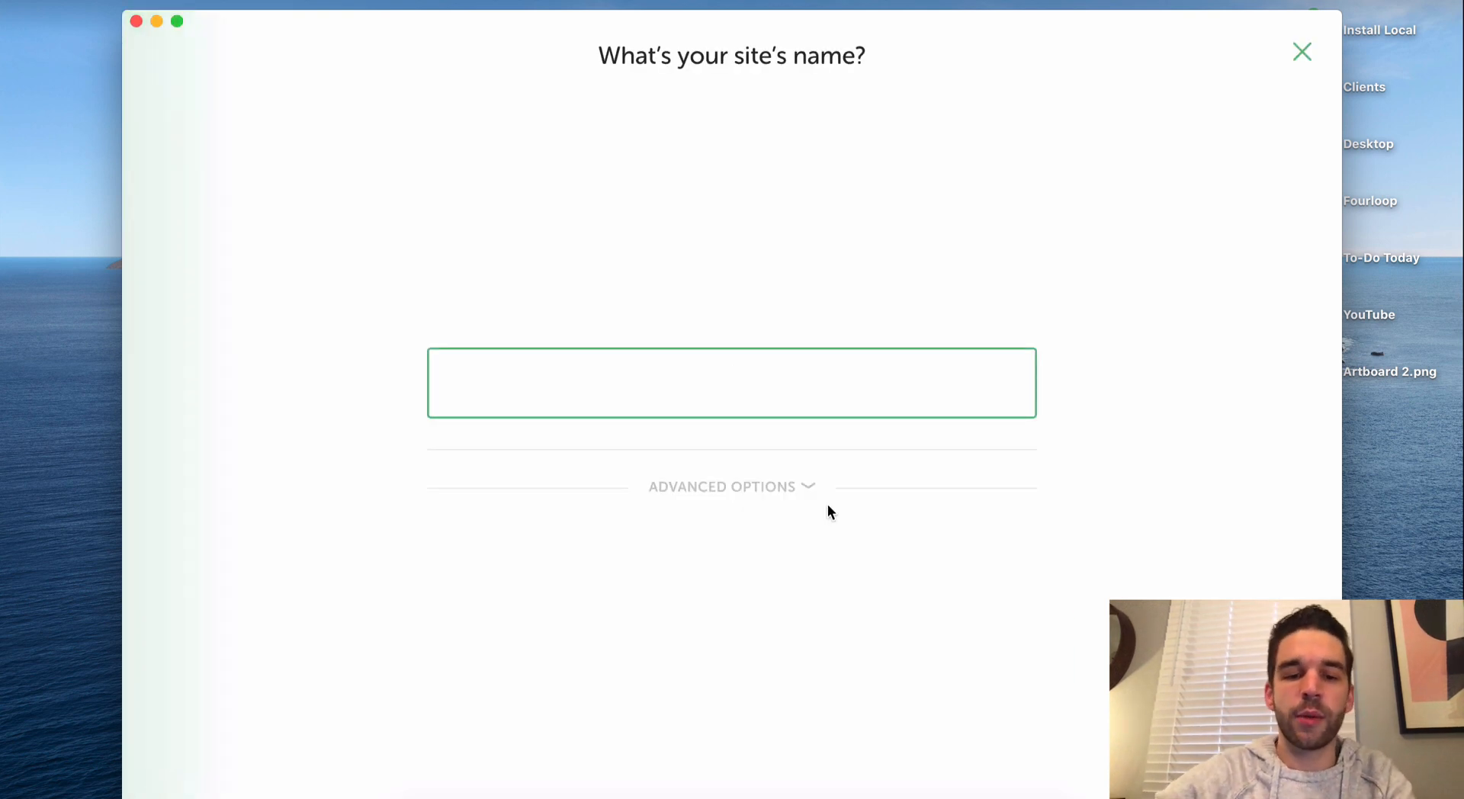
type("brandons-")
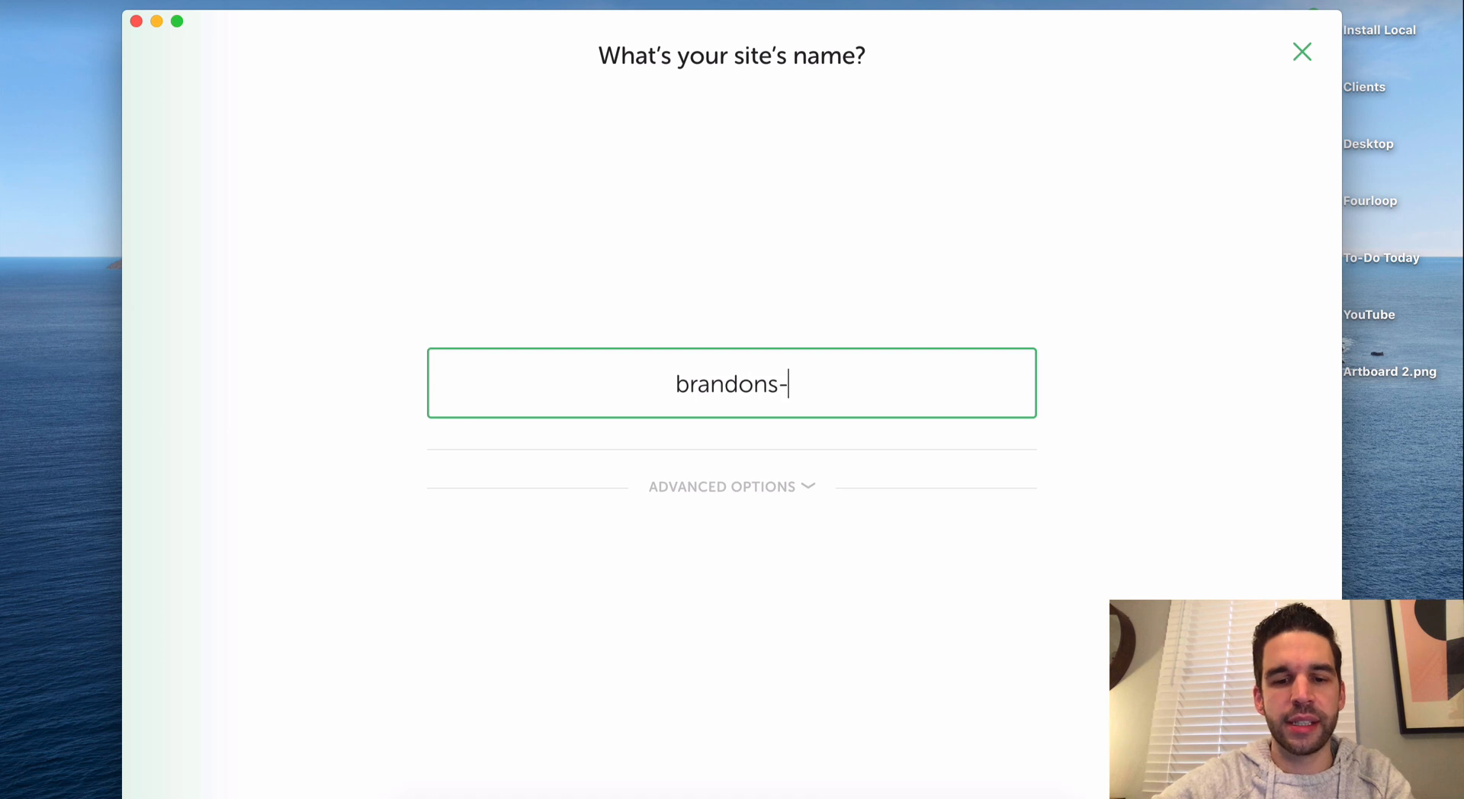
type("t")
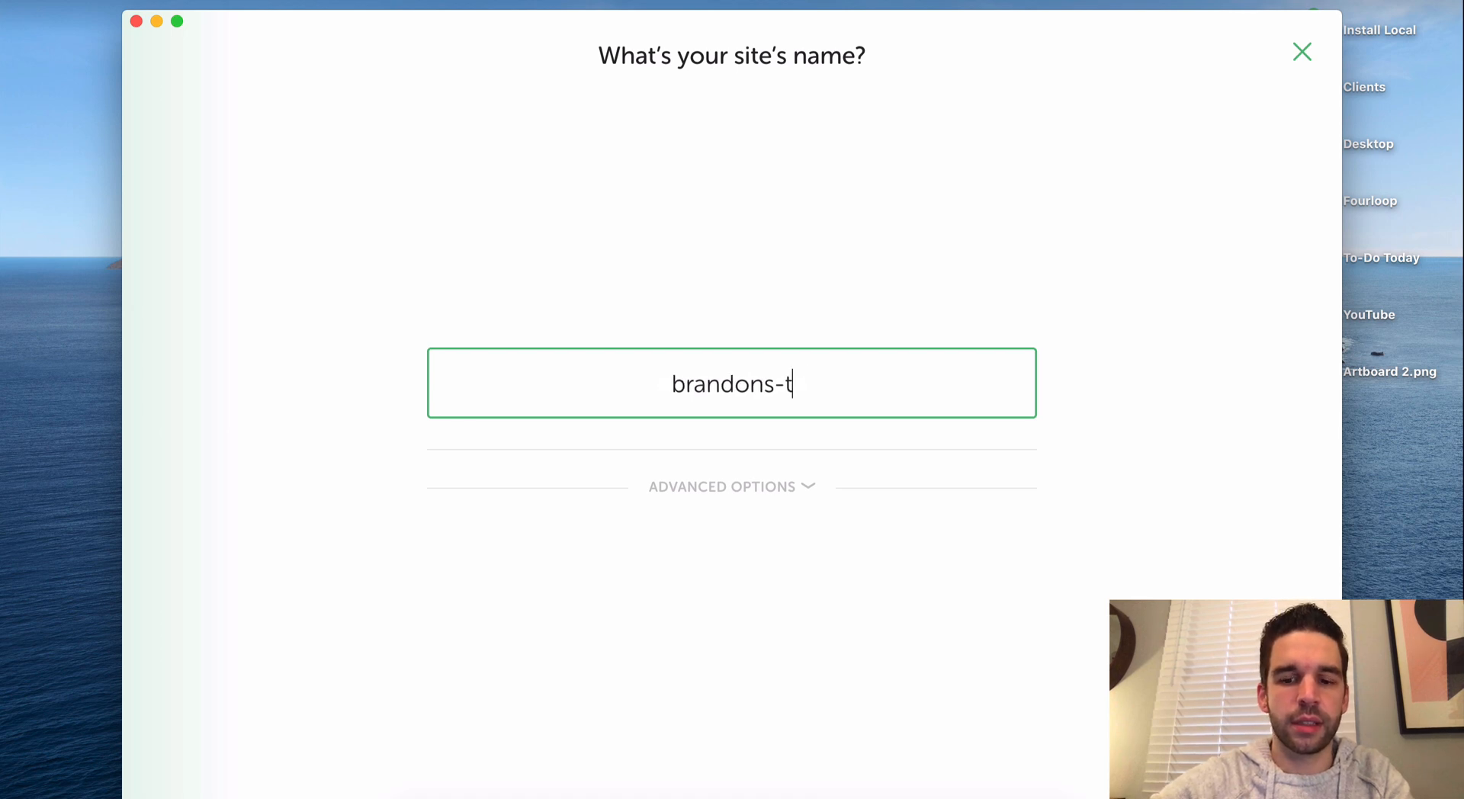
type("ocal-site")
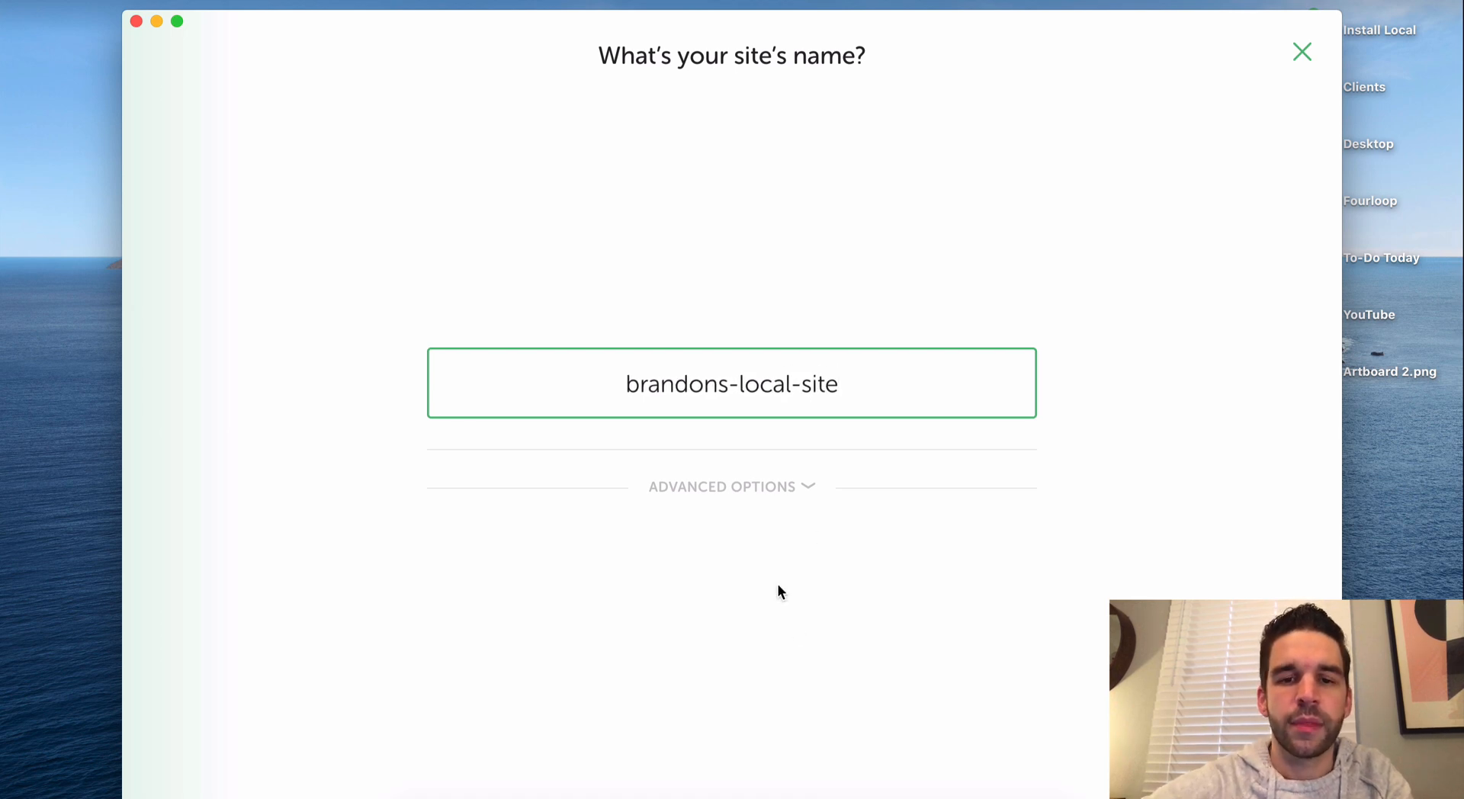
left_click(730, 486)
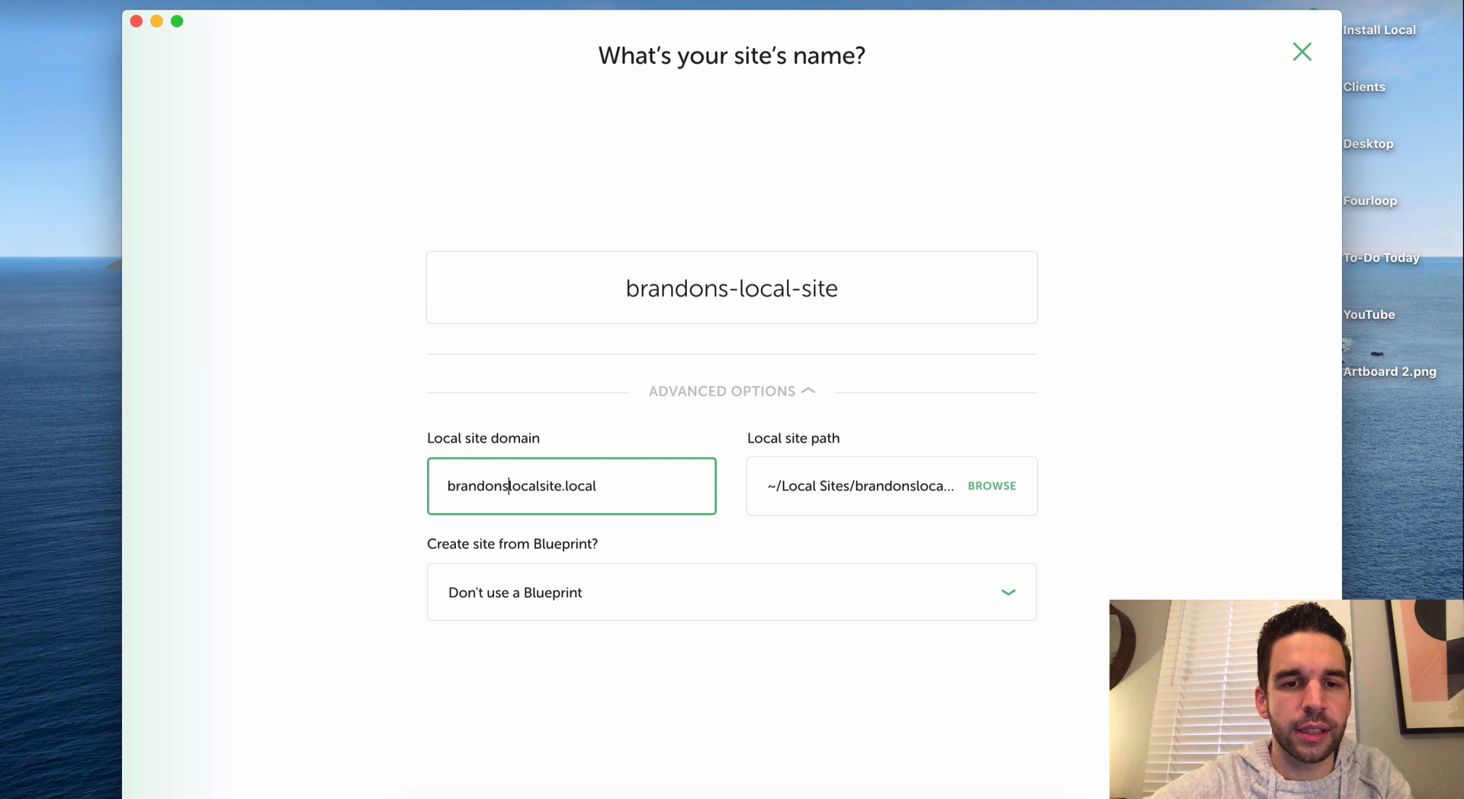
type("-")
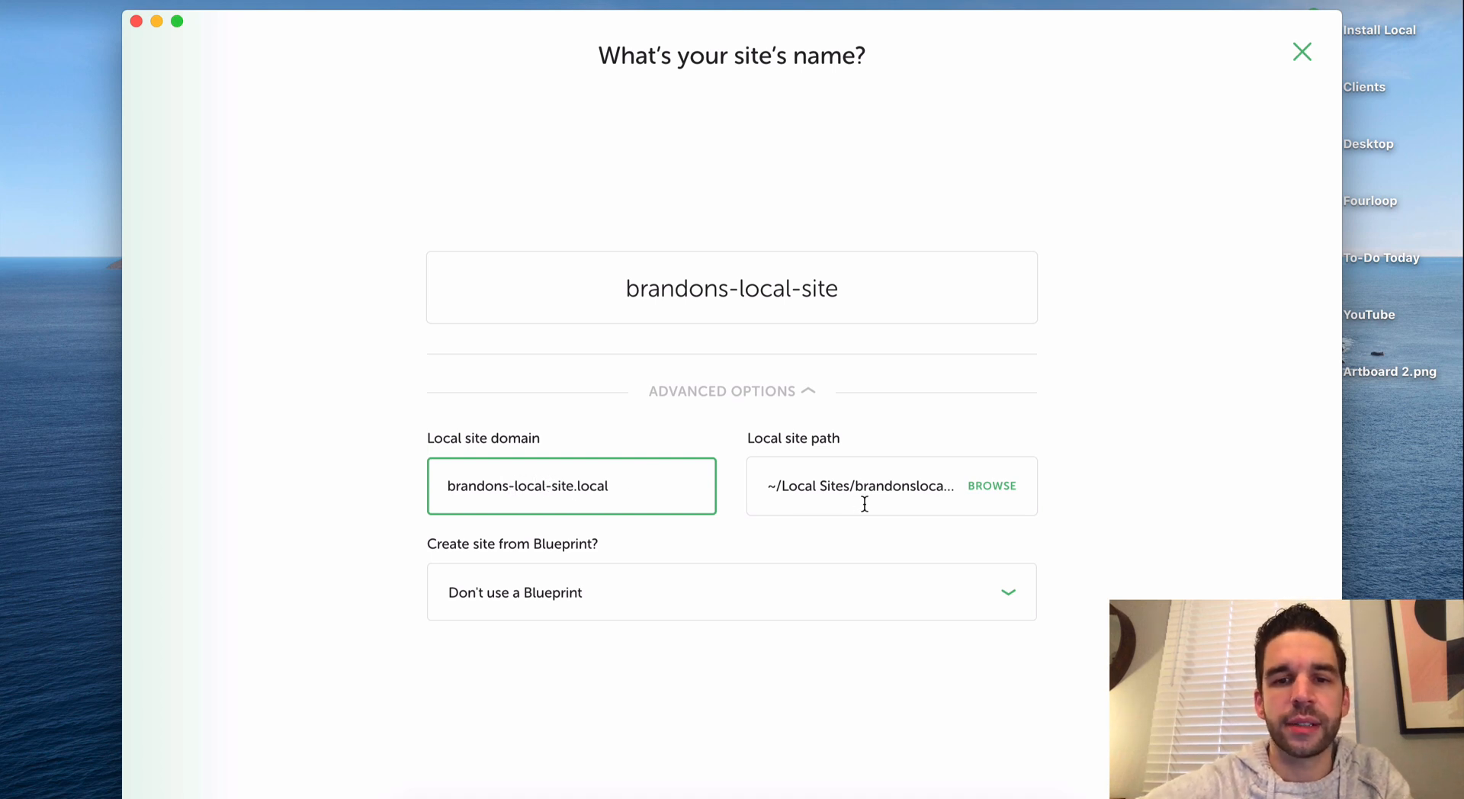
mouse_move(830, 448)
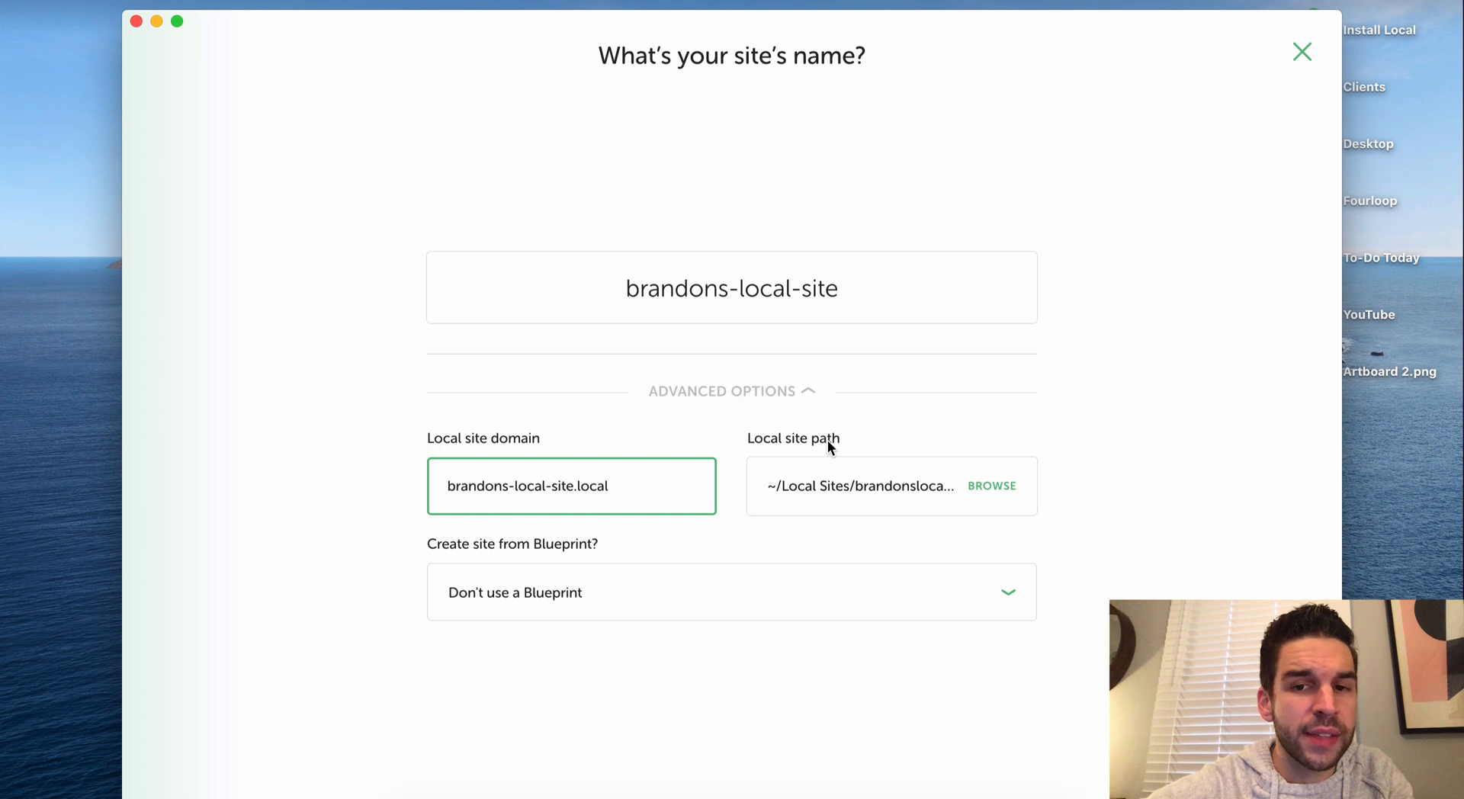
mouse_move(800, 492)
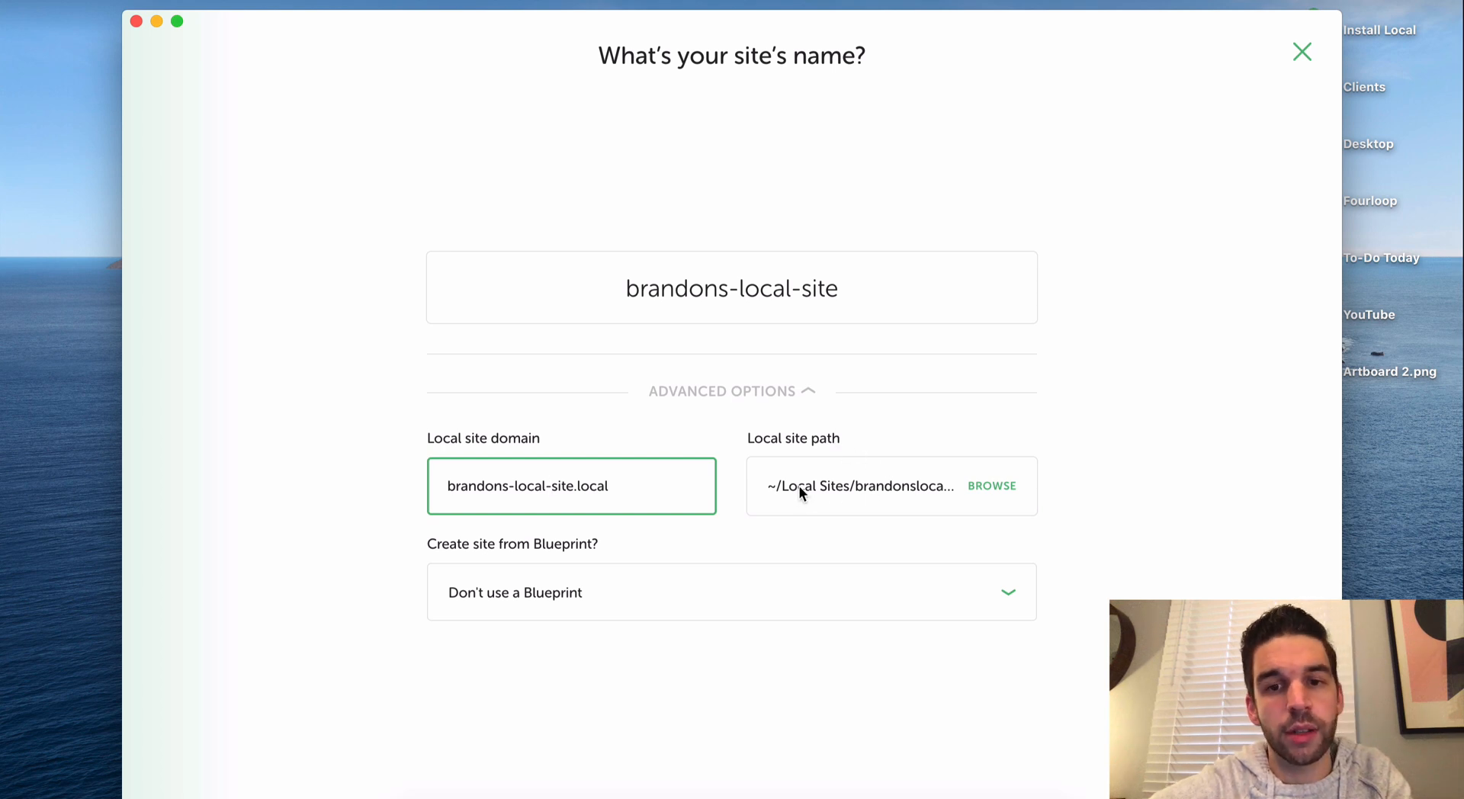
mouse_move(915, 495)
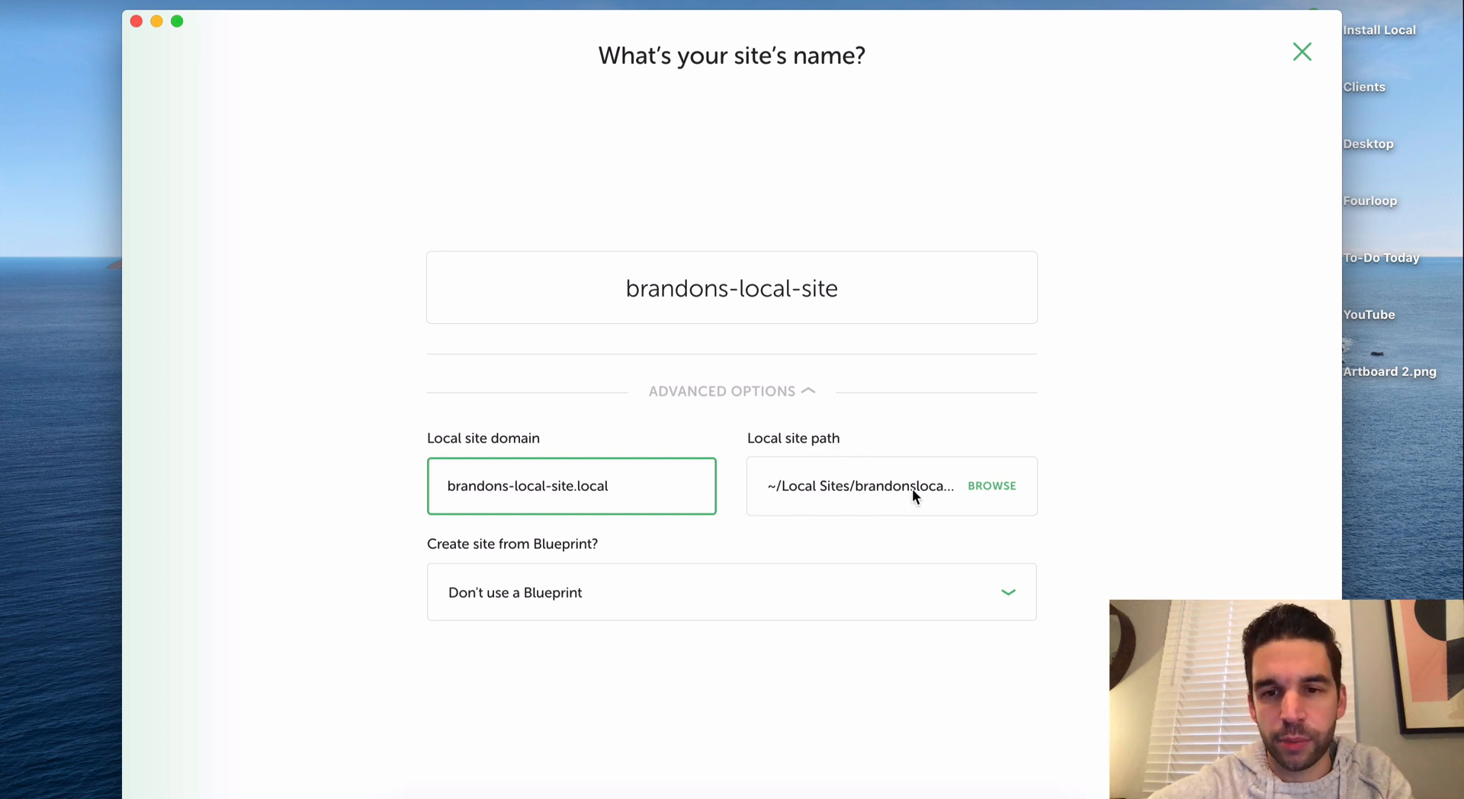
mouse_move(854, 605)
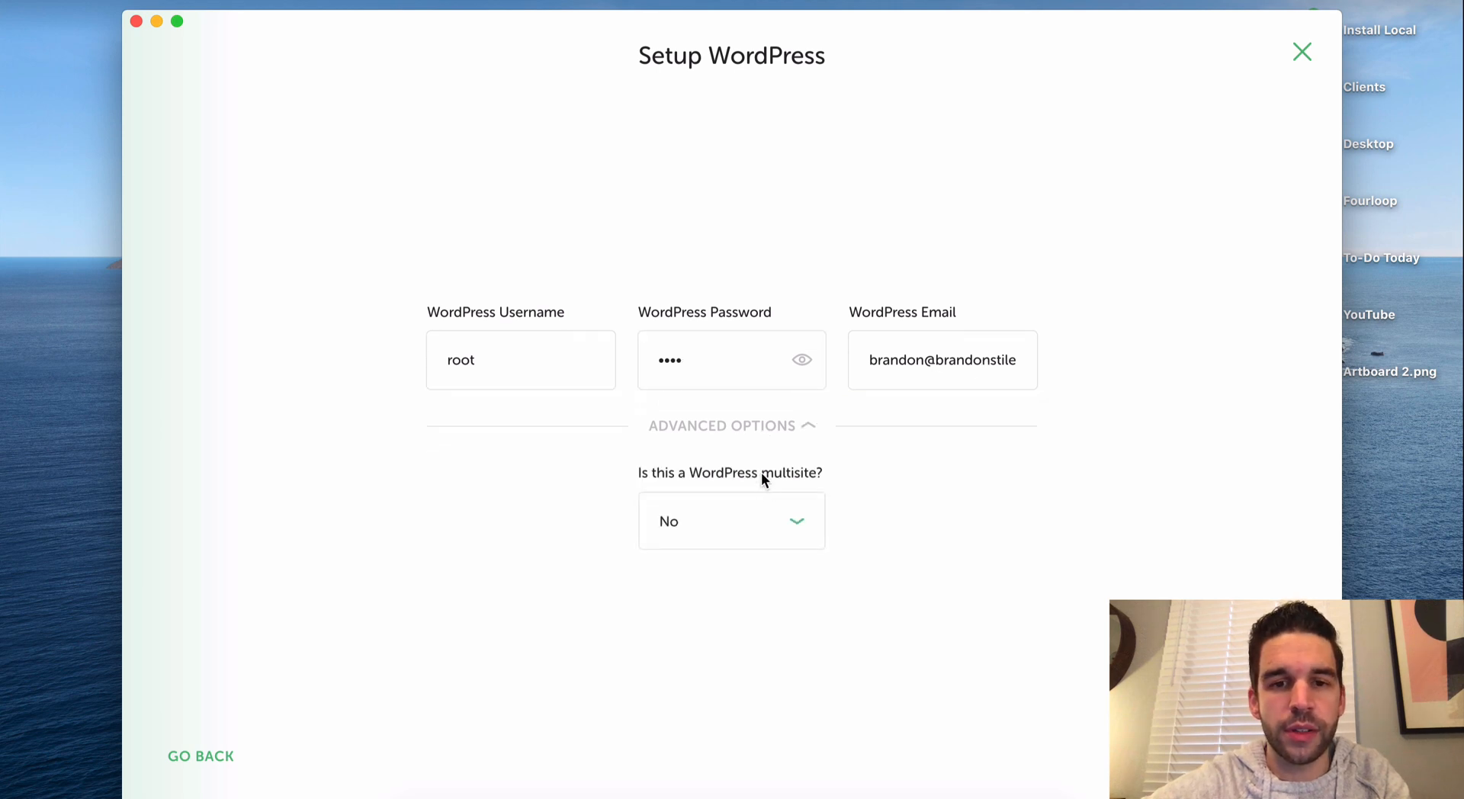
mouse_move(764, 485)
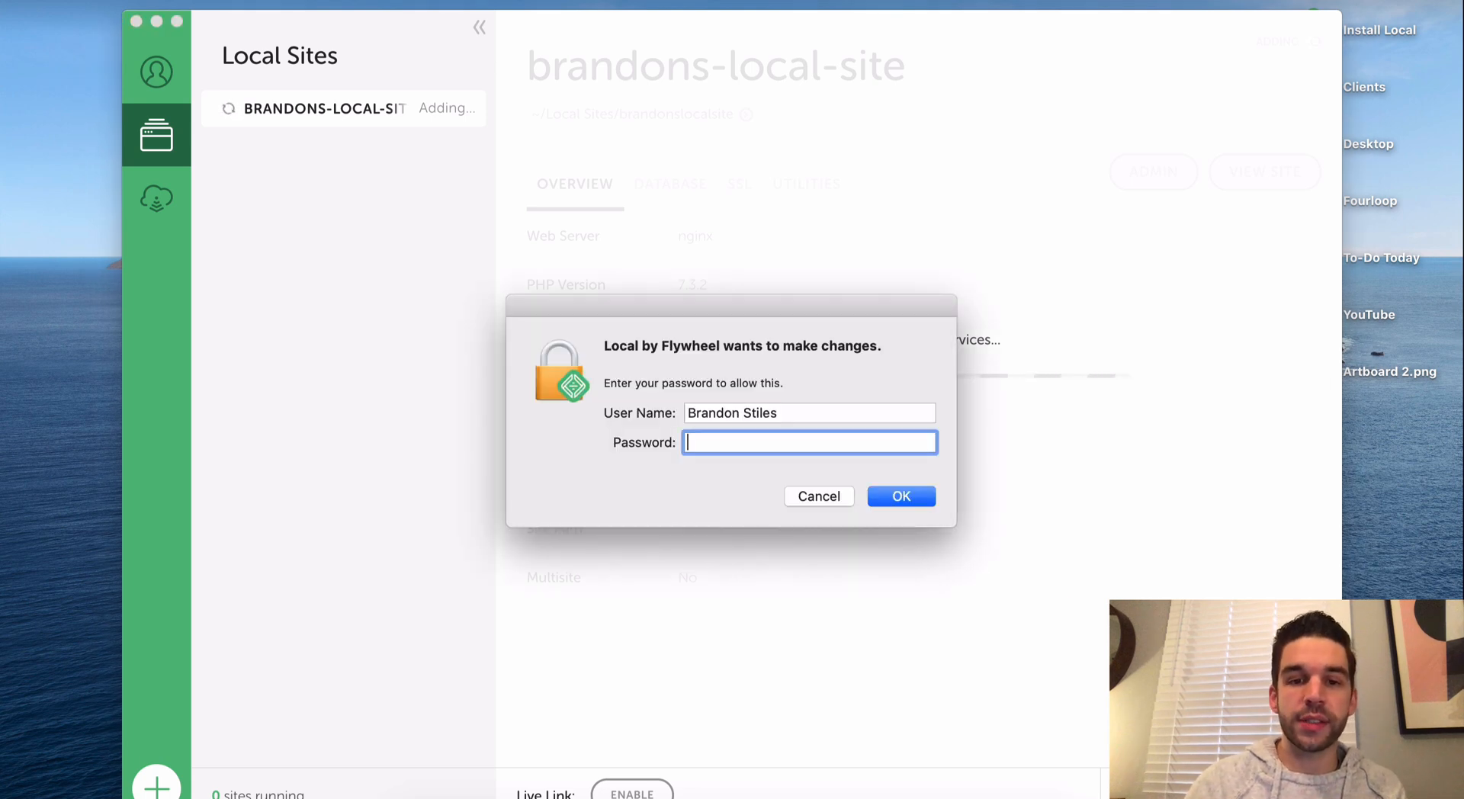
Step: Enter the Mac password to approve the system changes for the new site
type("password")
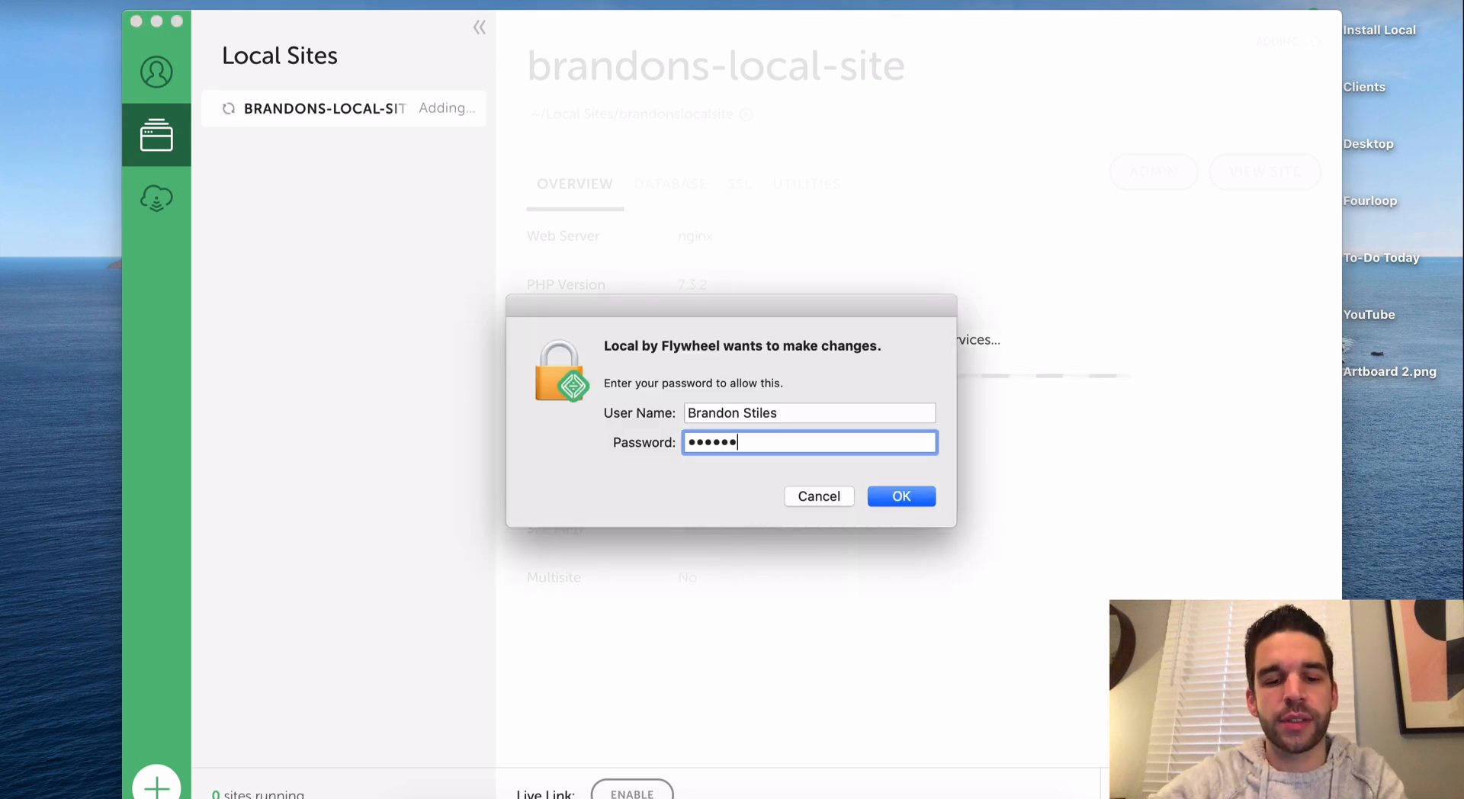
left_click(900, 496)
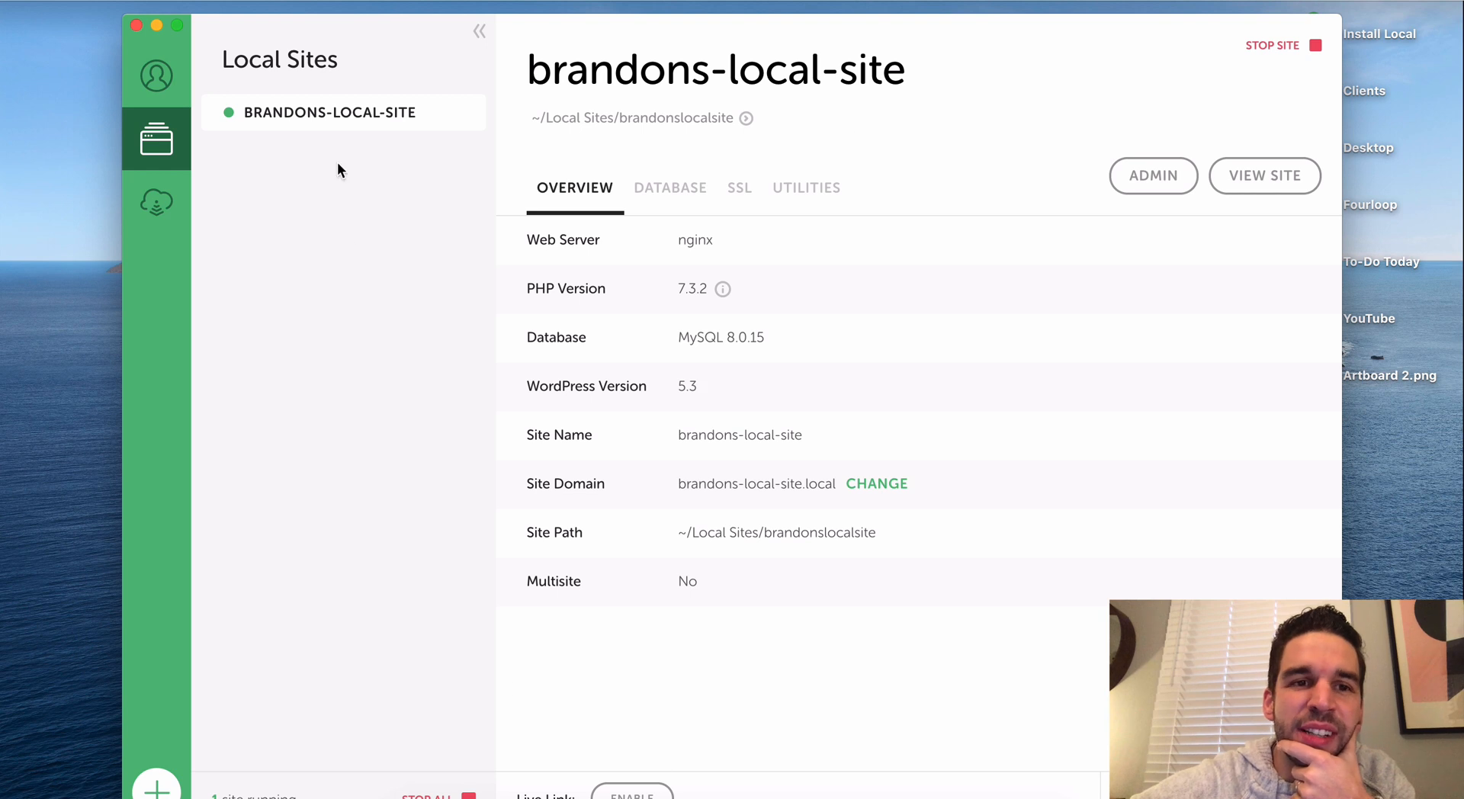
mouse_move(705, 307)
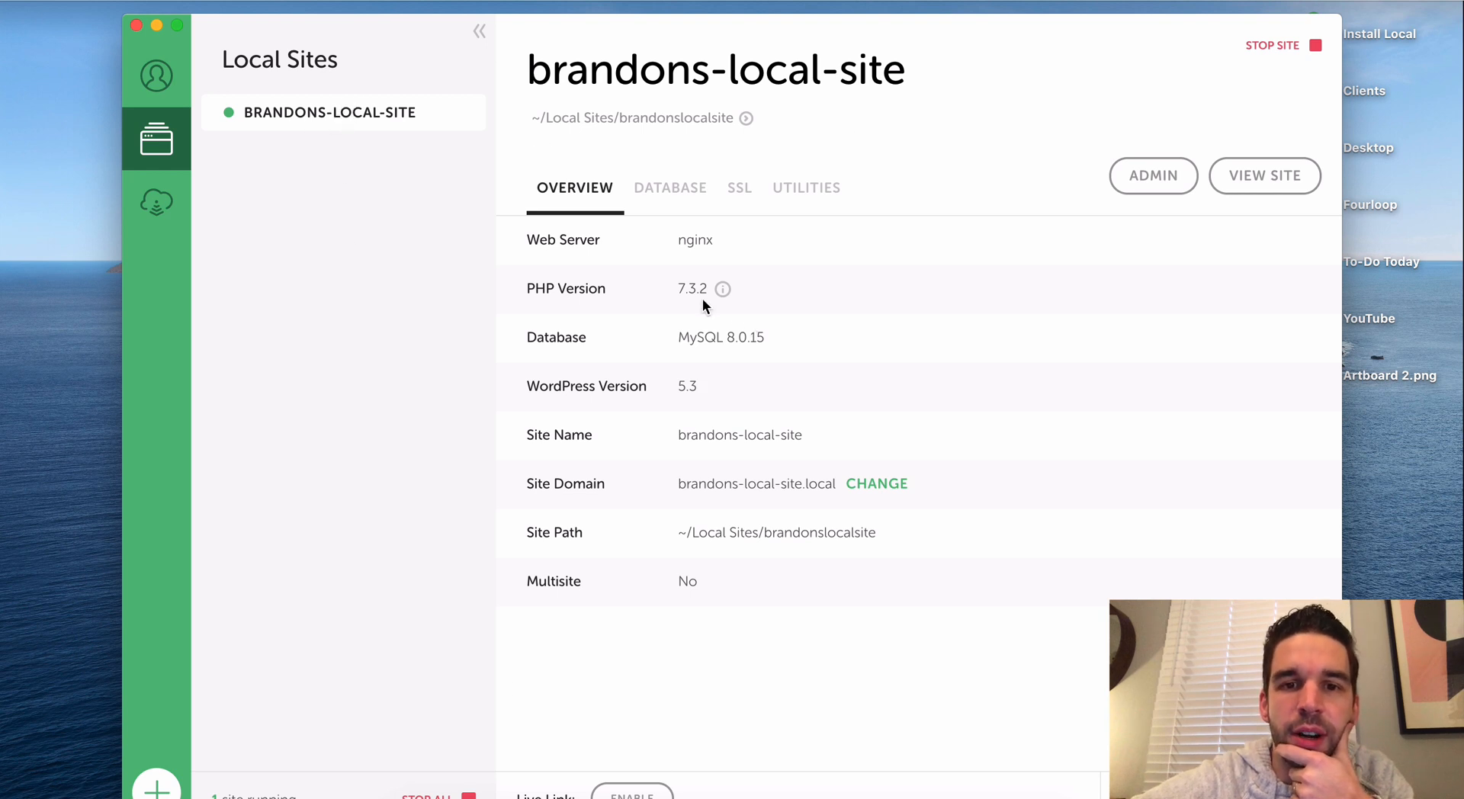
mouse_move(695, 306)
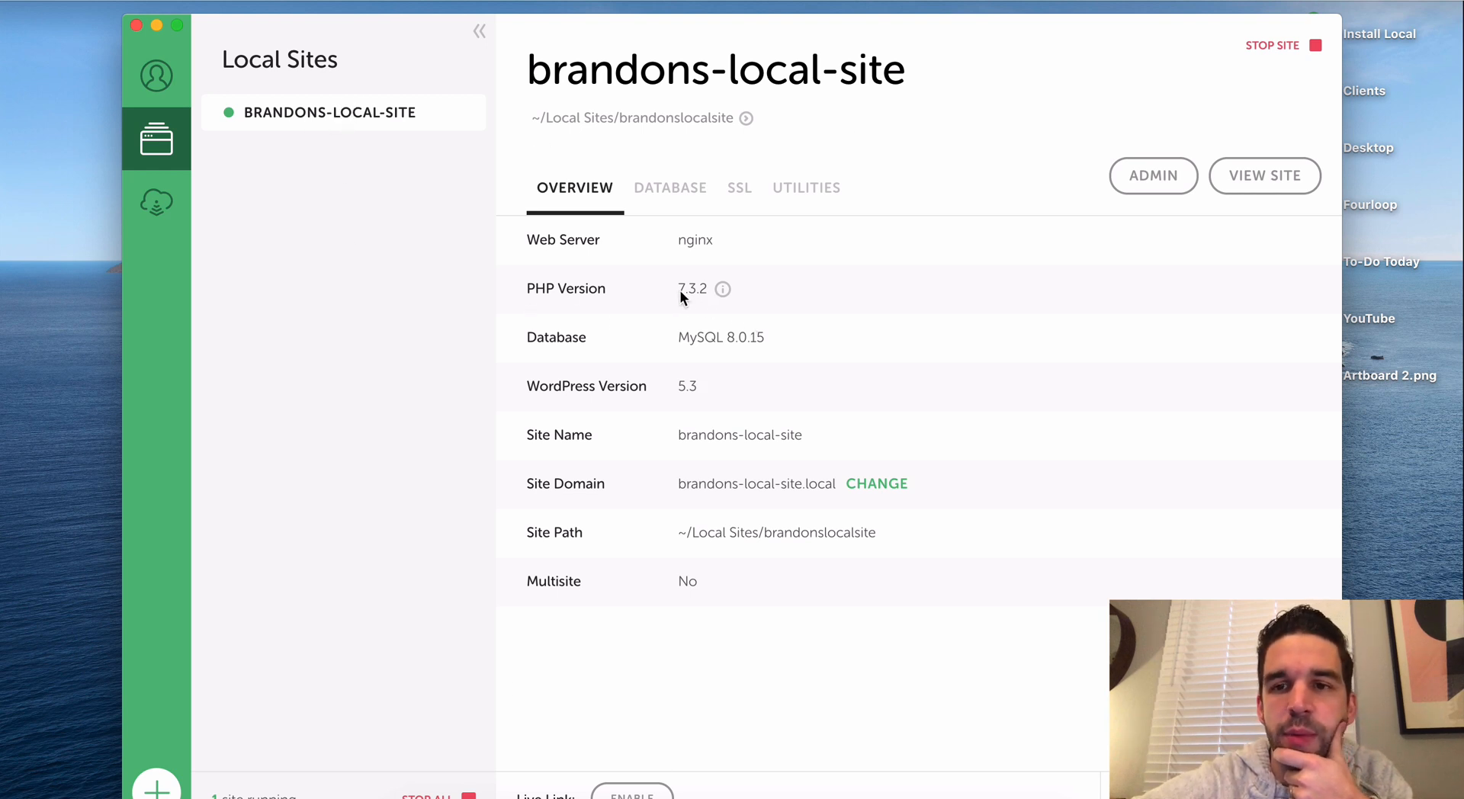
mouse_move(1296, 20)
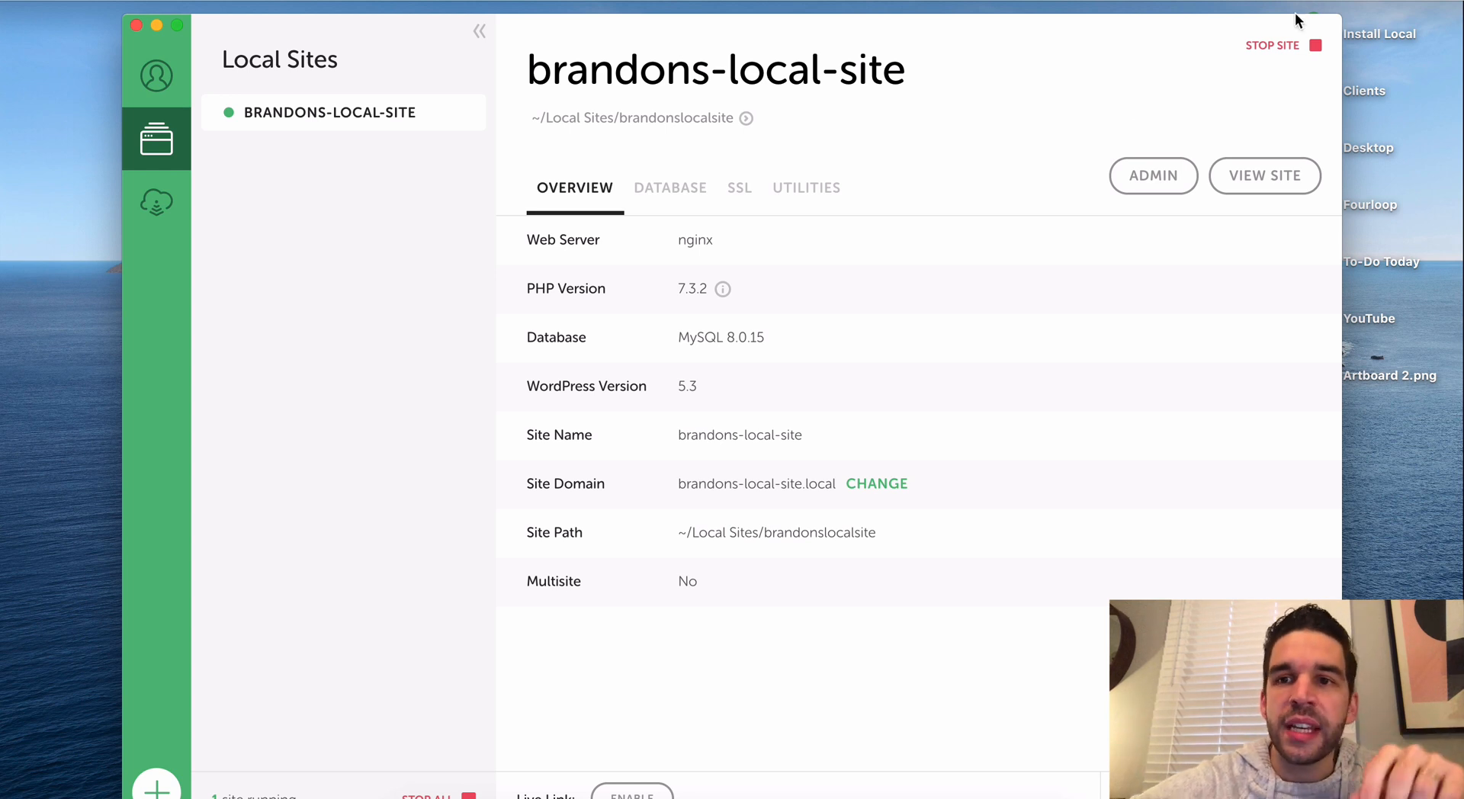
Step: Stop and restart brandons-local-site, then view it in the browser
left_click(1272, 44)
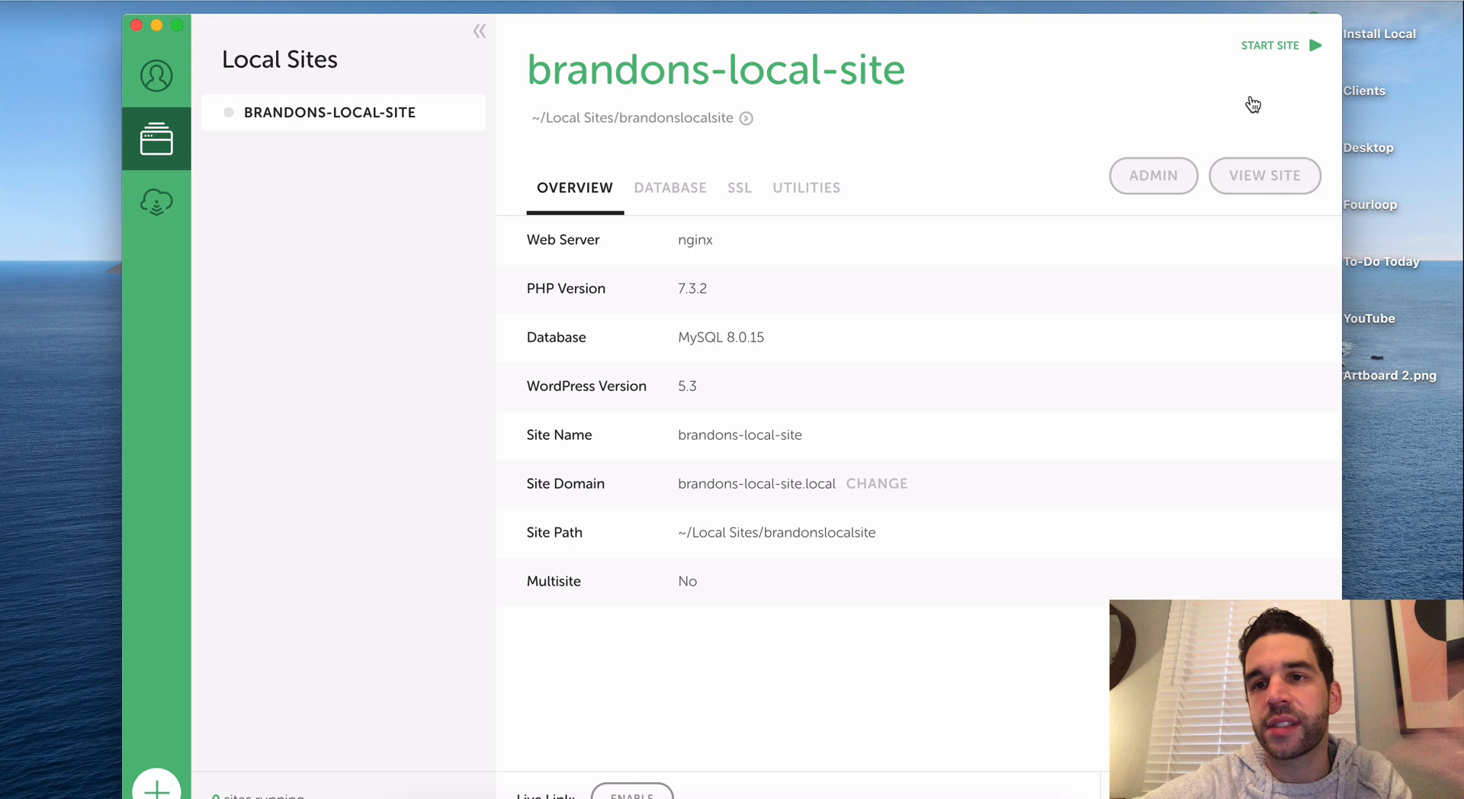
left_click(1270, 44)
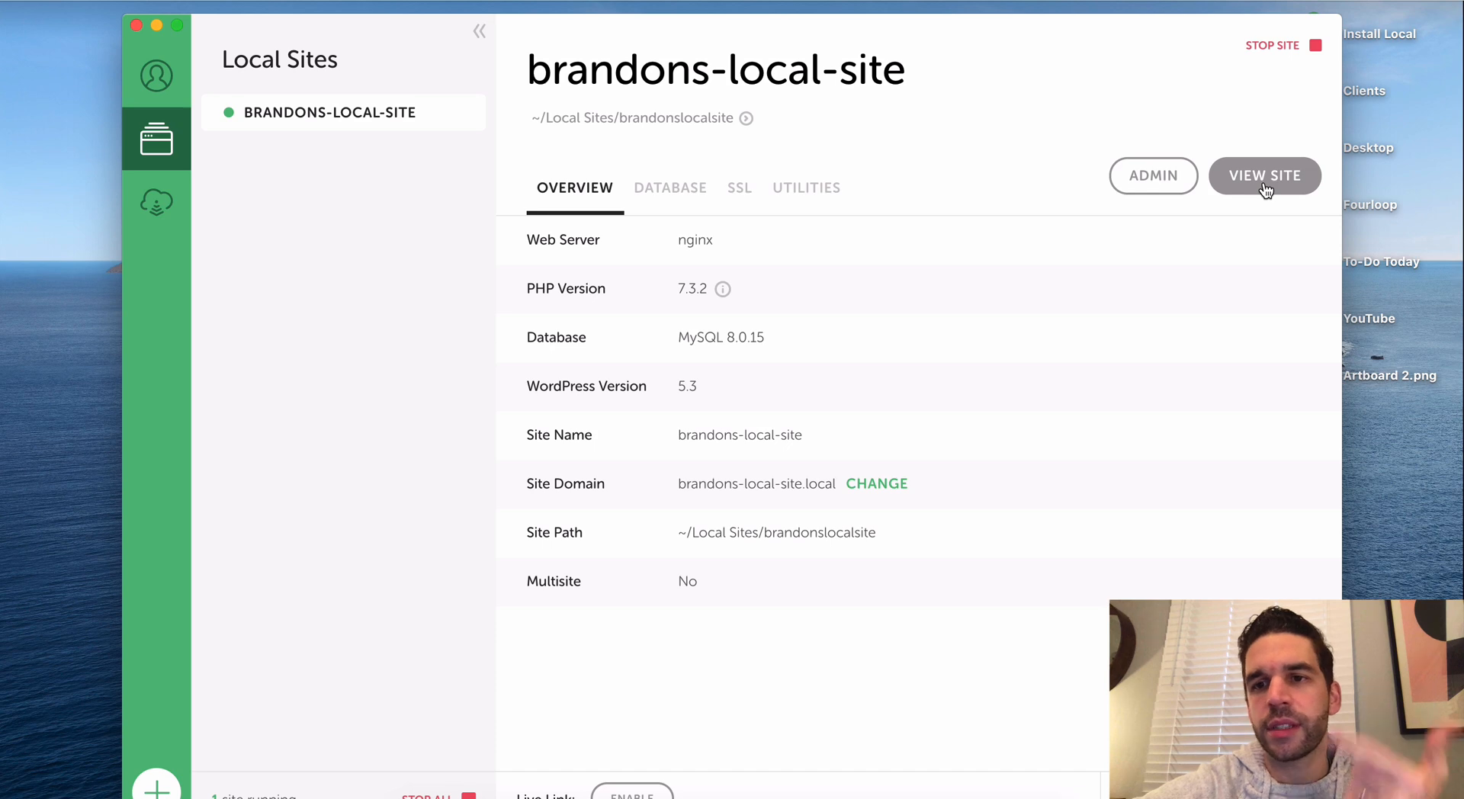
left_click(1264, 175)
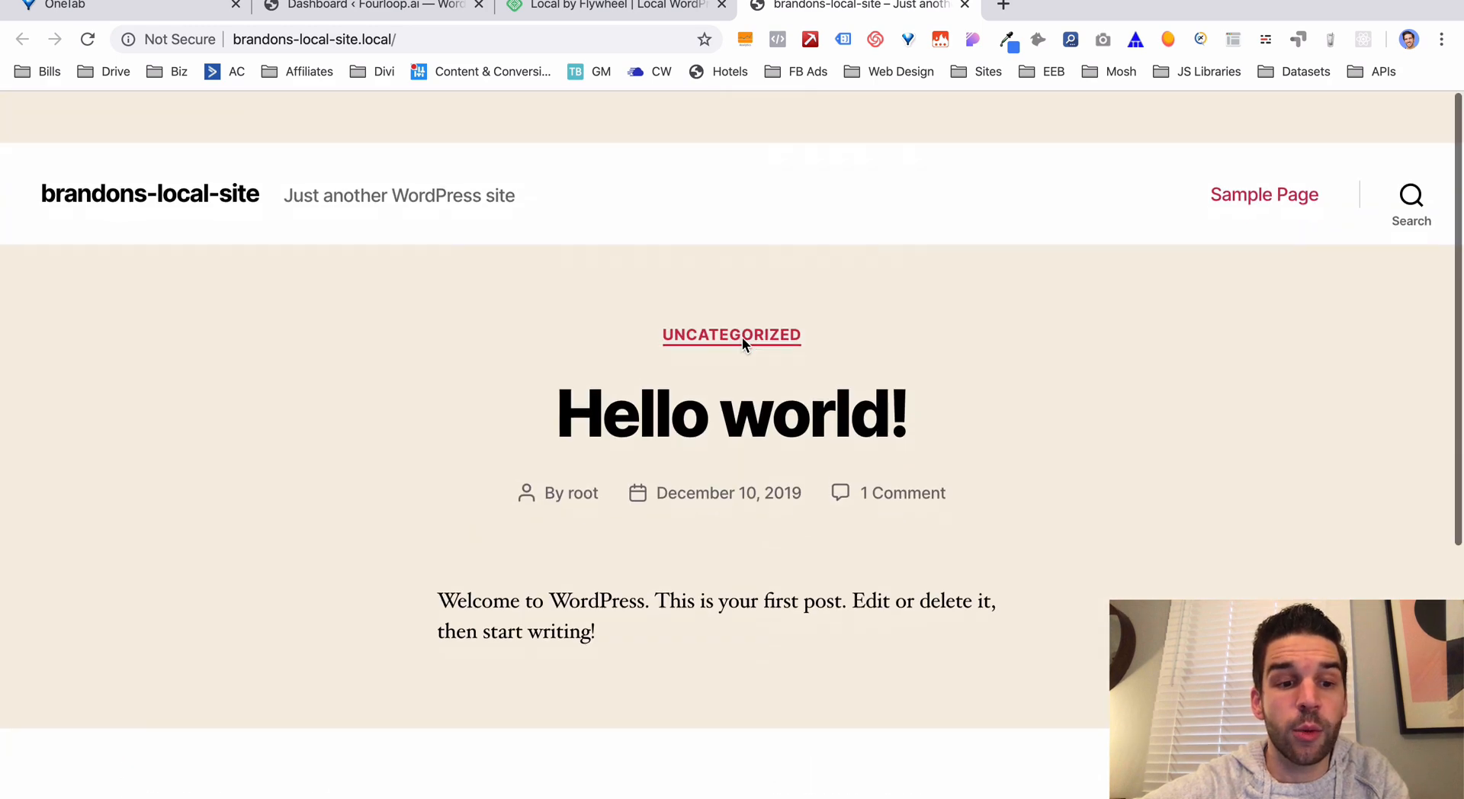
Step: Log in to the local site's WordPress admin as root and dismiss the save-password offer
scroll("down", 3)
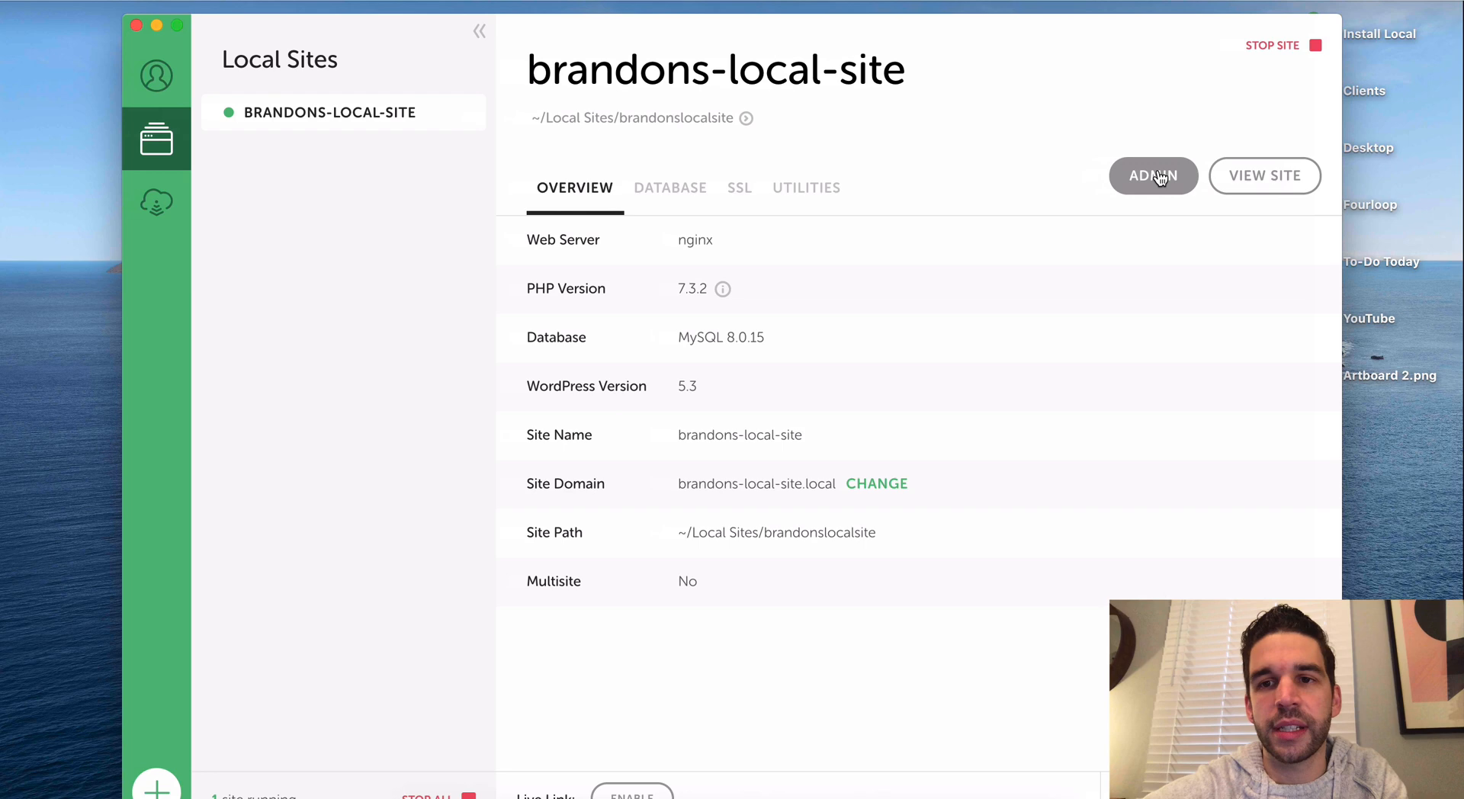
left_click(1153, 175)
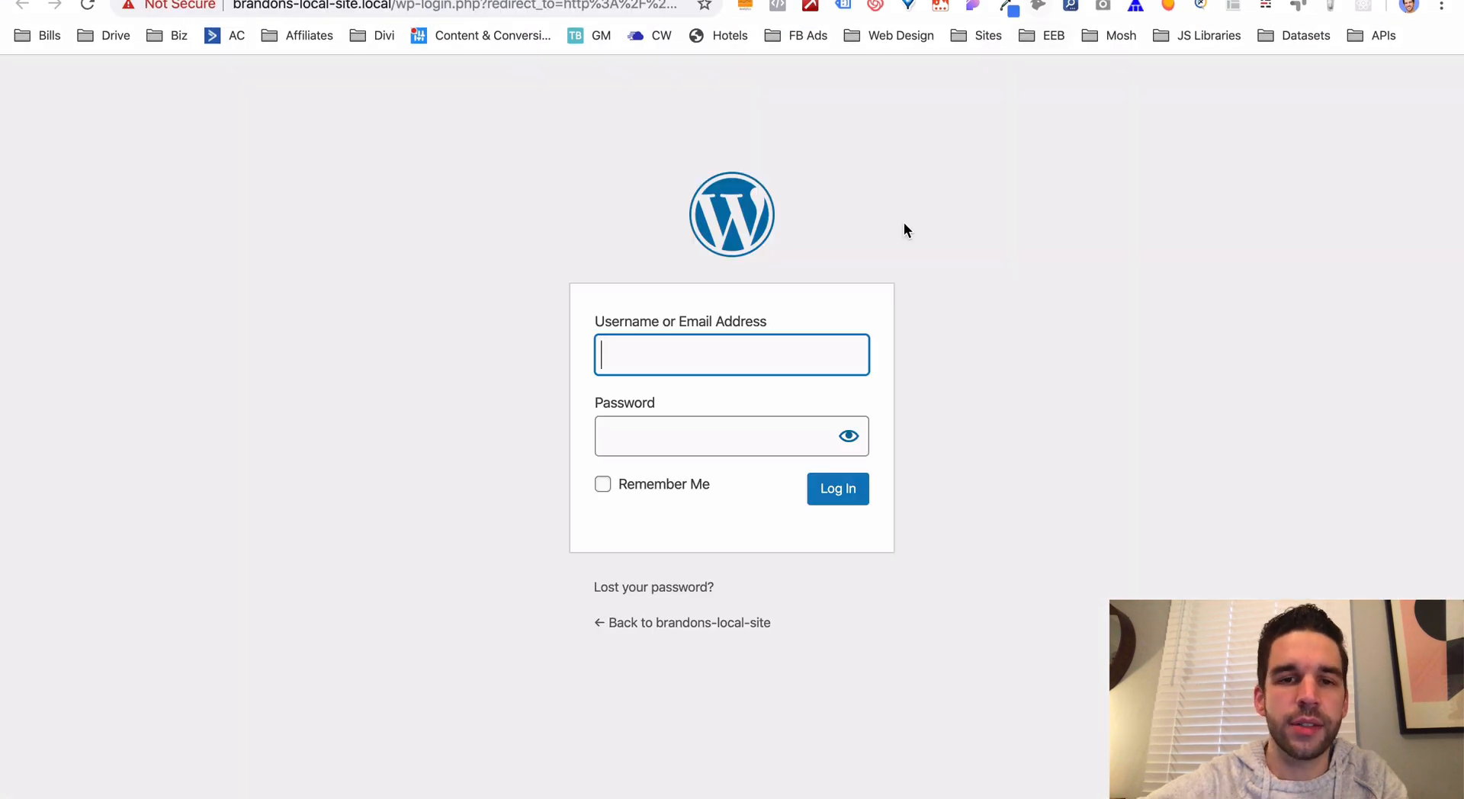
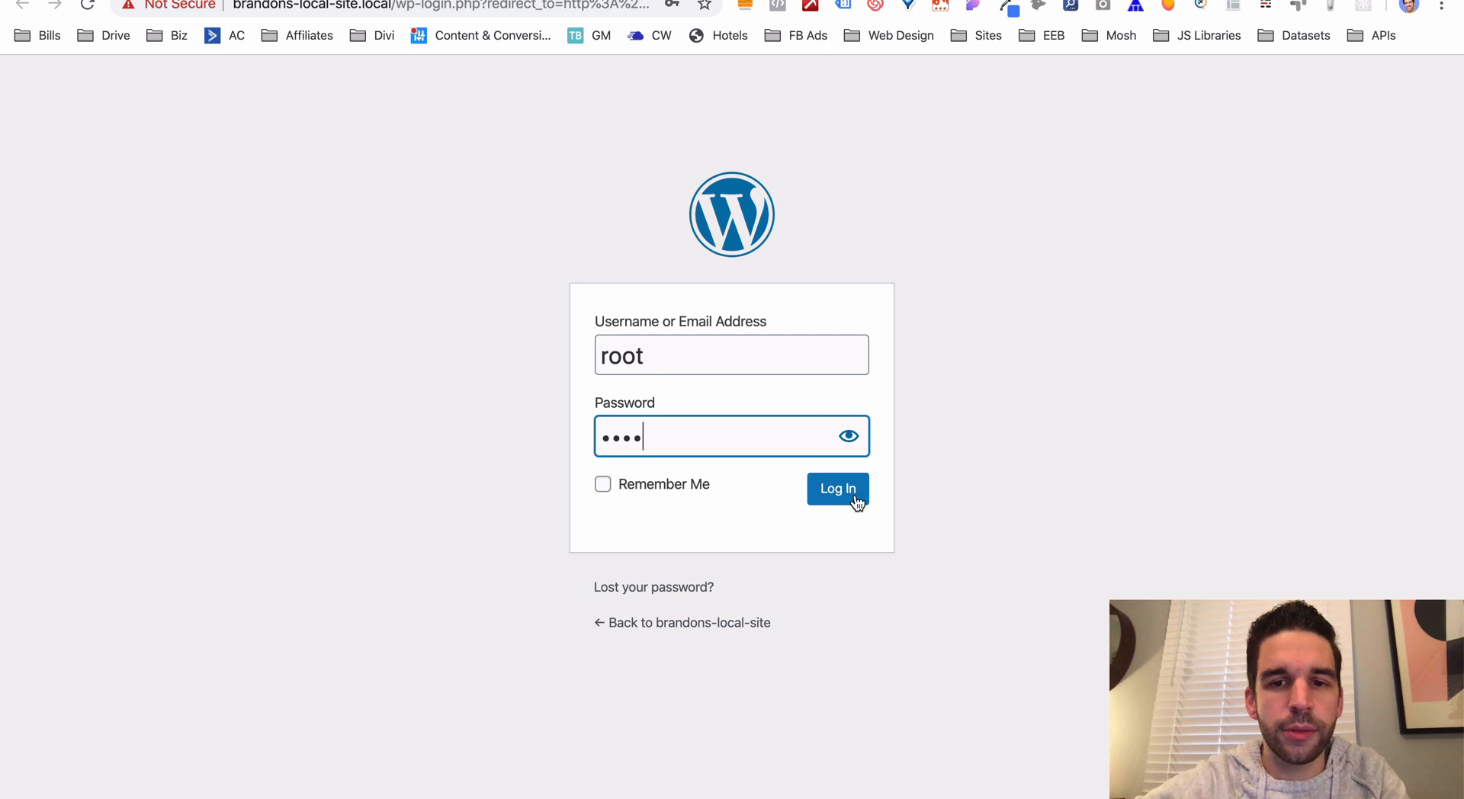
left_click(837, 488)
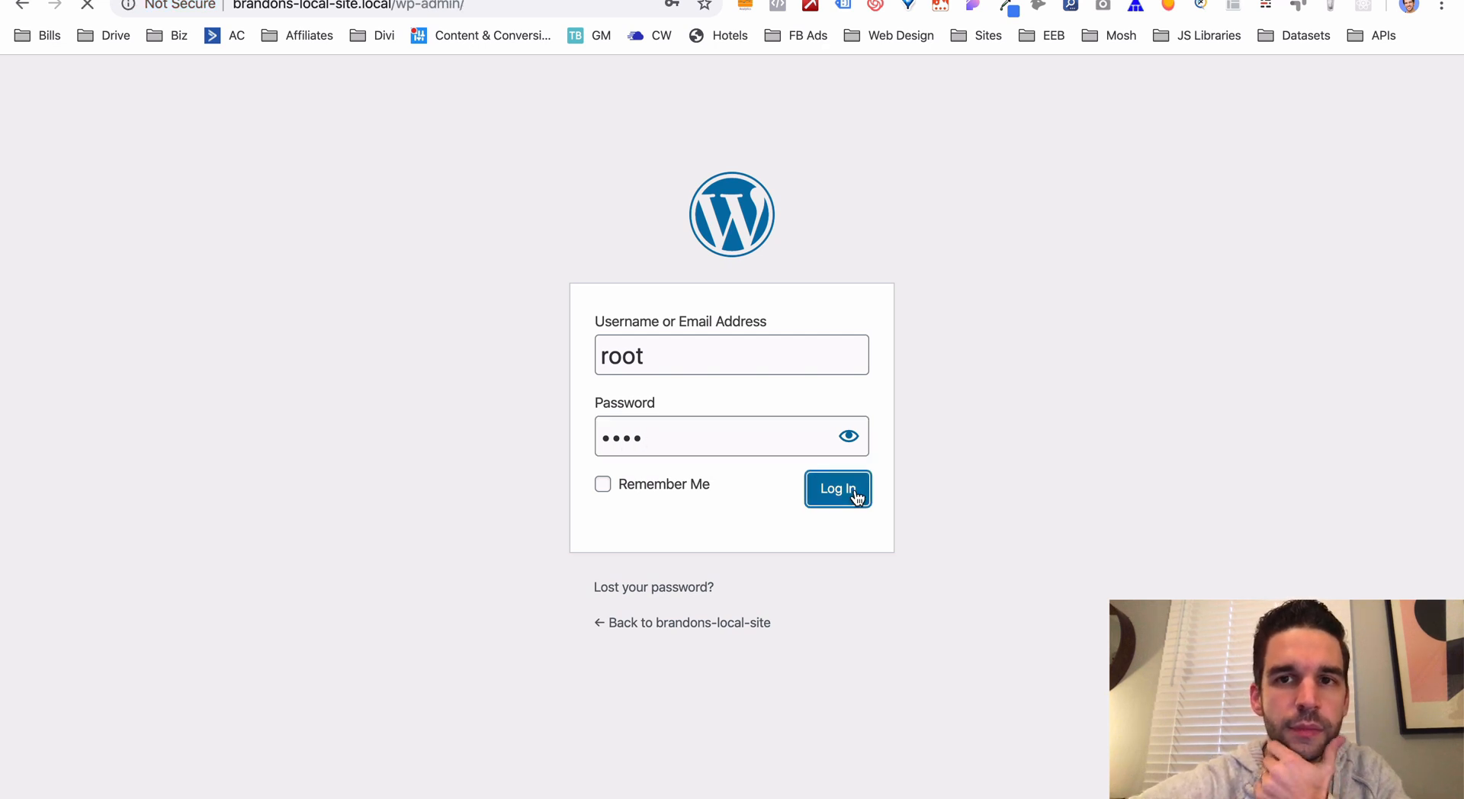
left_click(837, 488)
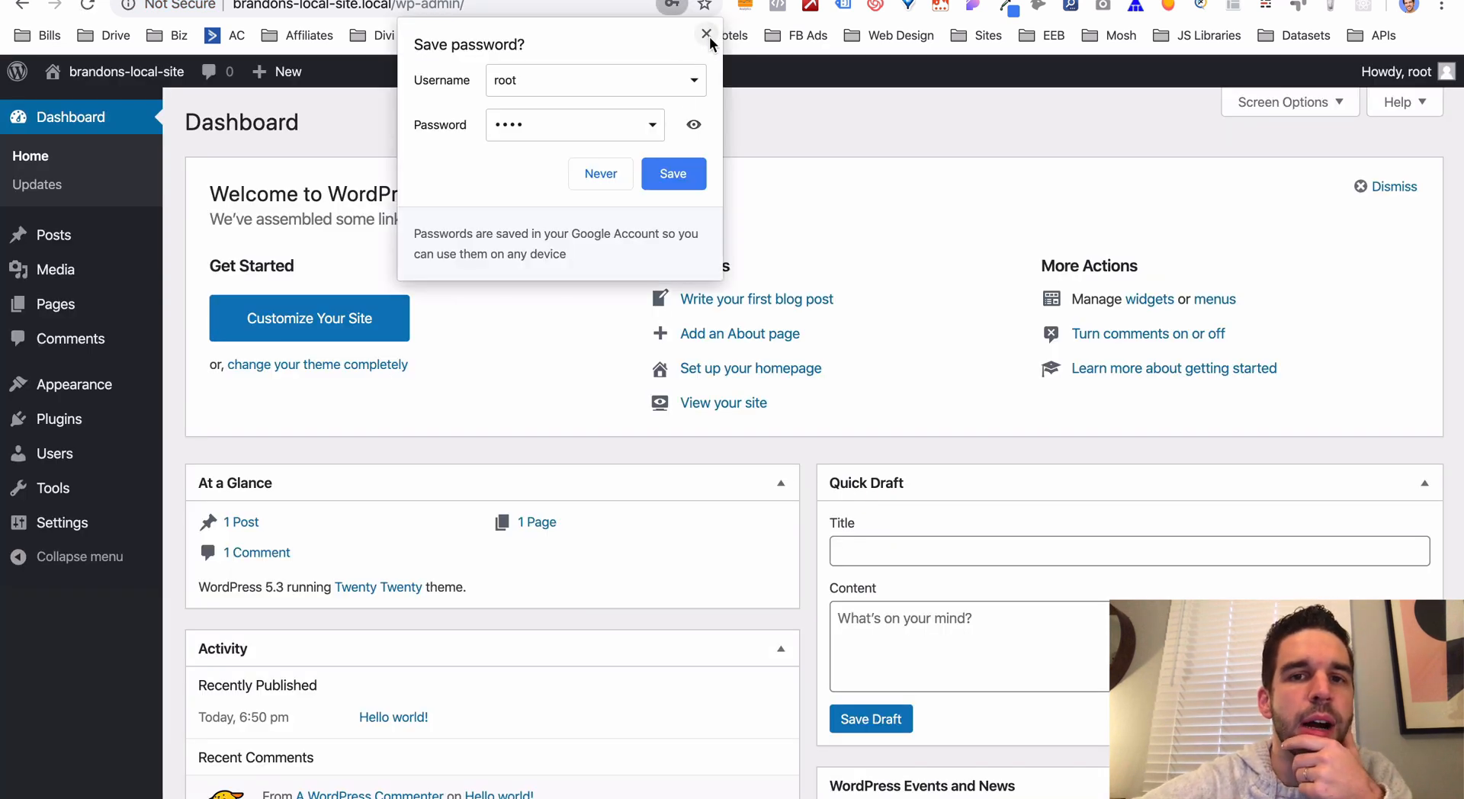
left_click(706, 34)
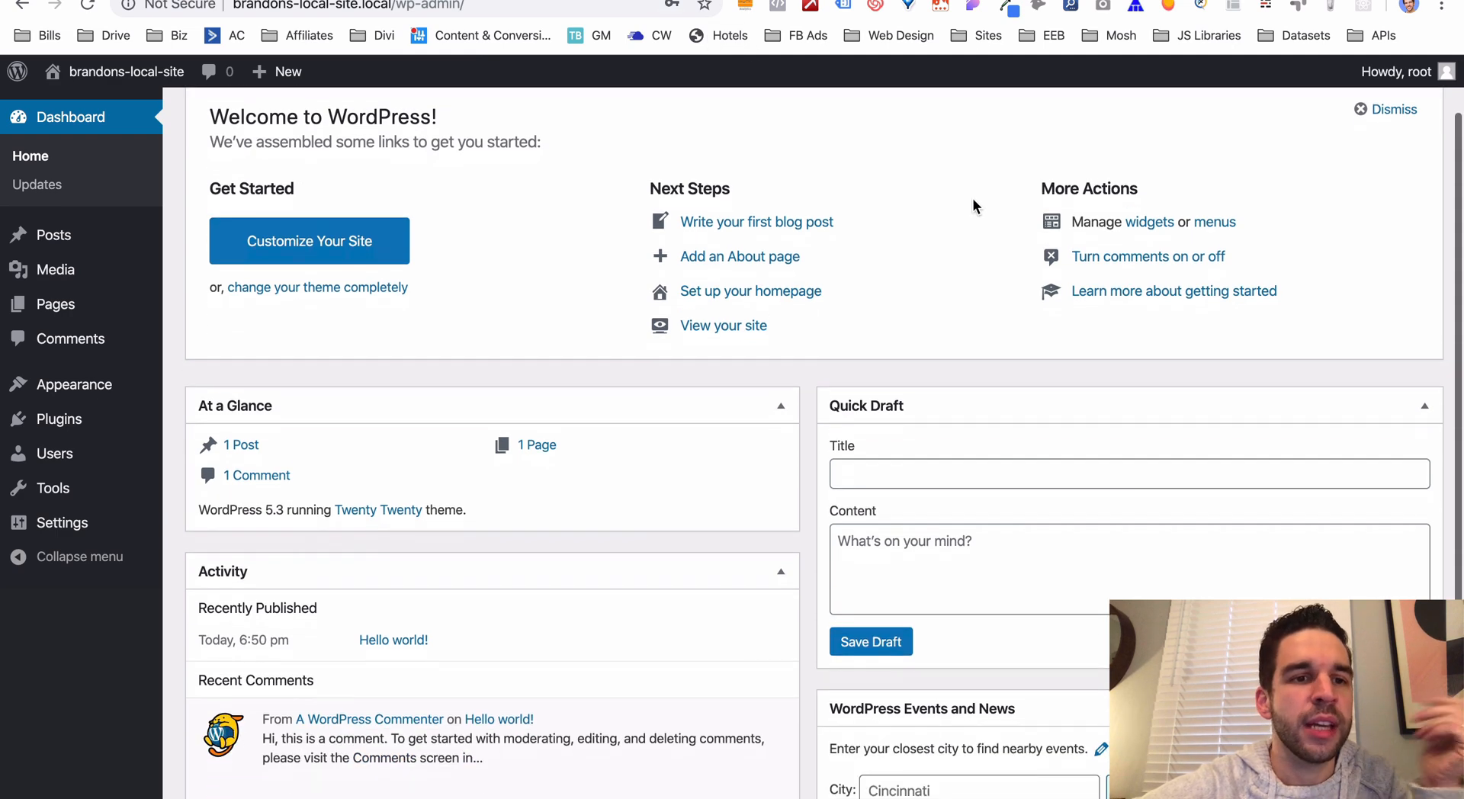
Step: Browse Pages and the Dashboard, ending on the empty Plugins list
left_click(55, 303)
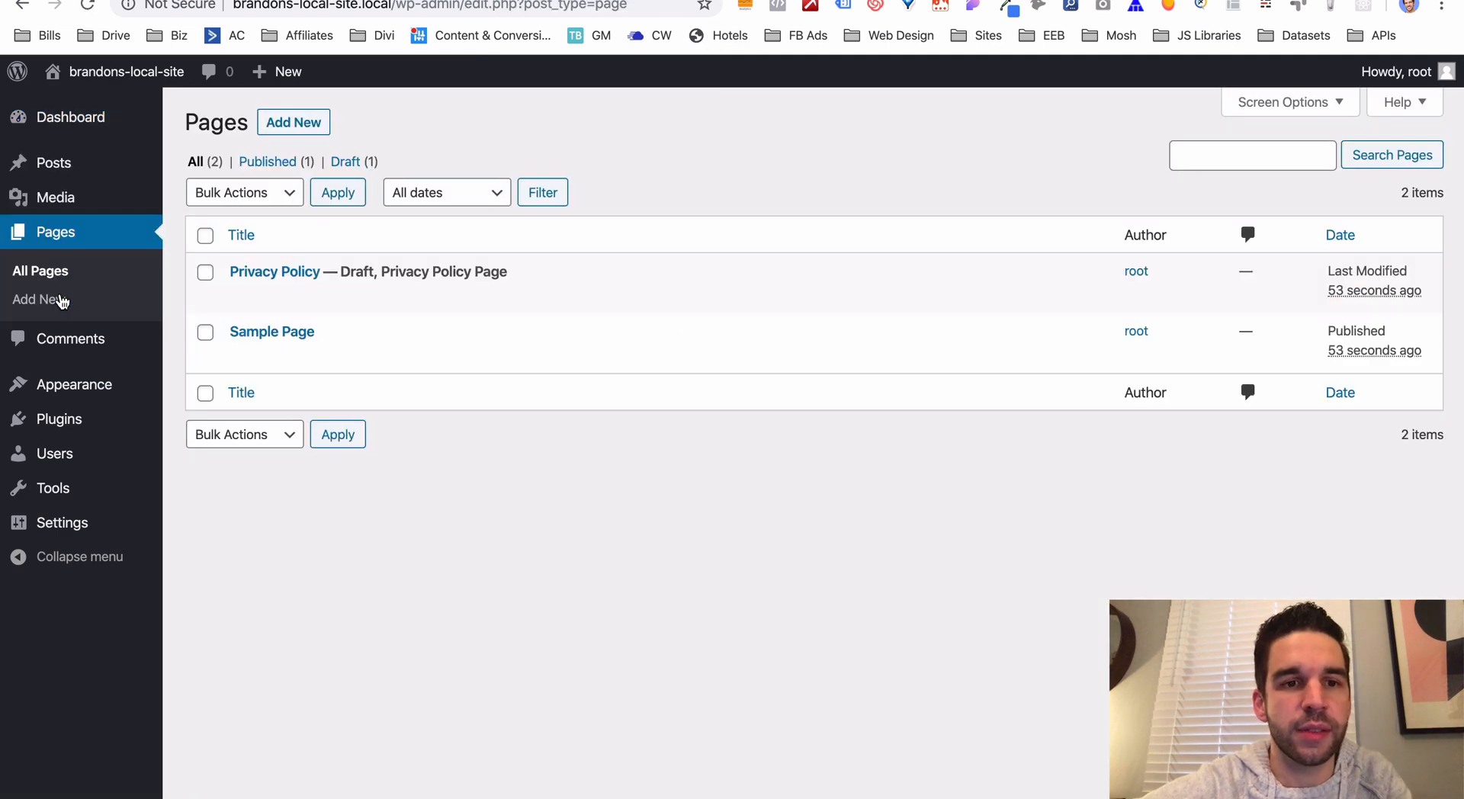
left_click(70, 117)
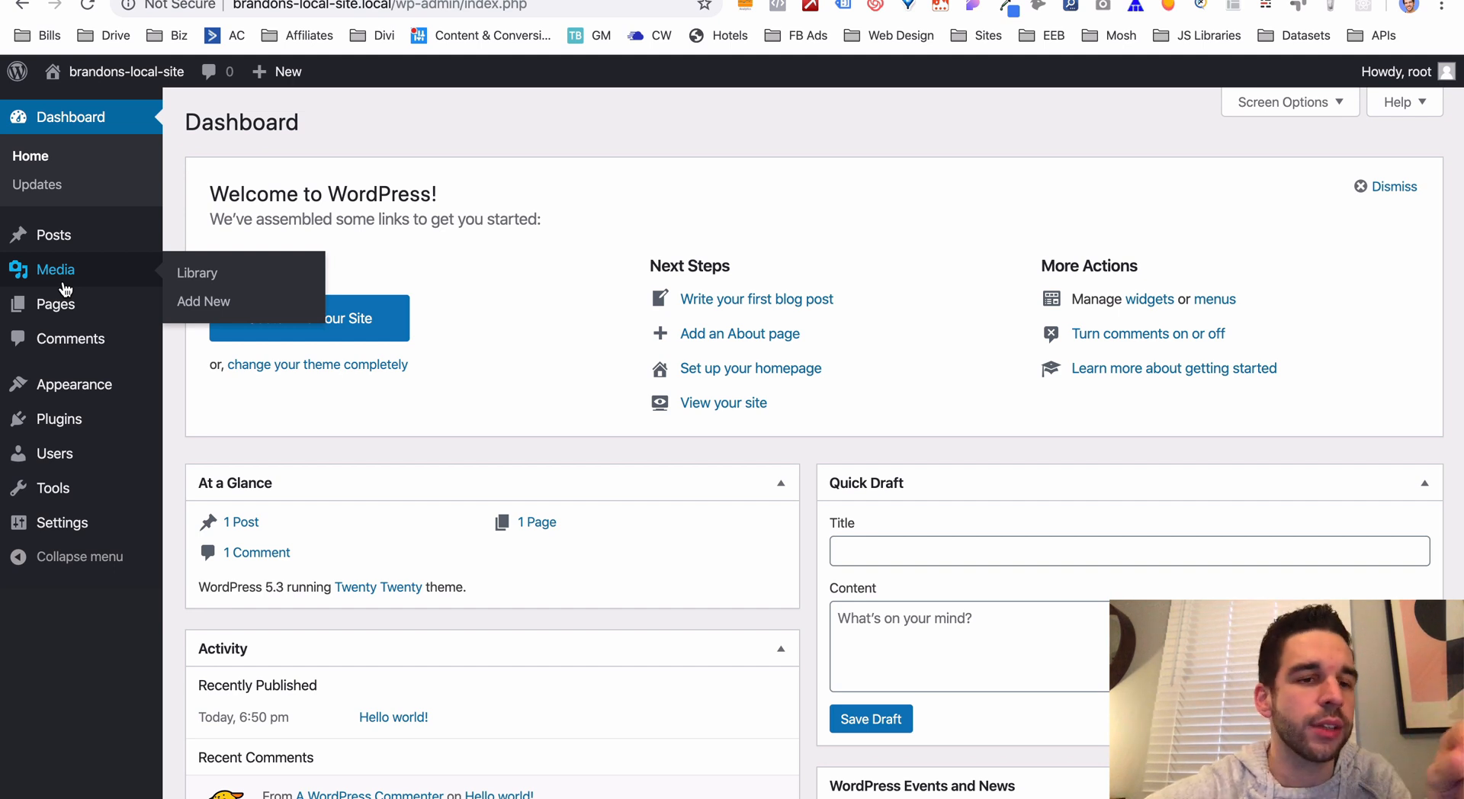
left_click(55, 303)
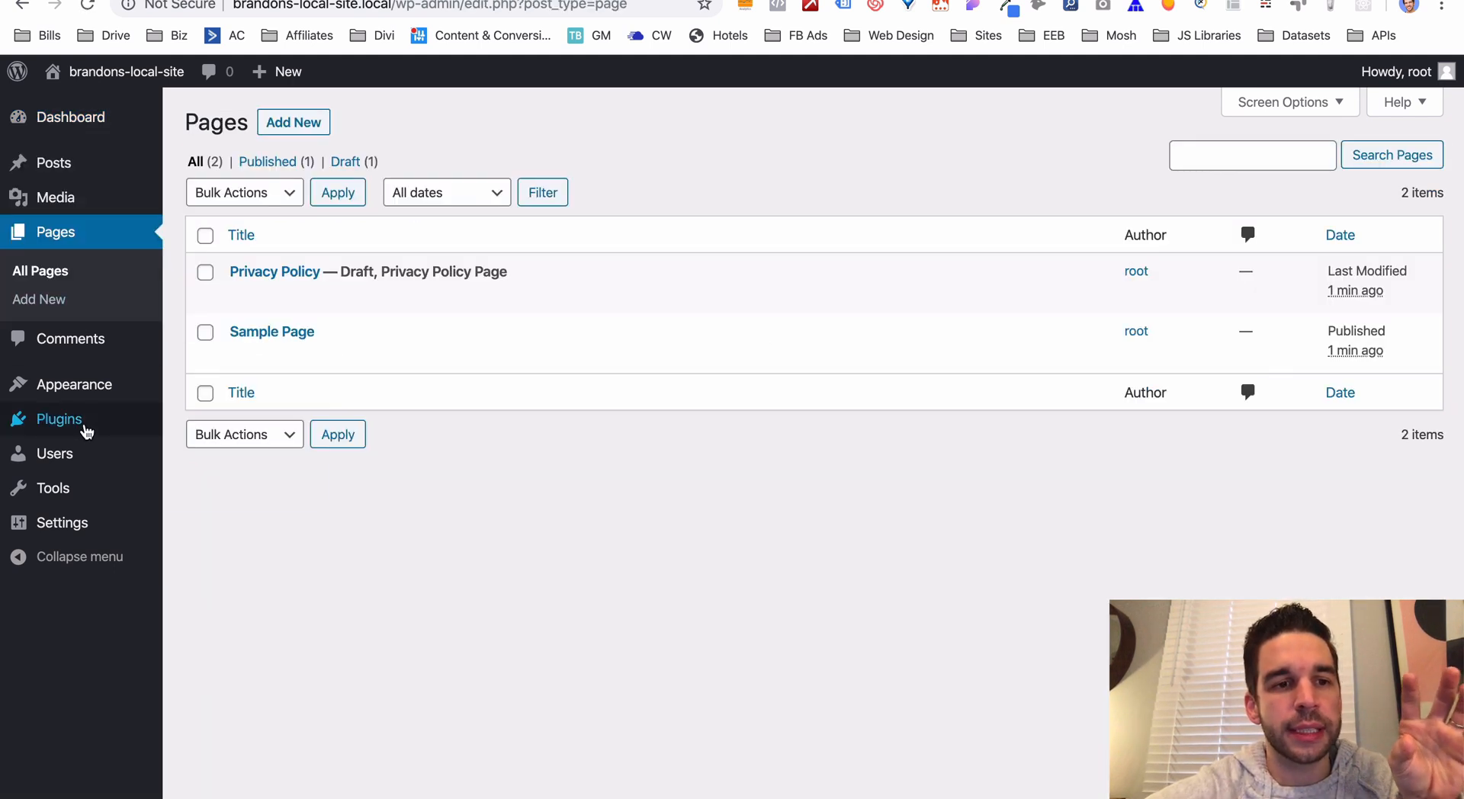
left_click(60, 418)
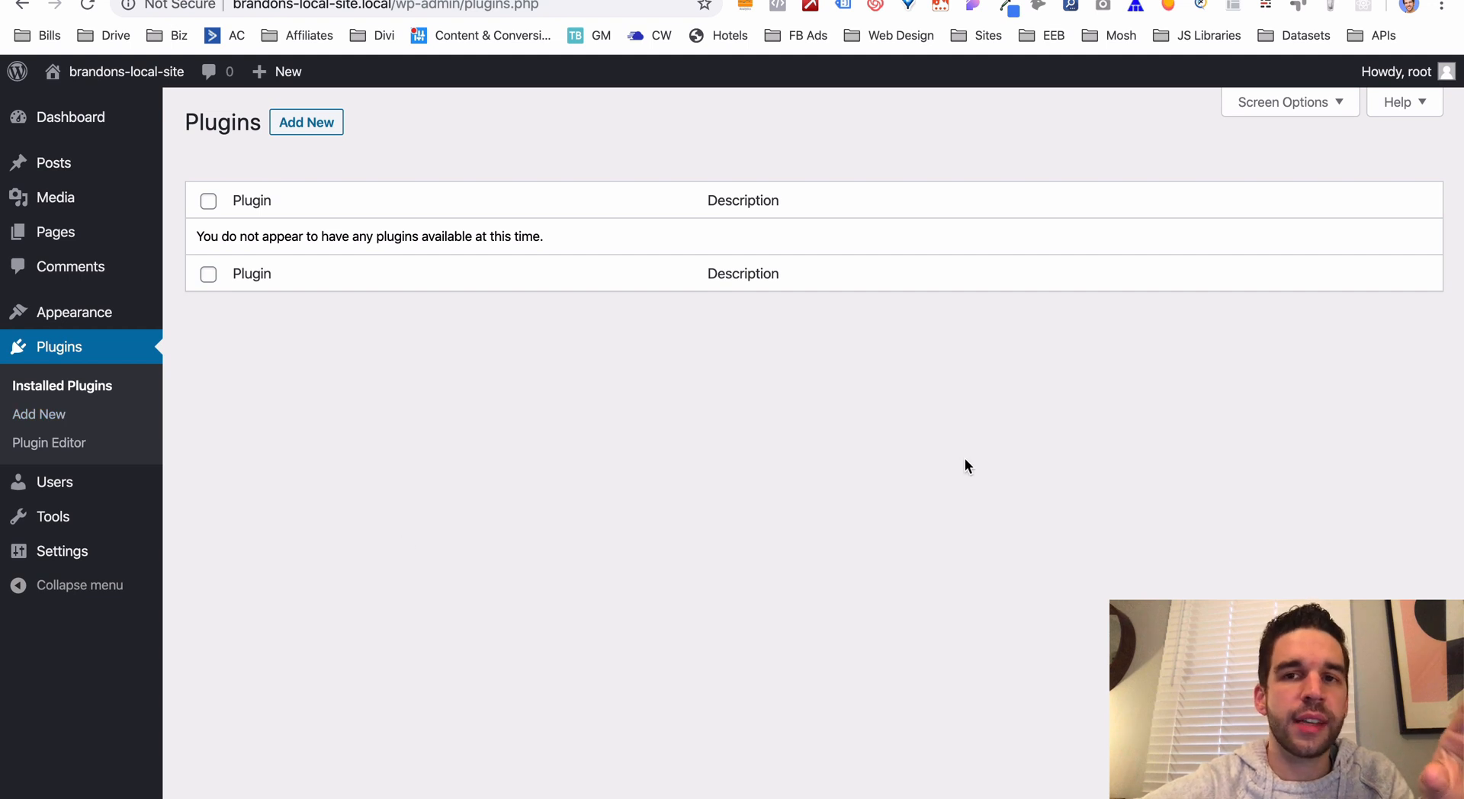
mouse_move(973, 481)
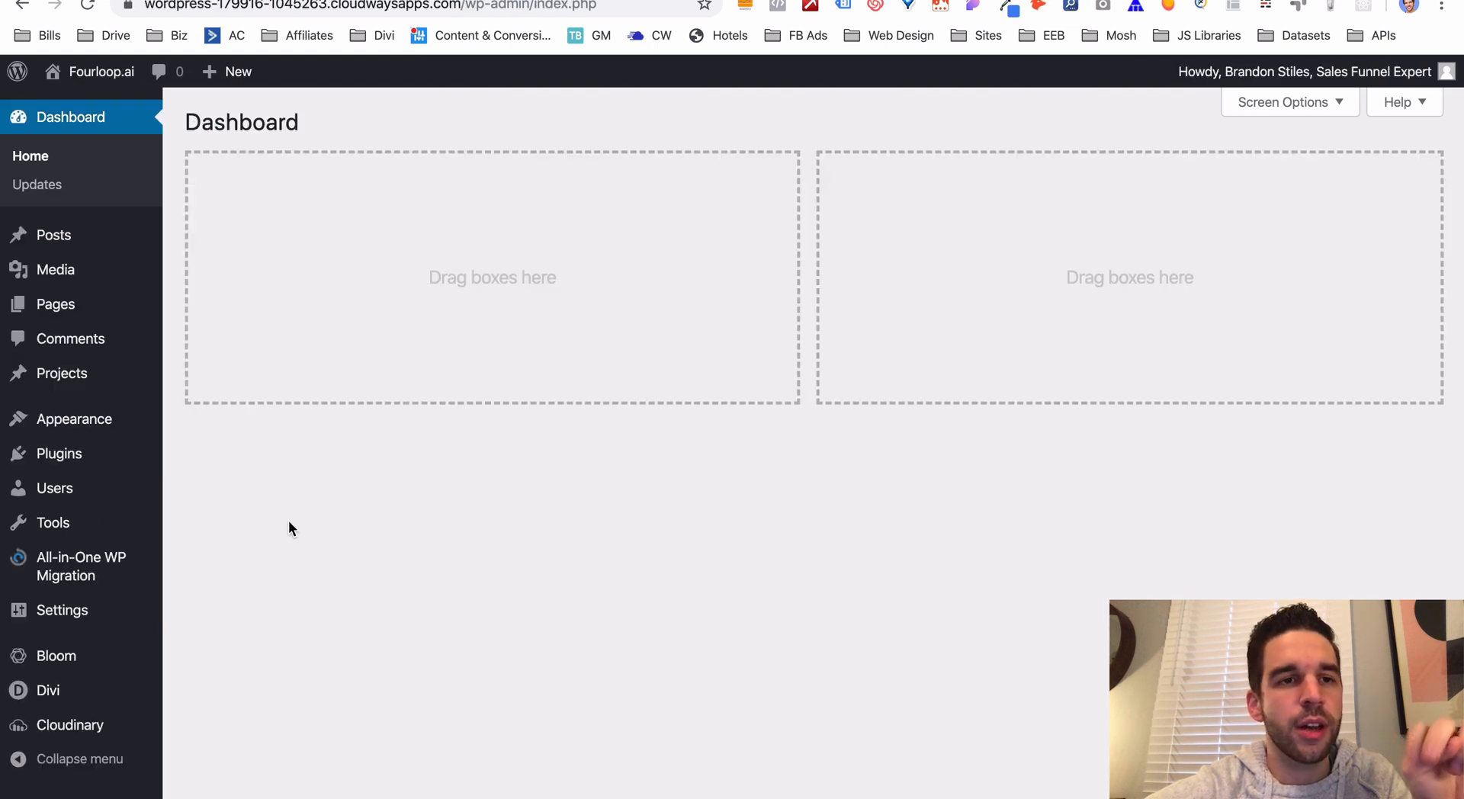
mouse_move(335, 614)
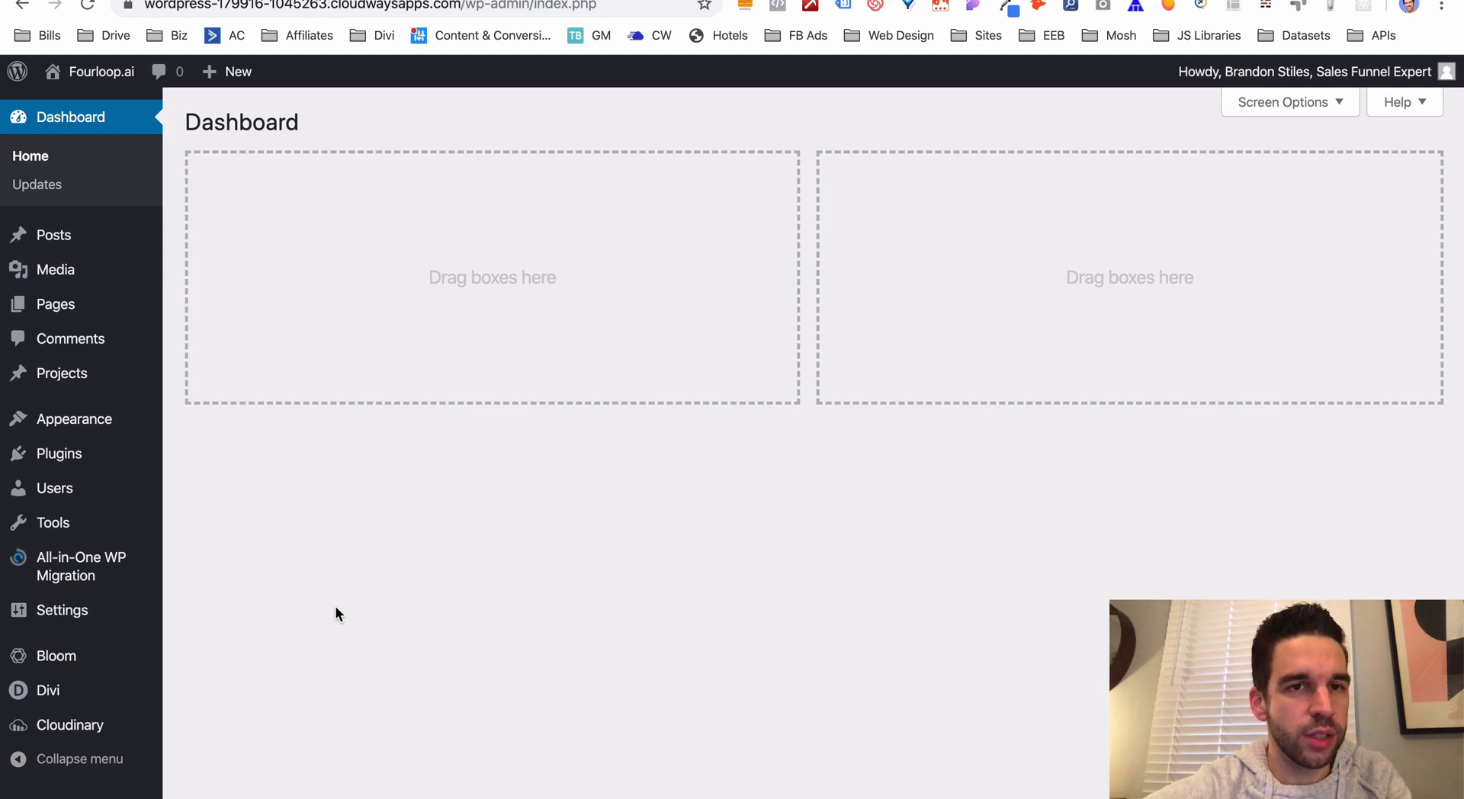
mouse_move(278, 510)
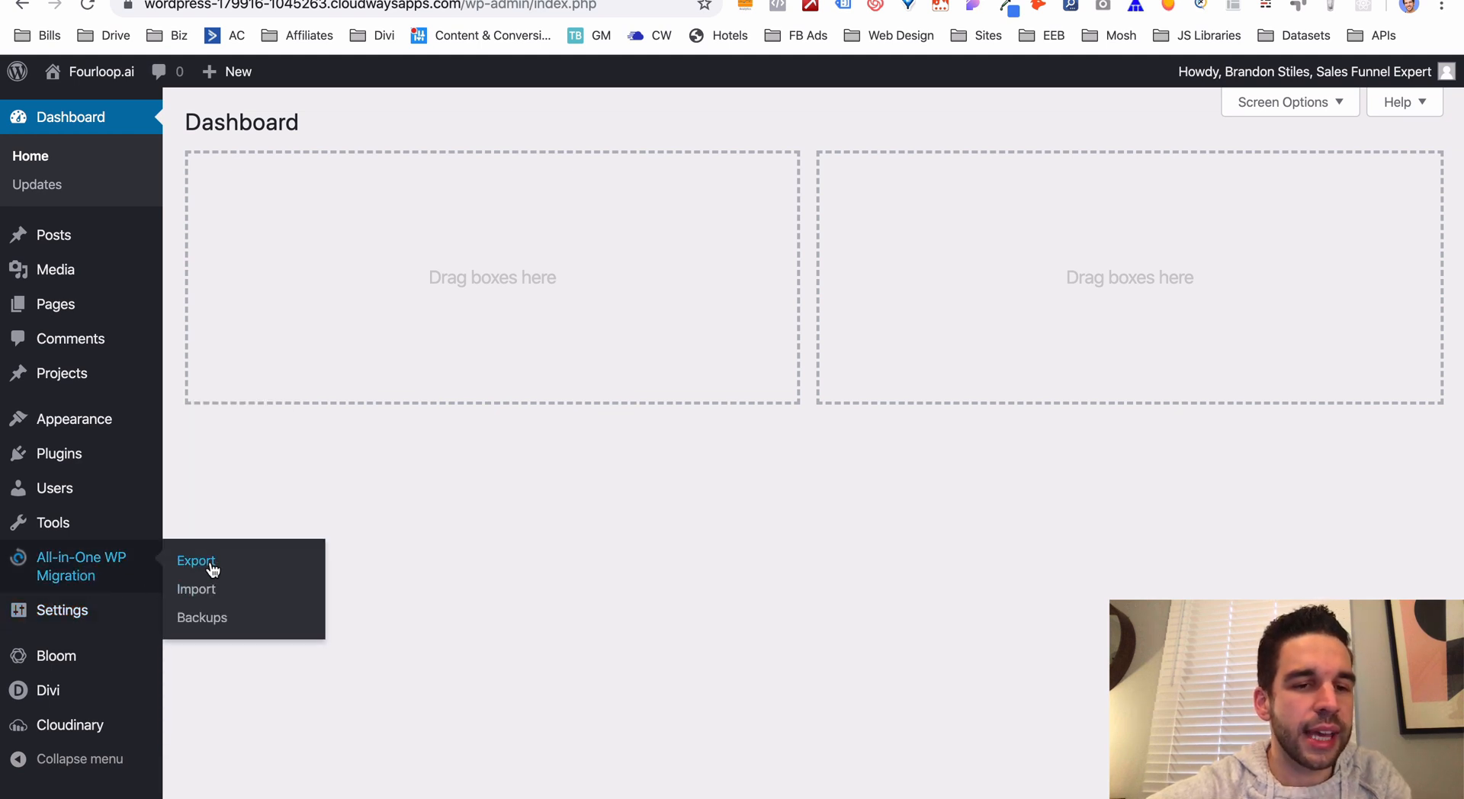
Step: On the live Fourloop.ai site, export it to a file with All-in-One WP Migration
left_click(197, 561)
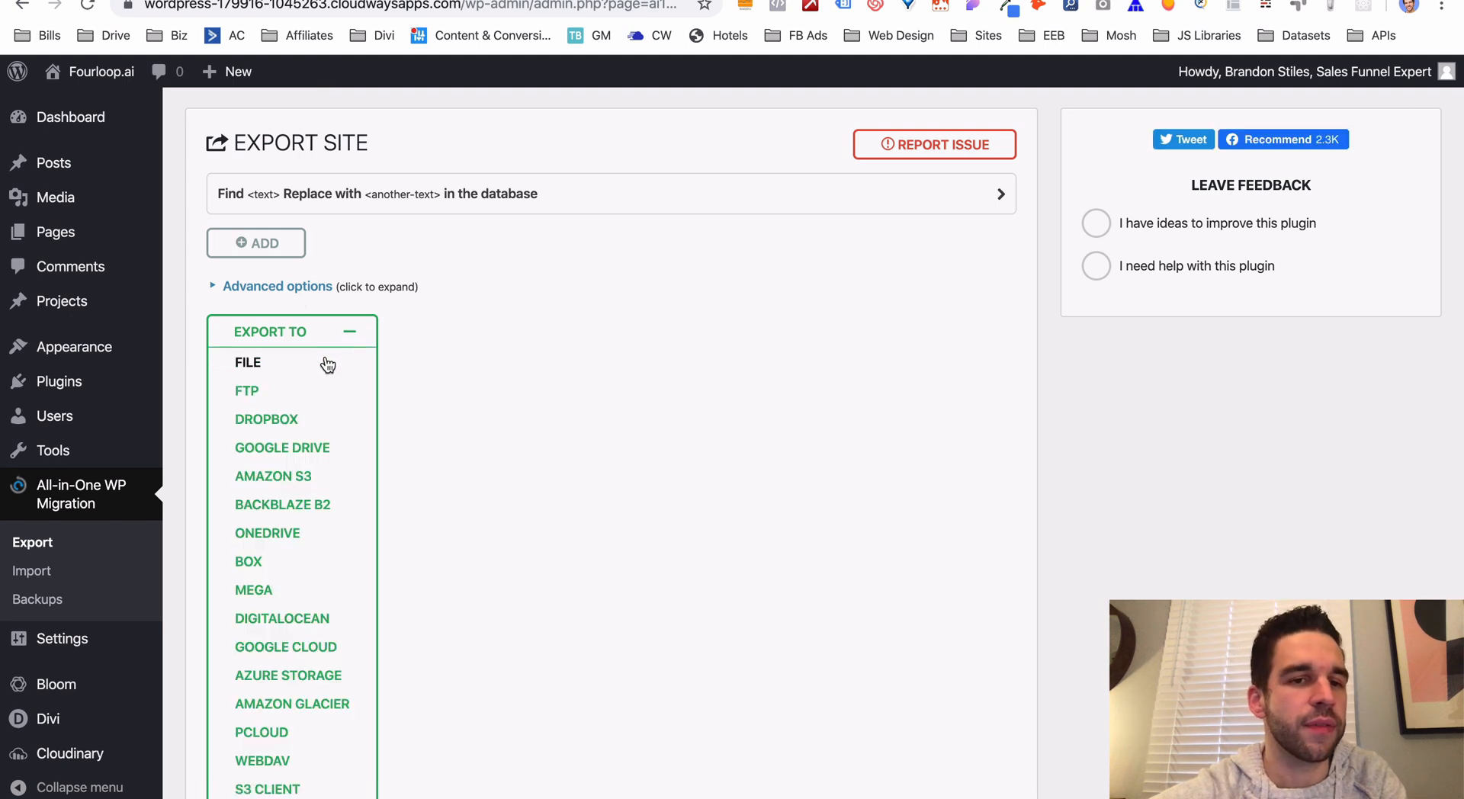
left_click(247, 363)
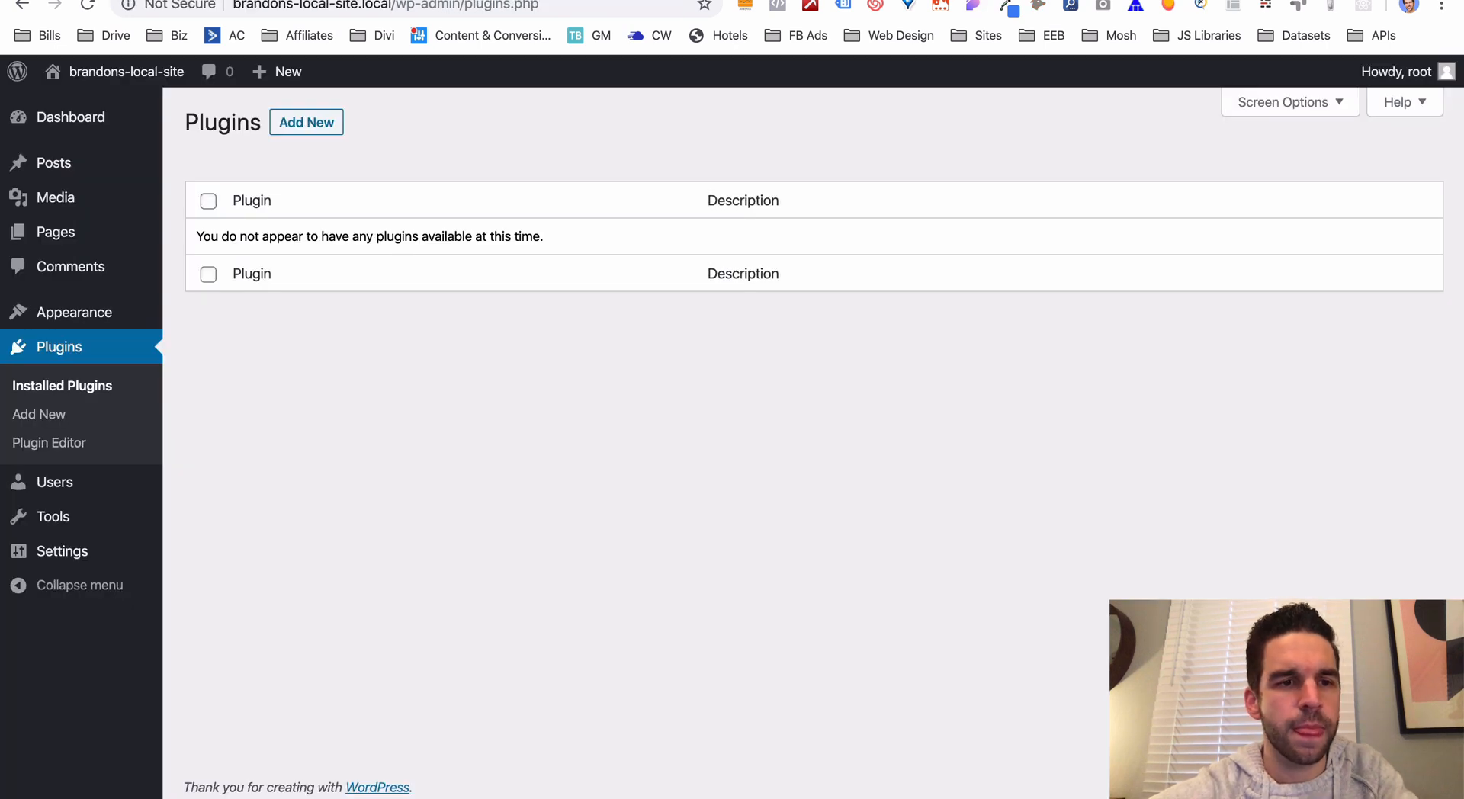
Step: Search Add New plugins for 'all', then install and activate All-in-One WP Migration
left_click(40, 413)
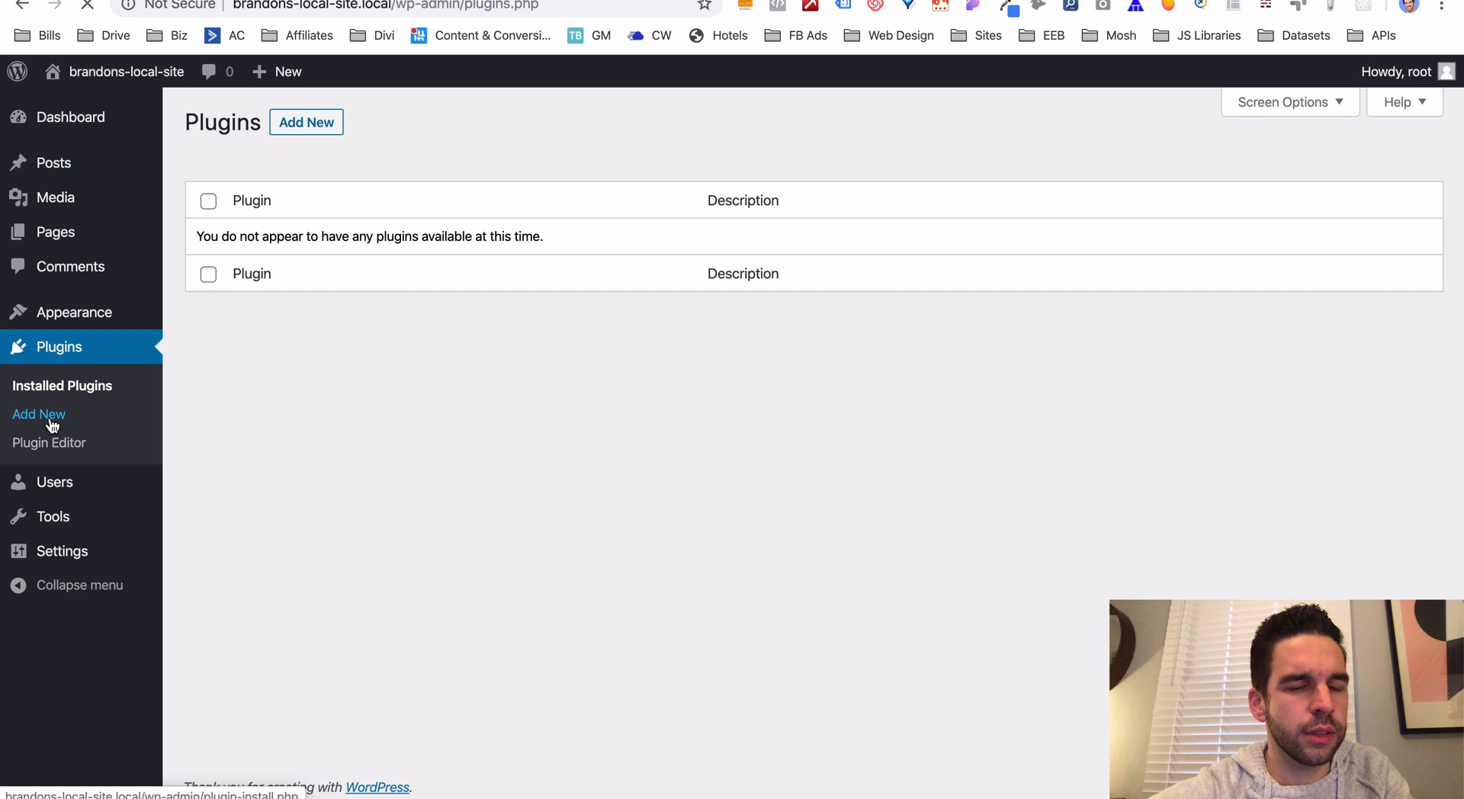
left_click(39, 415)
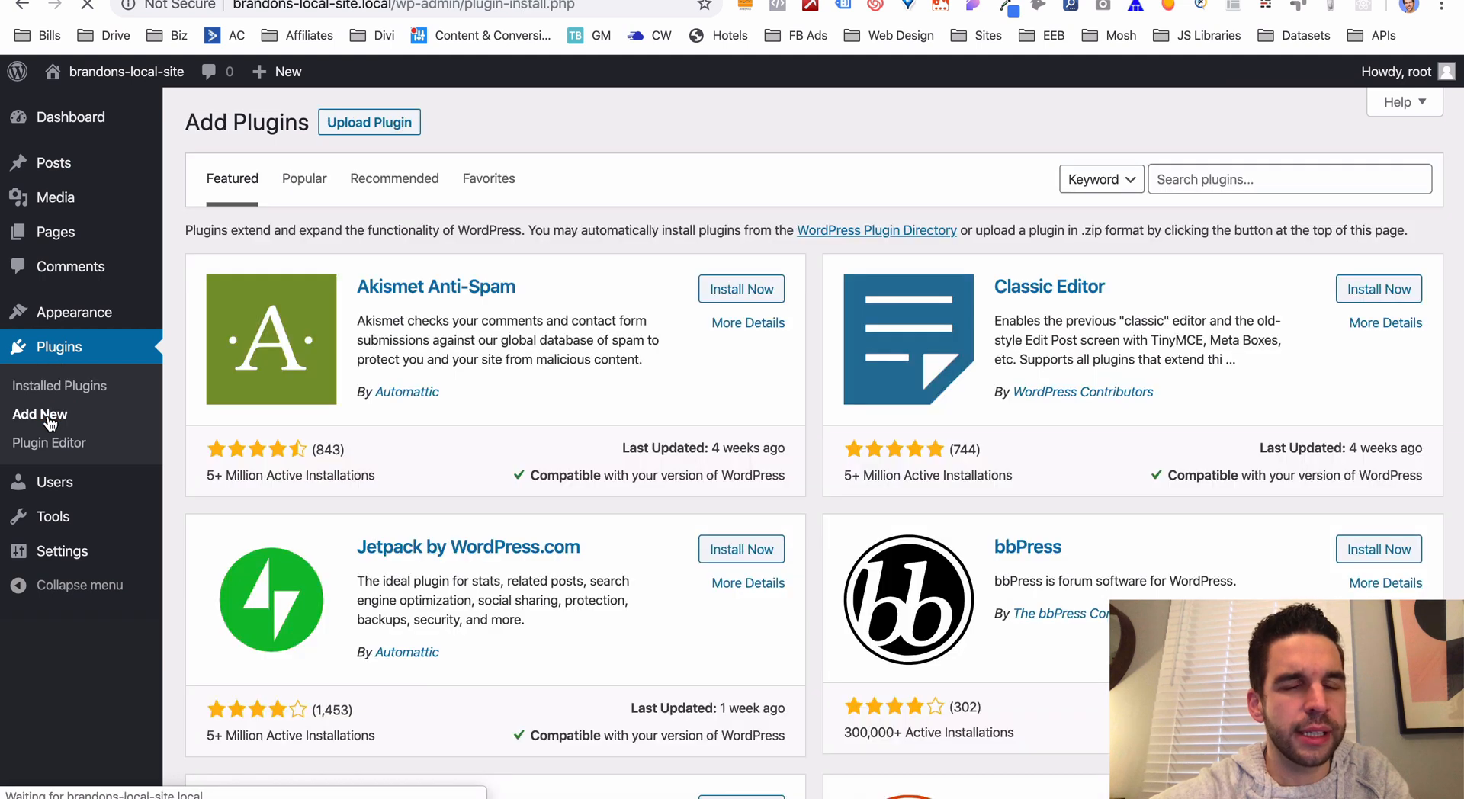
type("all in one")
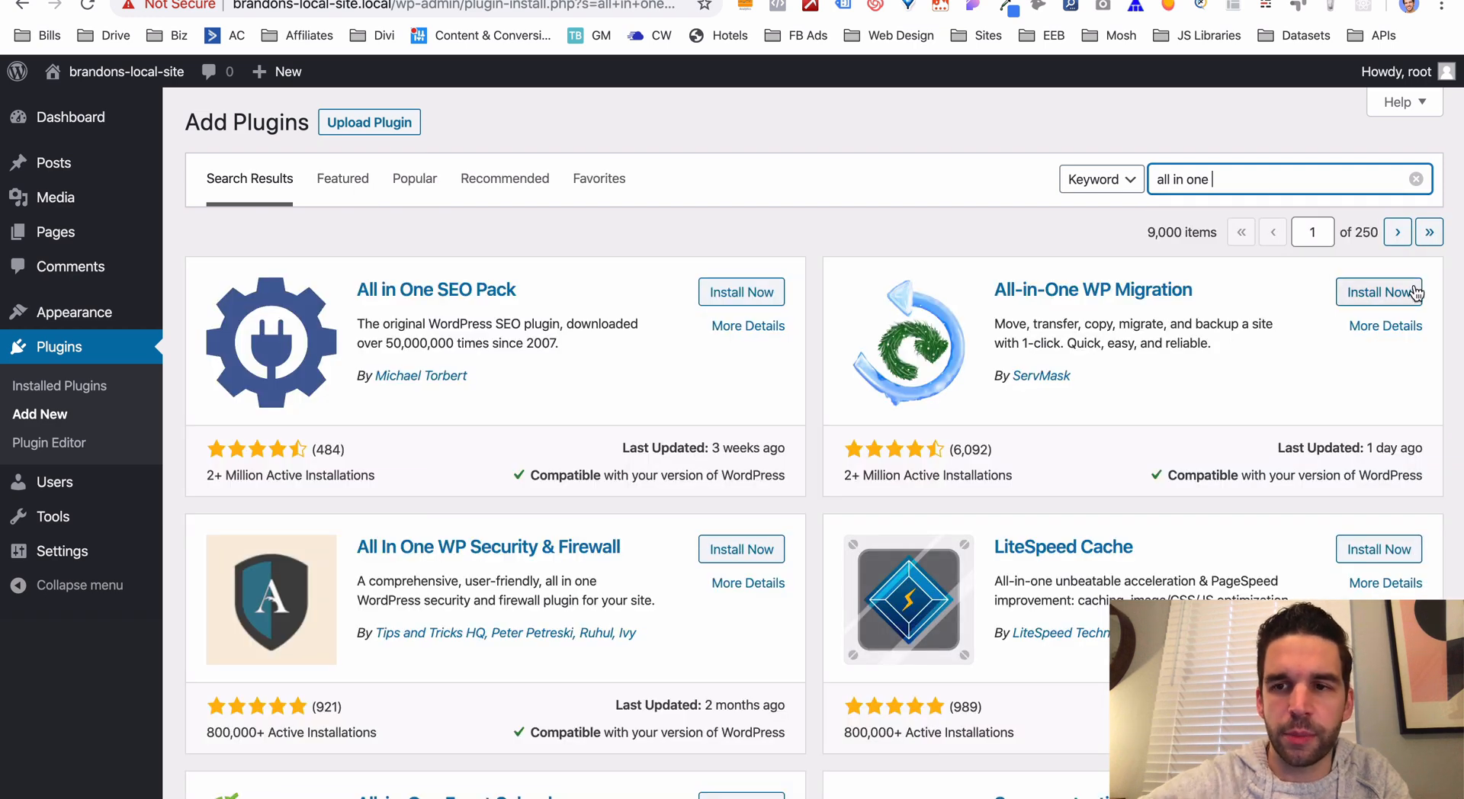
mouse_move(1031, 476)
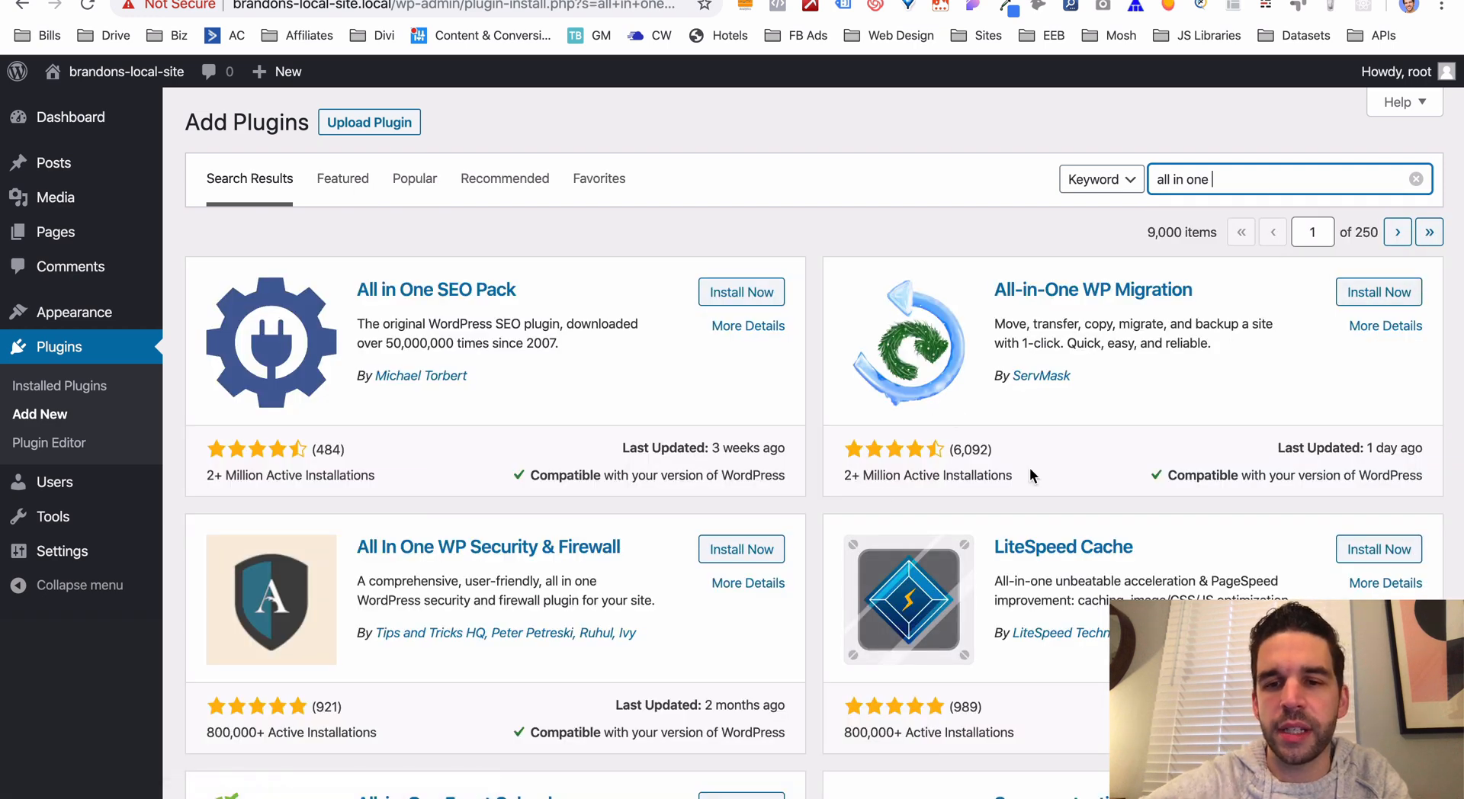
mouse_move(1378, 293)
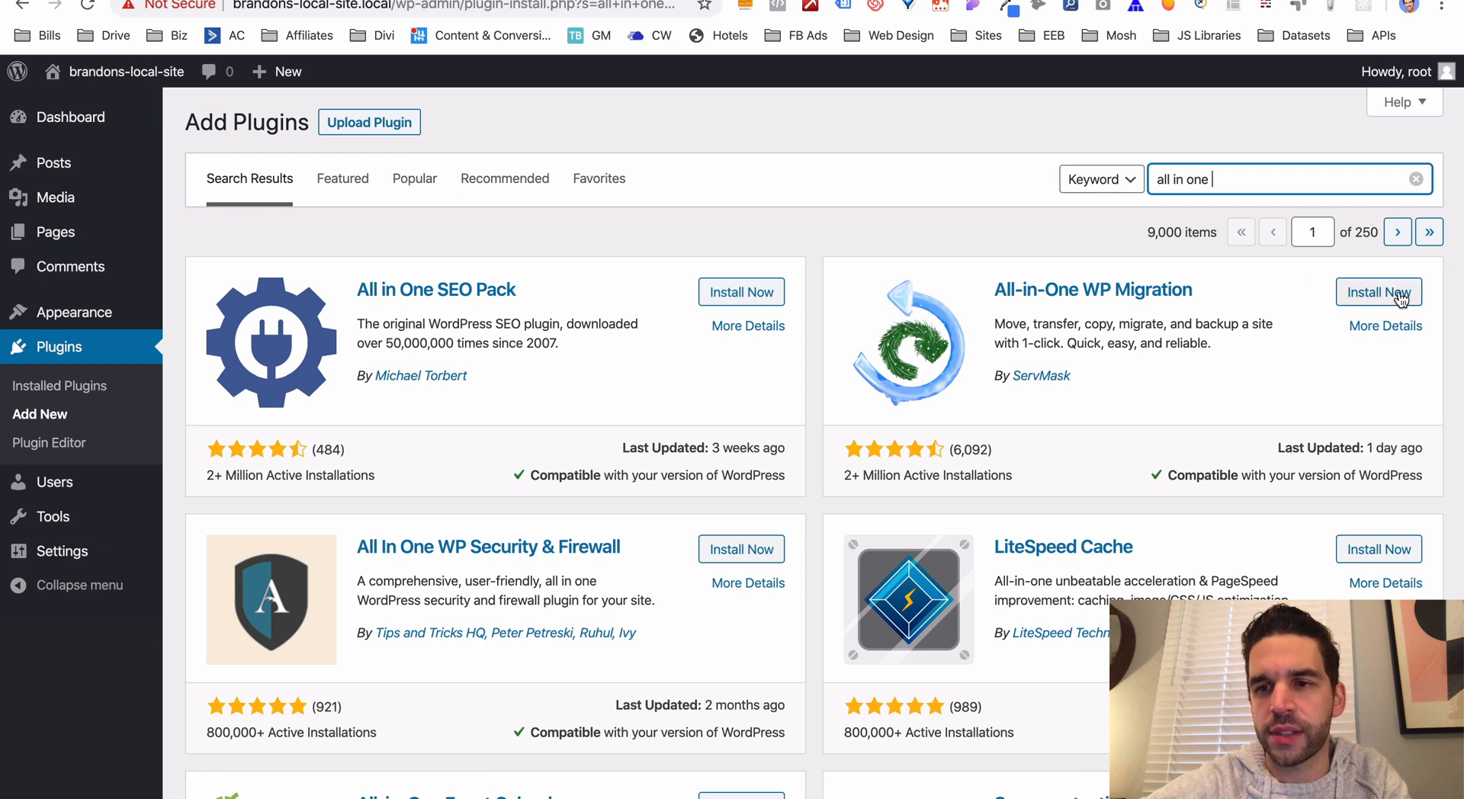
left_click(1379, 292)
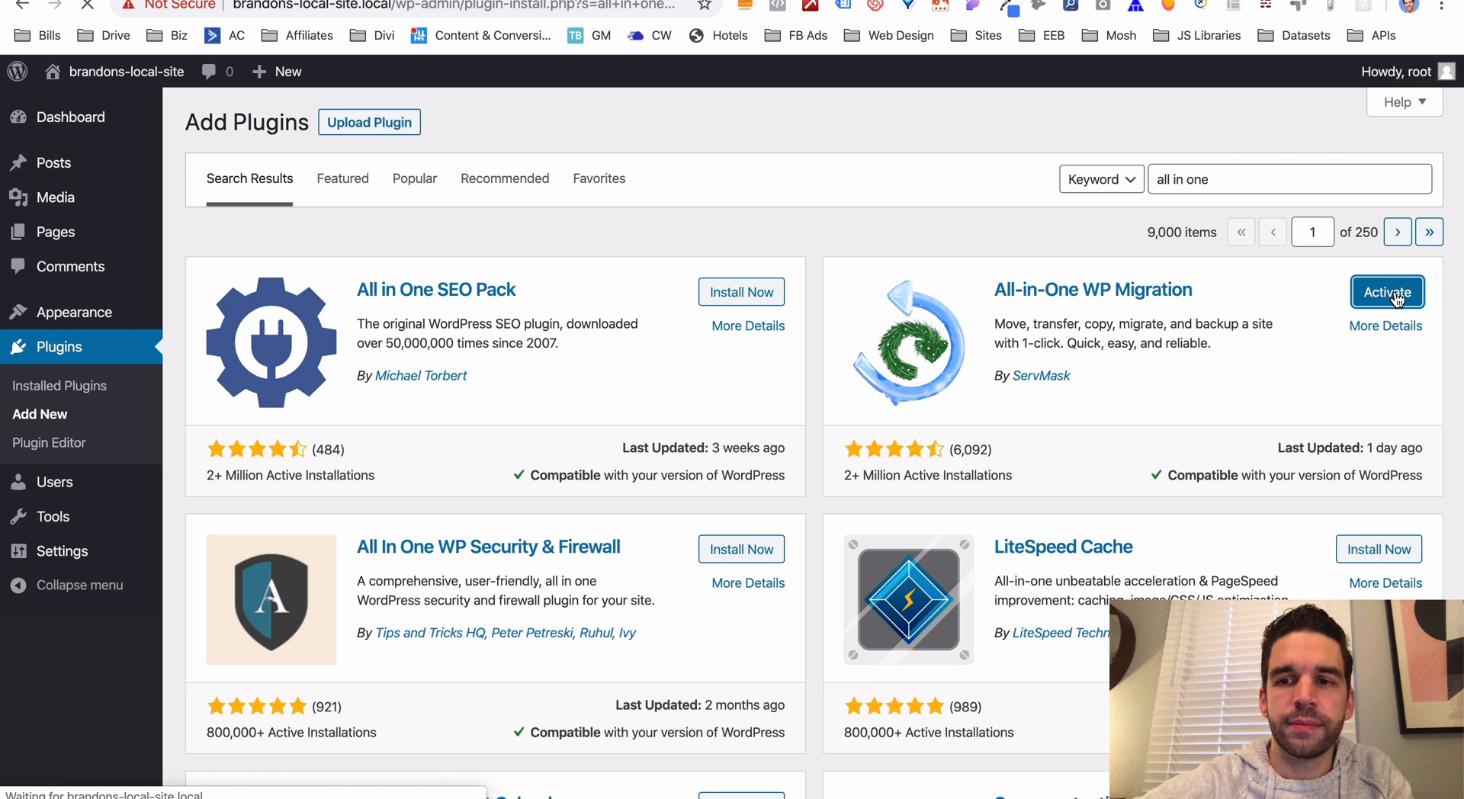
left_click(1386, 291)
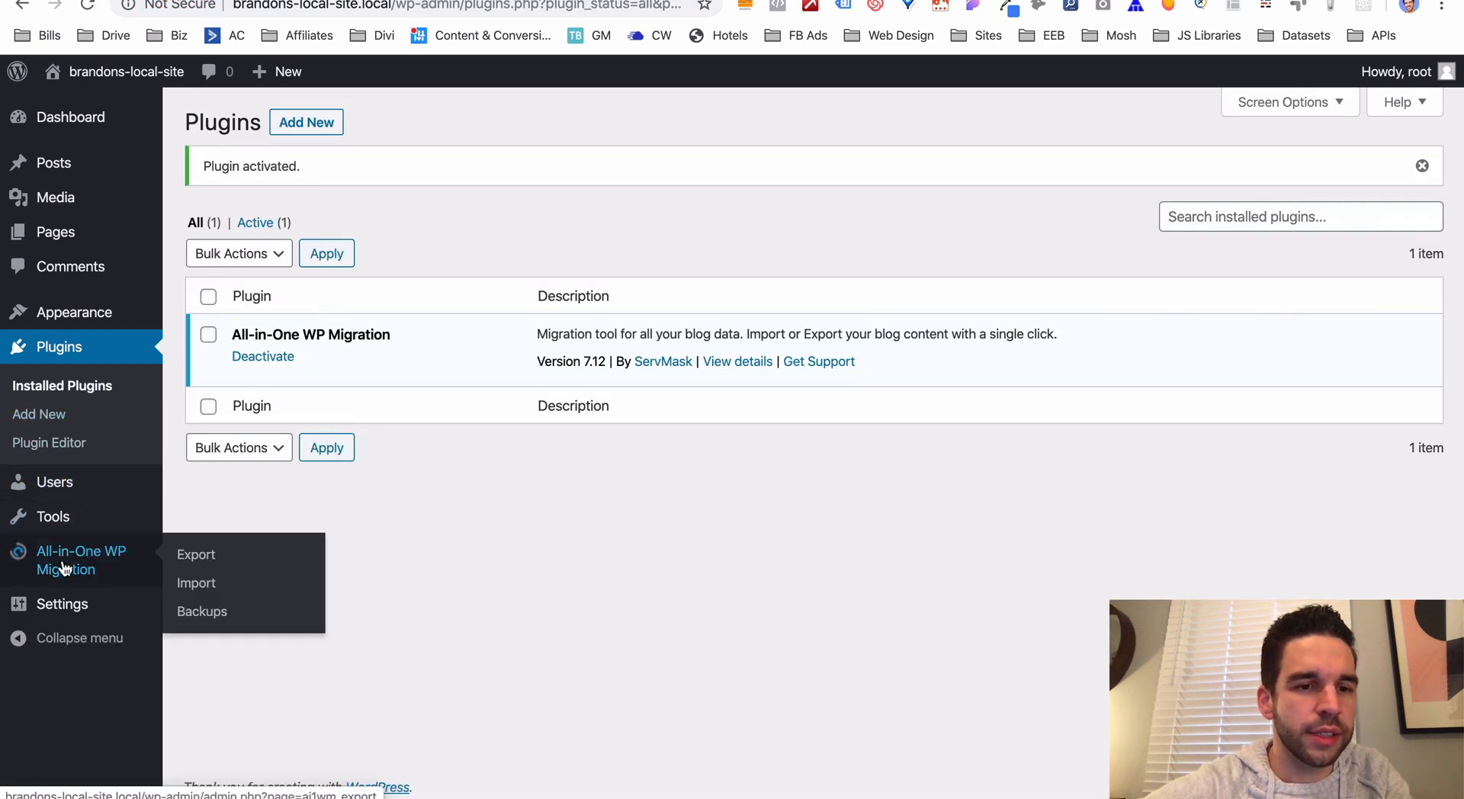
Step: Import the live backup via the plugin's Import page, proceed through the overwrite warning and finish
left_click(196, 583)
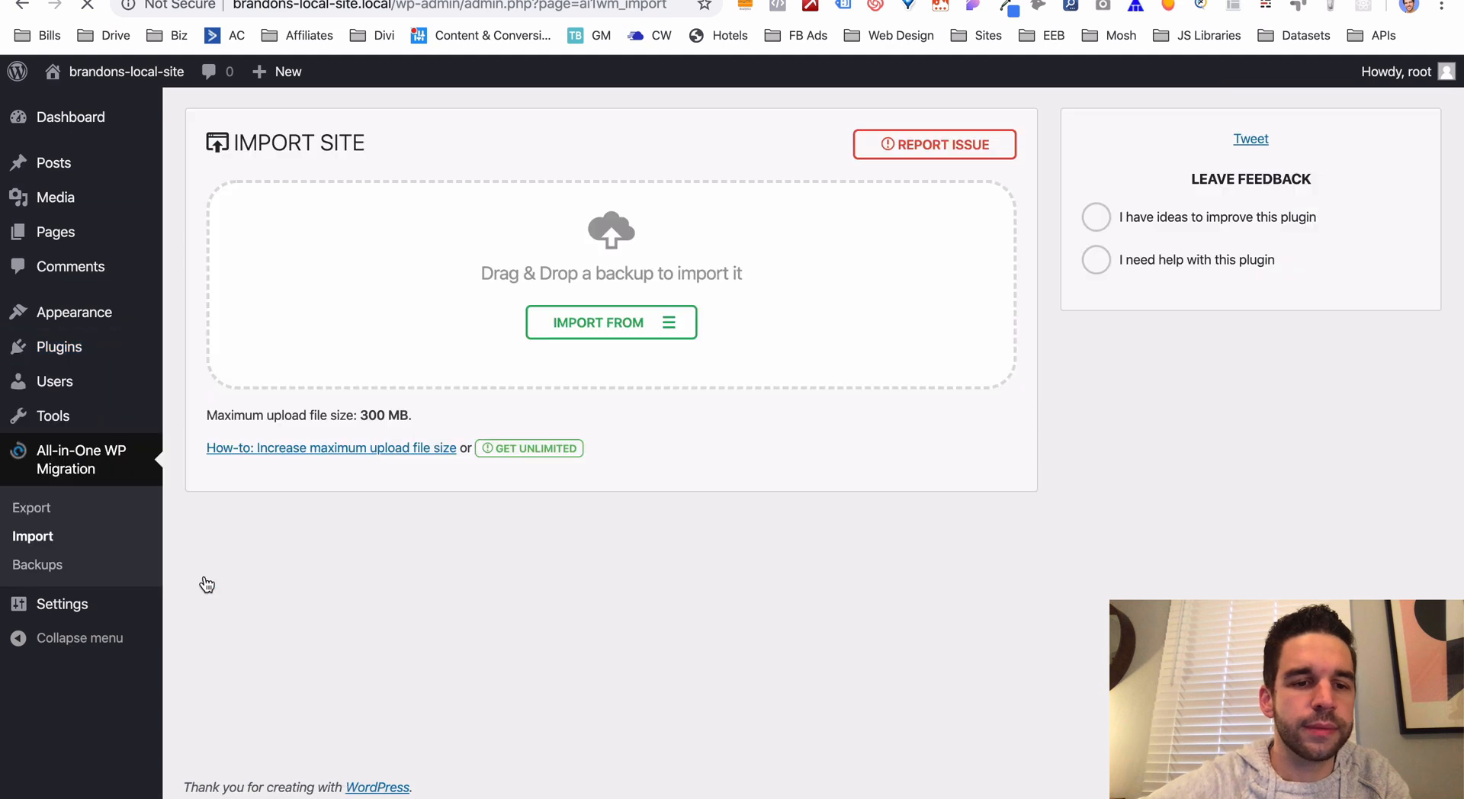
mouse_move(654, 271)
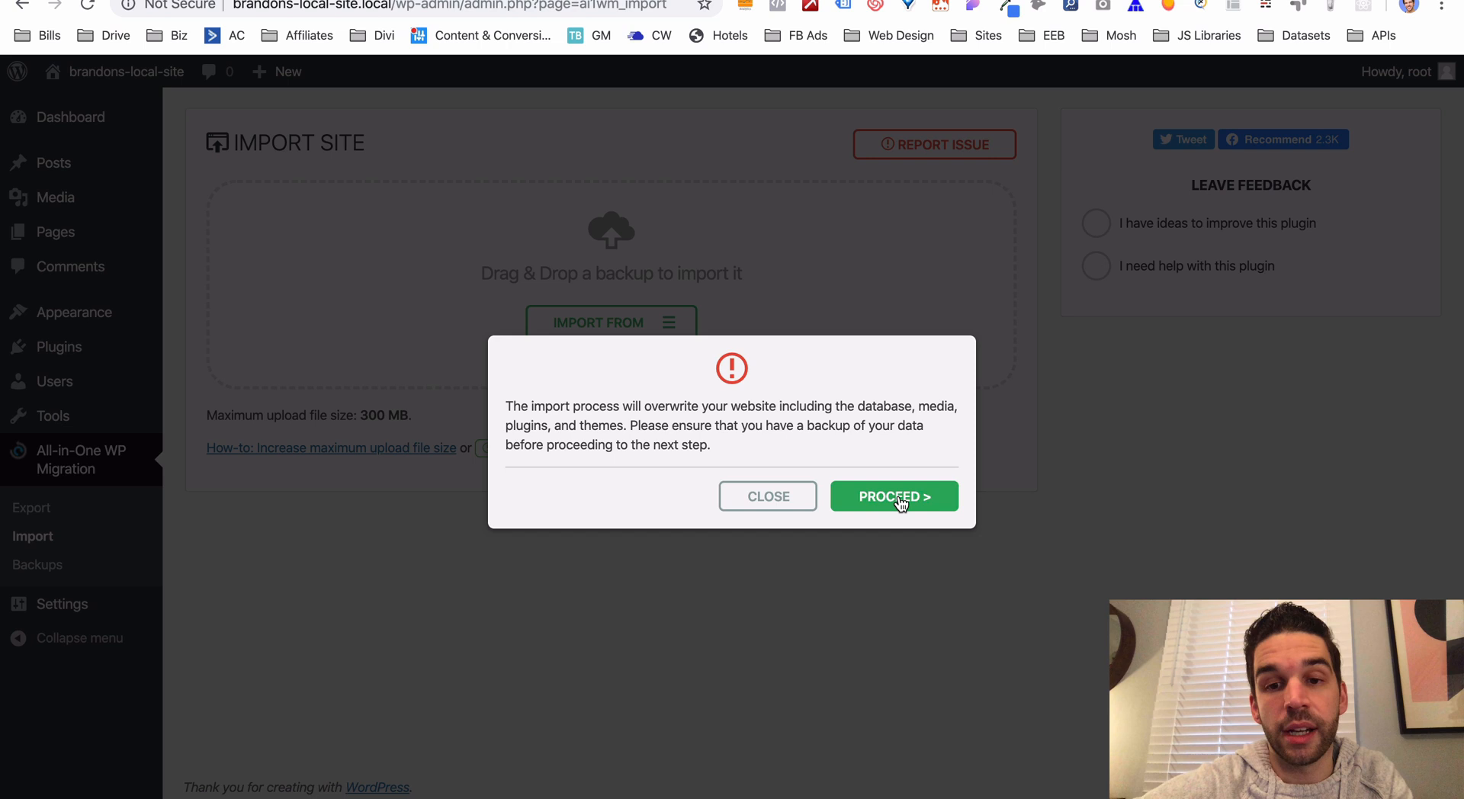
left_click(892, 496)
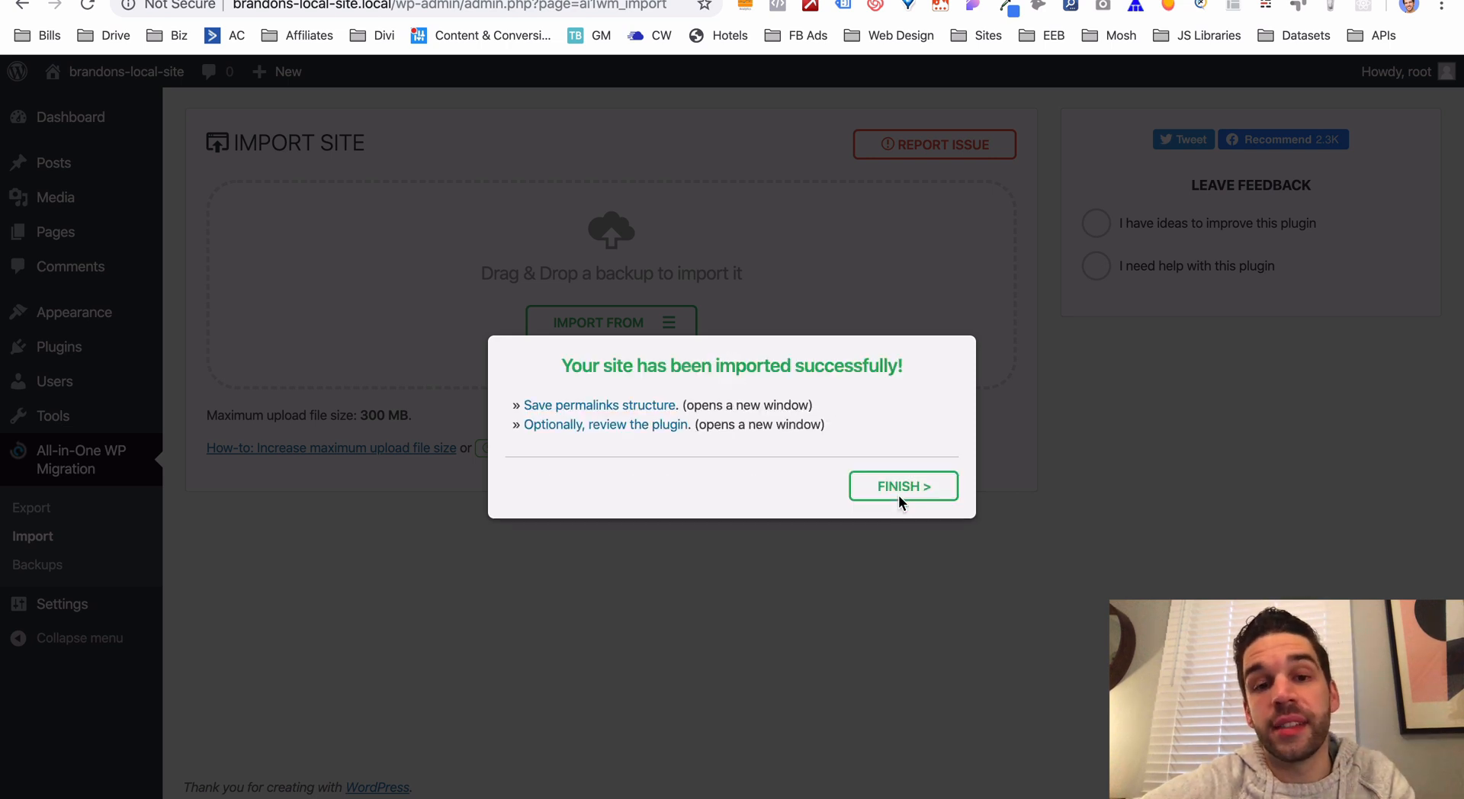
mouse_move(901, 485)
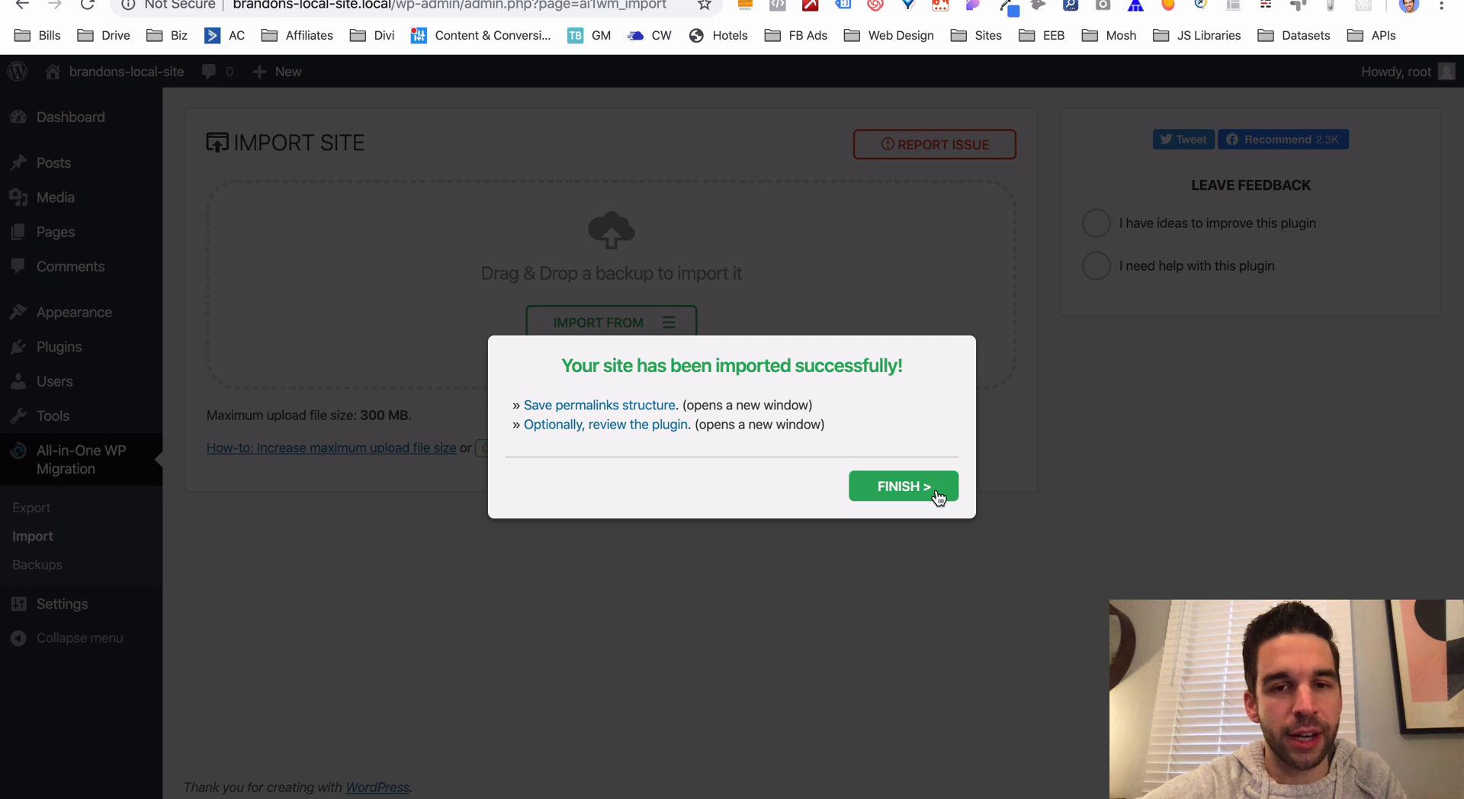
mouse_move(925, 488)
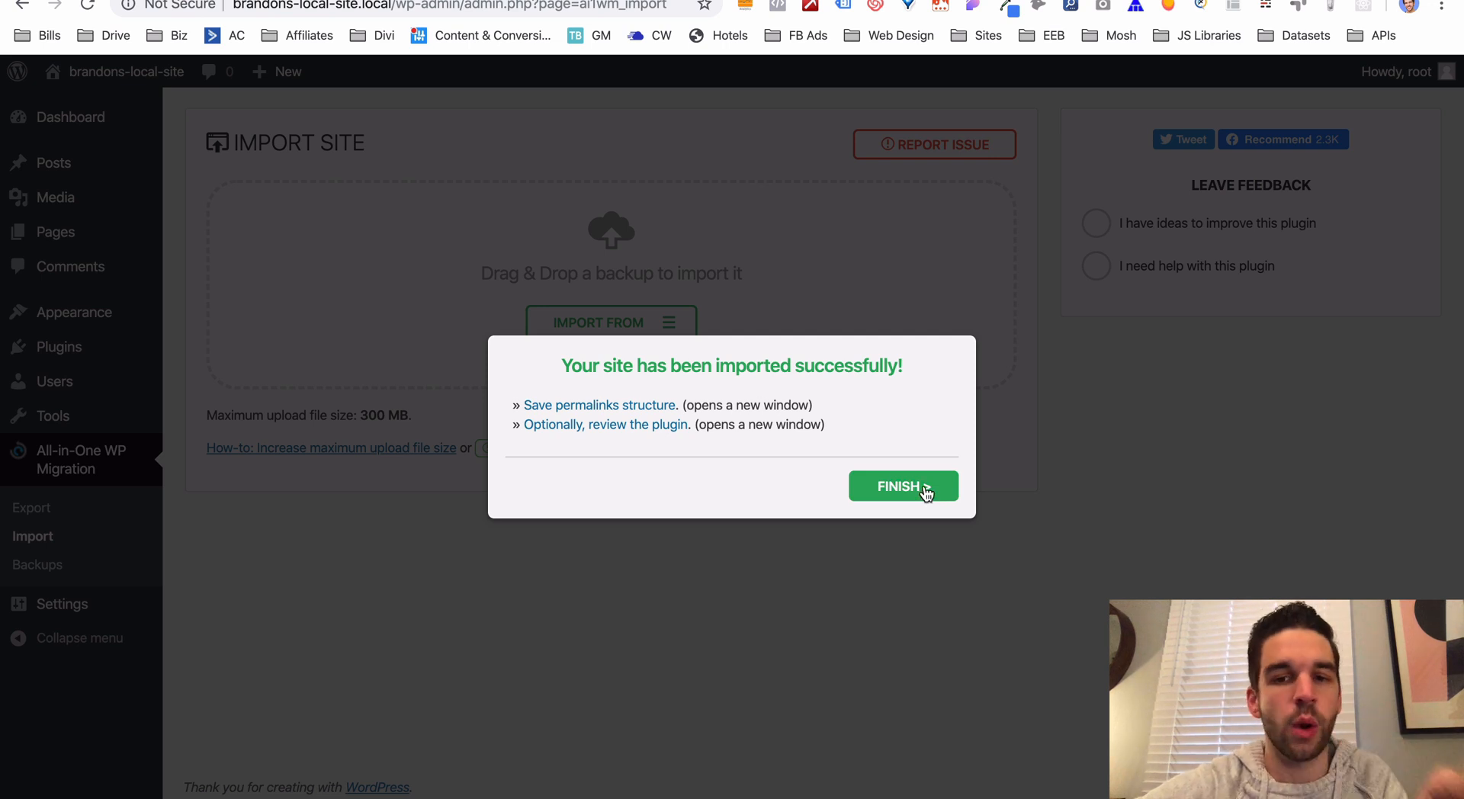
left_click(901, 485)
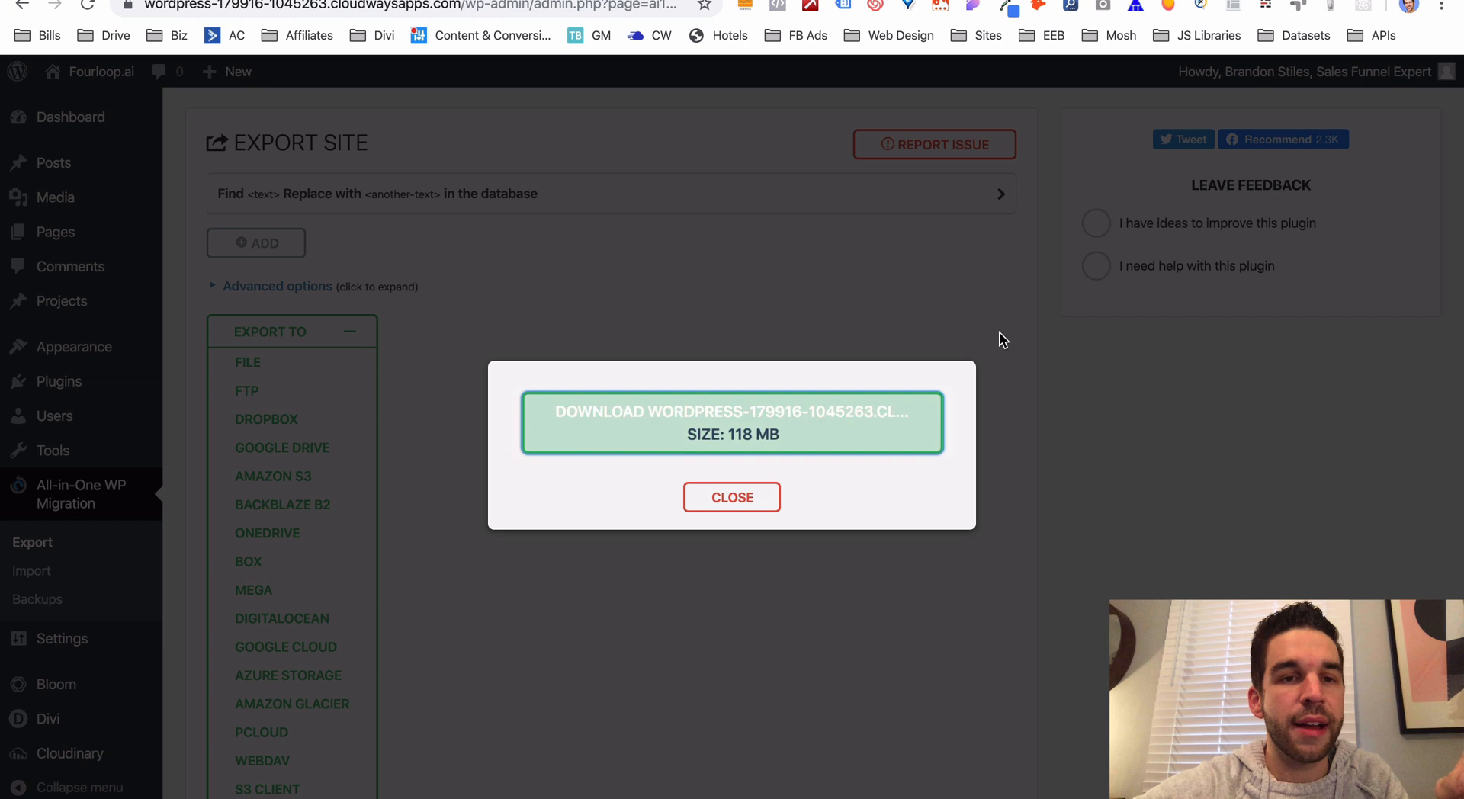
Step: Sign in with the live site's account, view Appearance > Themes showing Divi, and dismiss the export notice
left_click(32, 535)
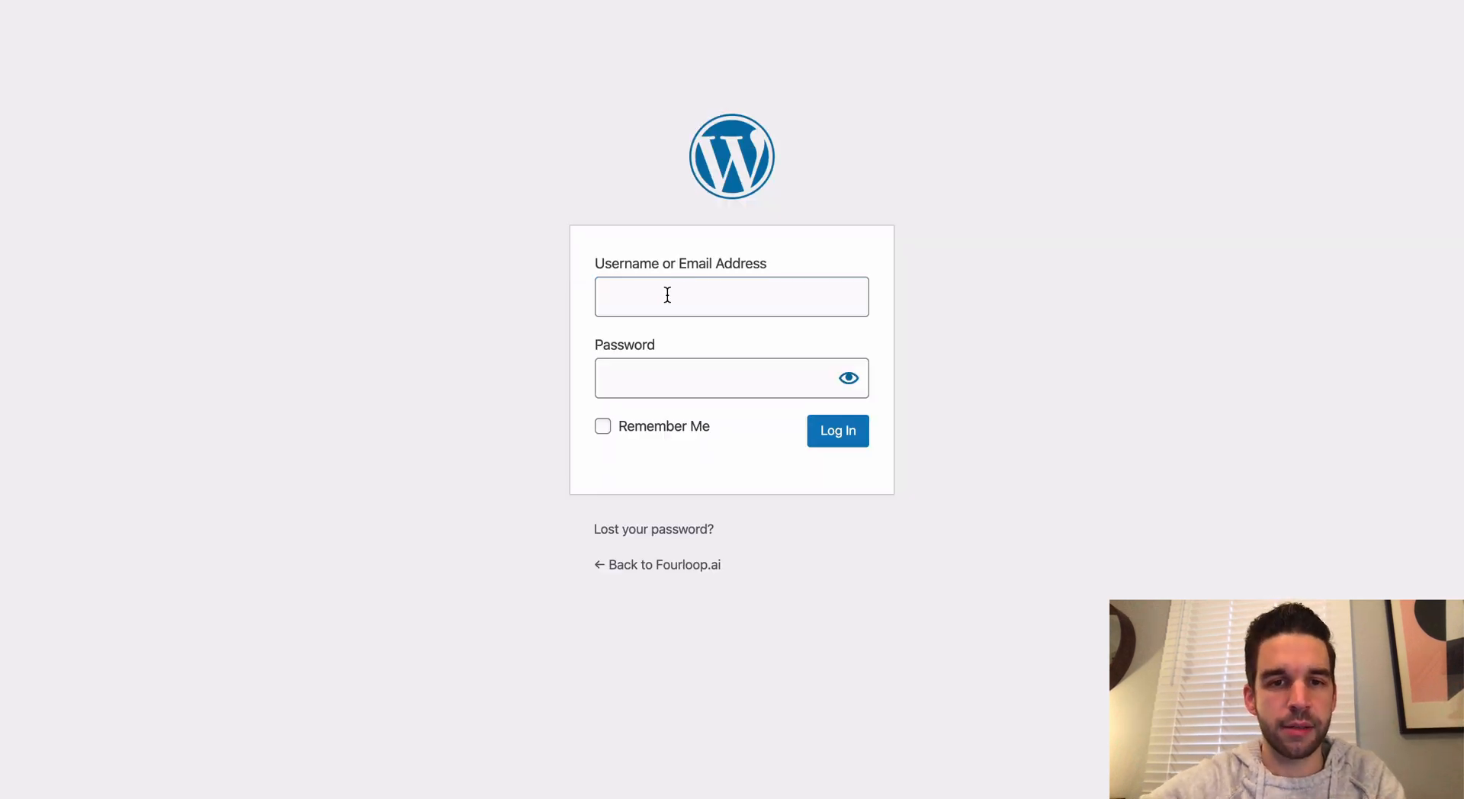
left_click(837, 430)
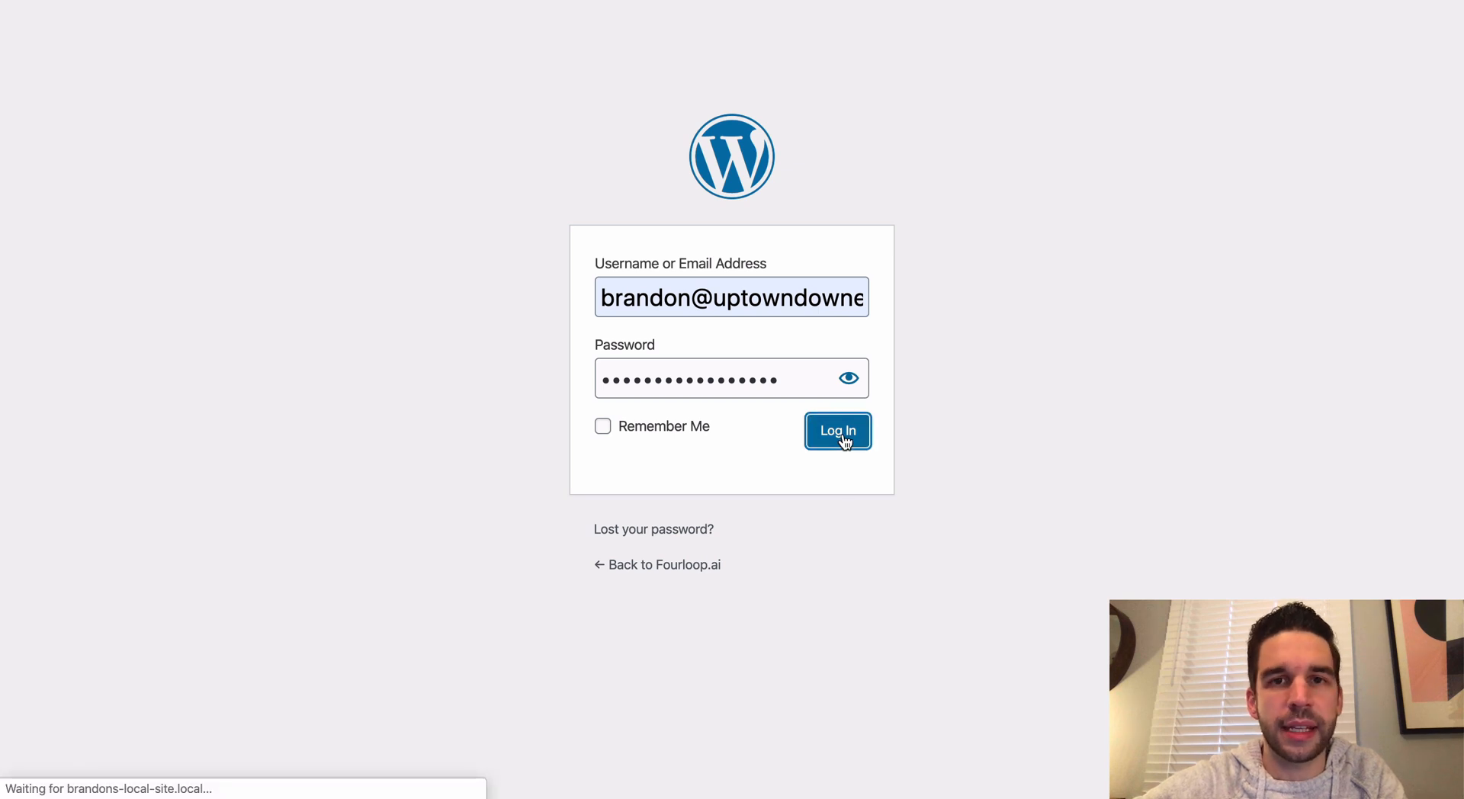
left_click(837, 430)
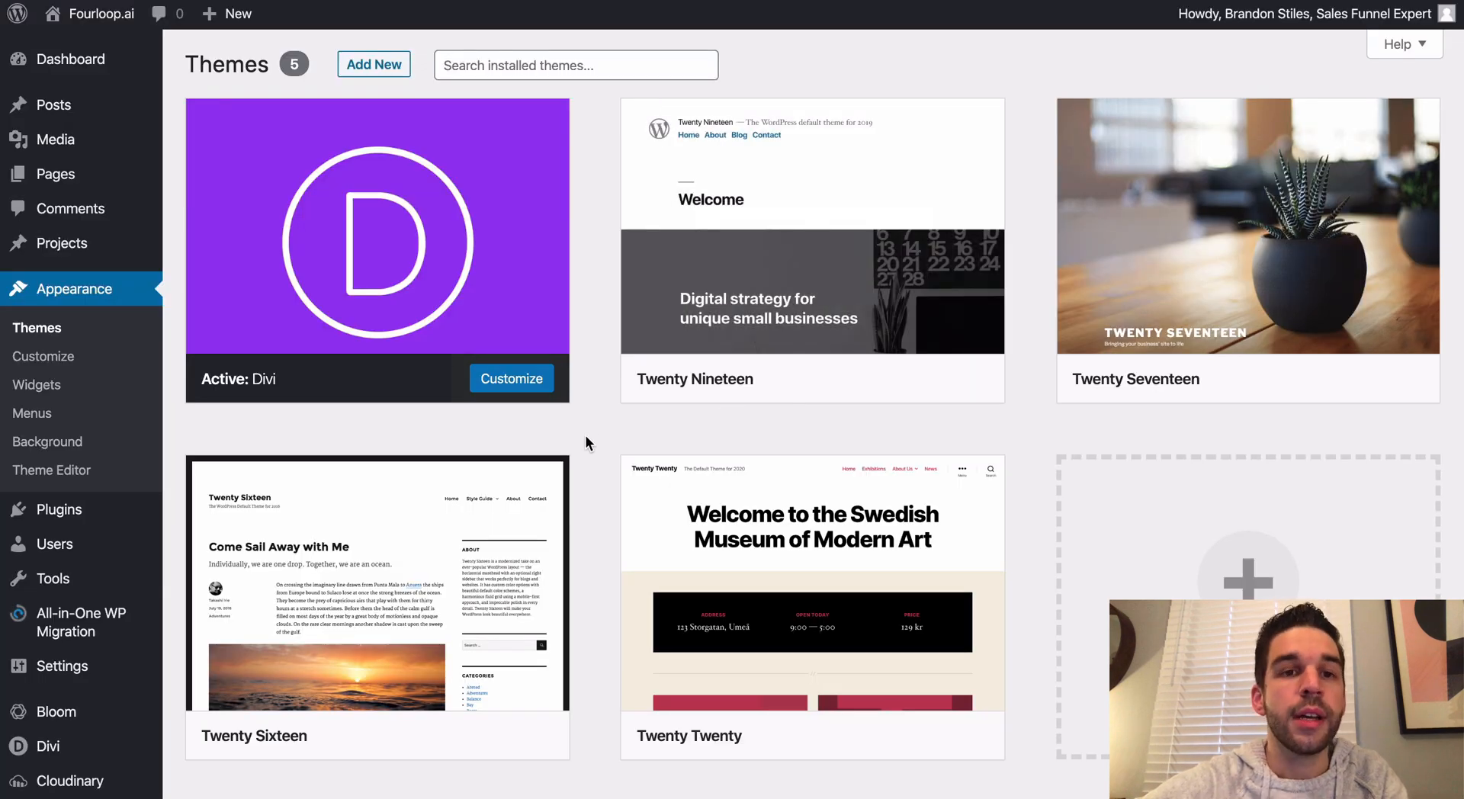
left_click(43, 746)
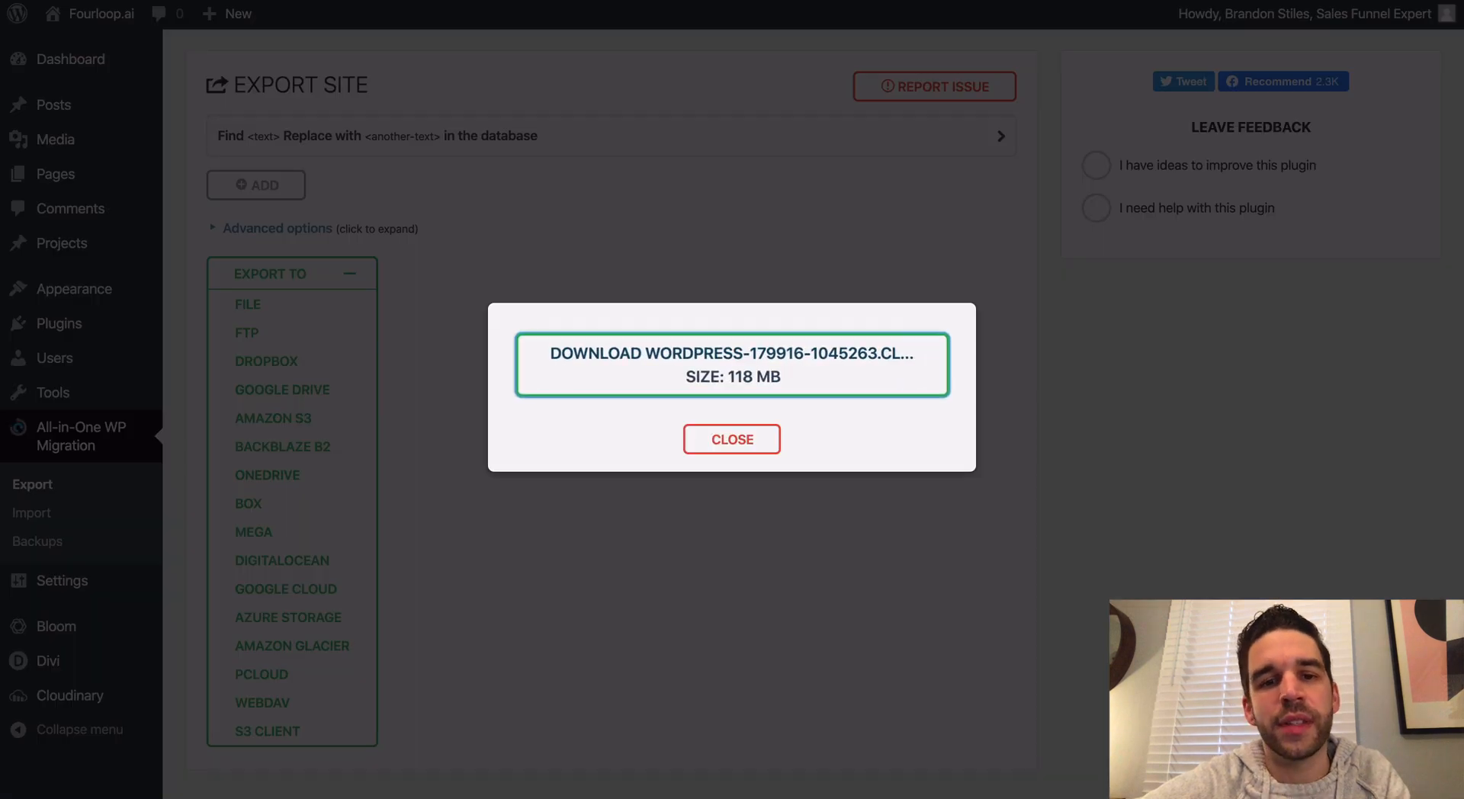
left_click(731, 439)
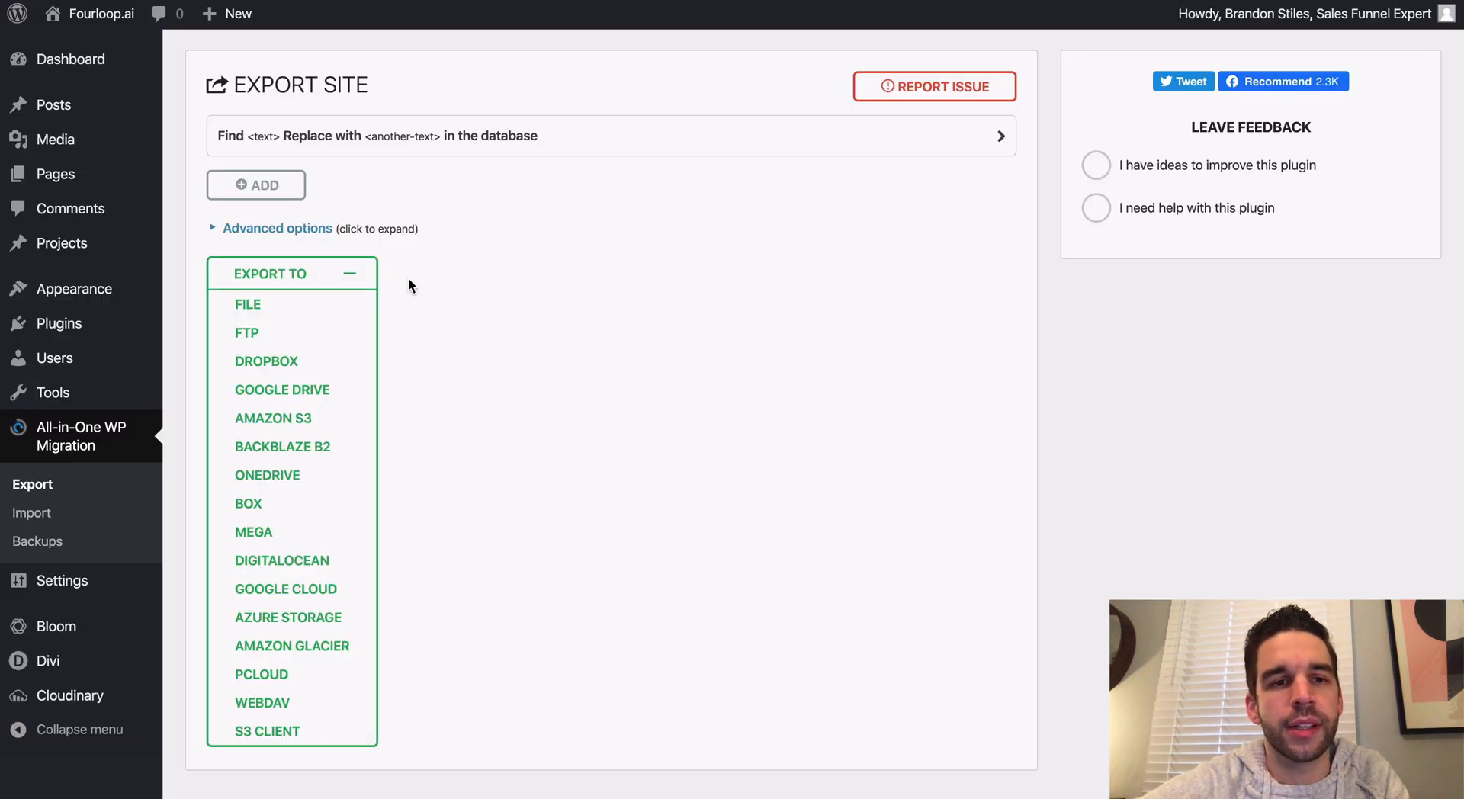